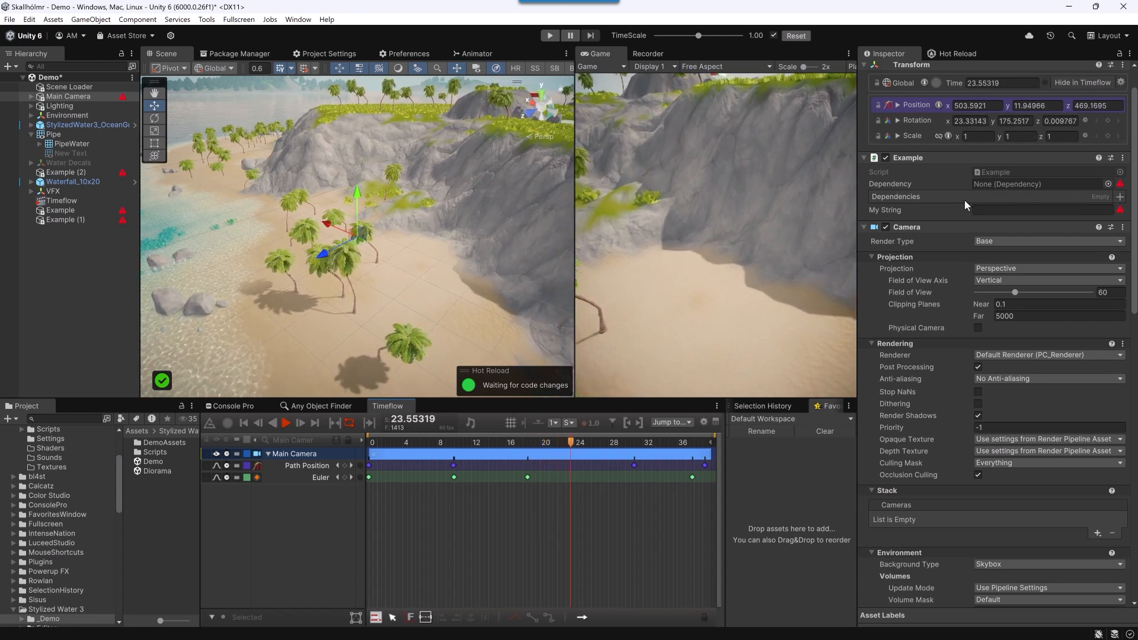
Step: Bring up Rider with Example.cs showing the two RequiredField declarations
{"action": "left_click", "coordinate": [285, 423]}
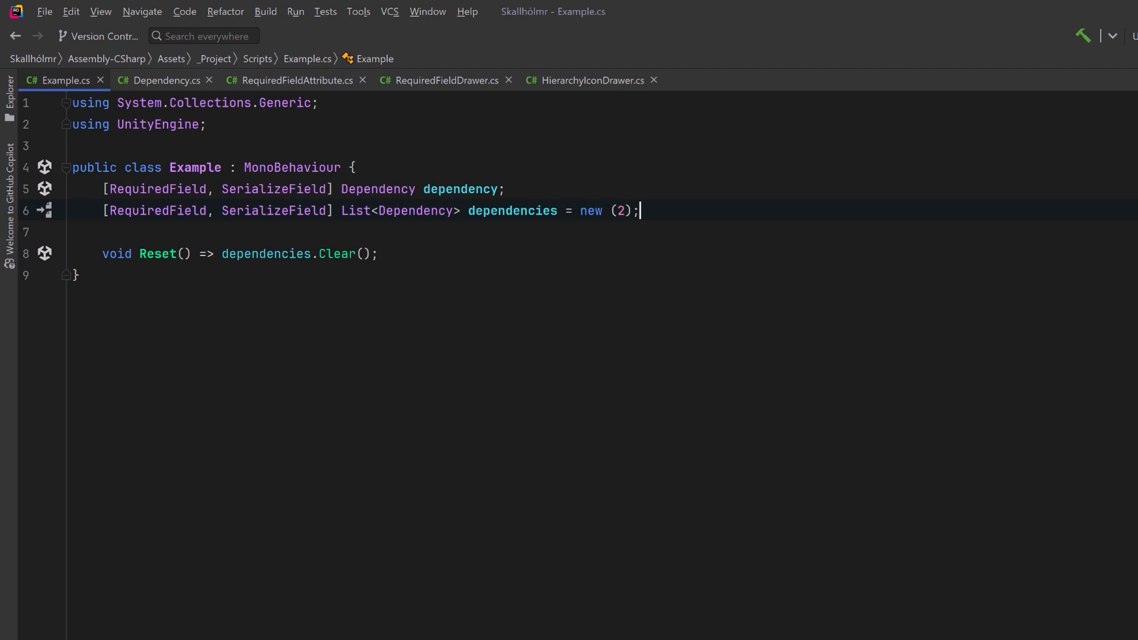
Step: Review Dependency.cs, add [AttributeUsage(AttributeTargets.Field)] to RequiredFieldAttribute, and move on to RequiredFieldDrawer.cs
{"action": "left_click", "coordinate": [164, 80]}
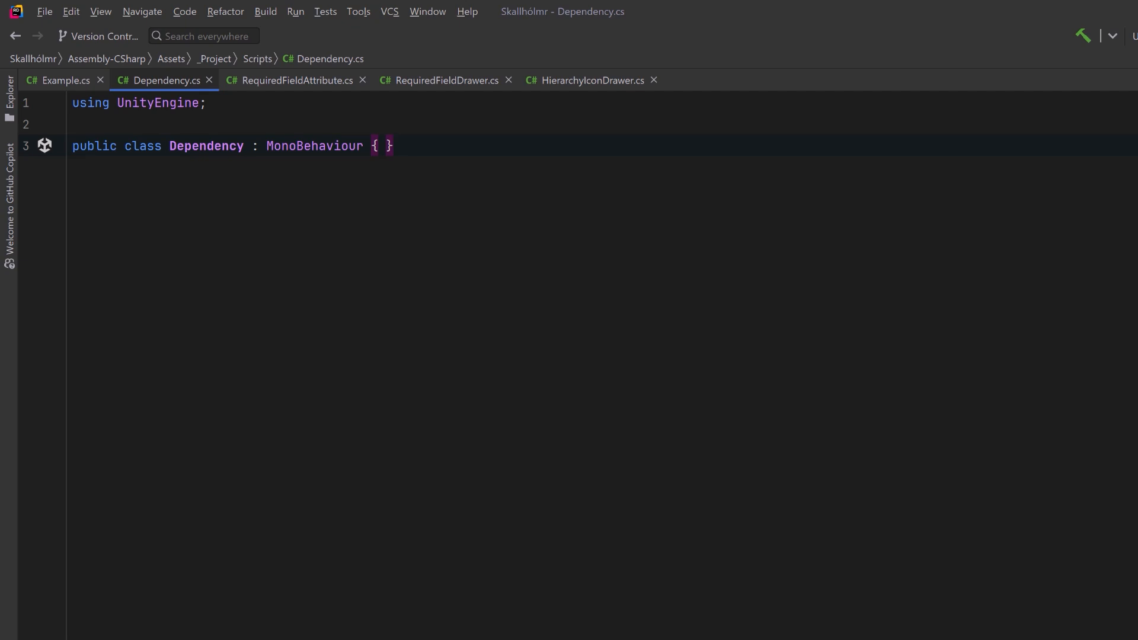
{"action": "left_click", "coordinate": [295, 80]}
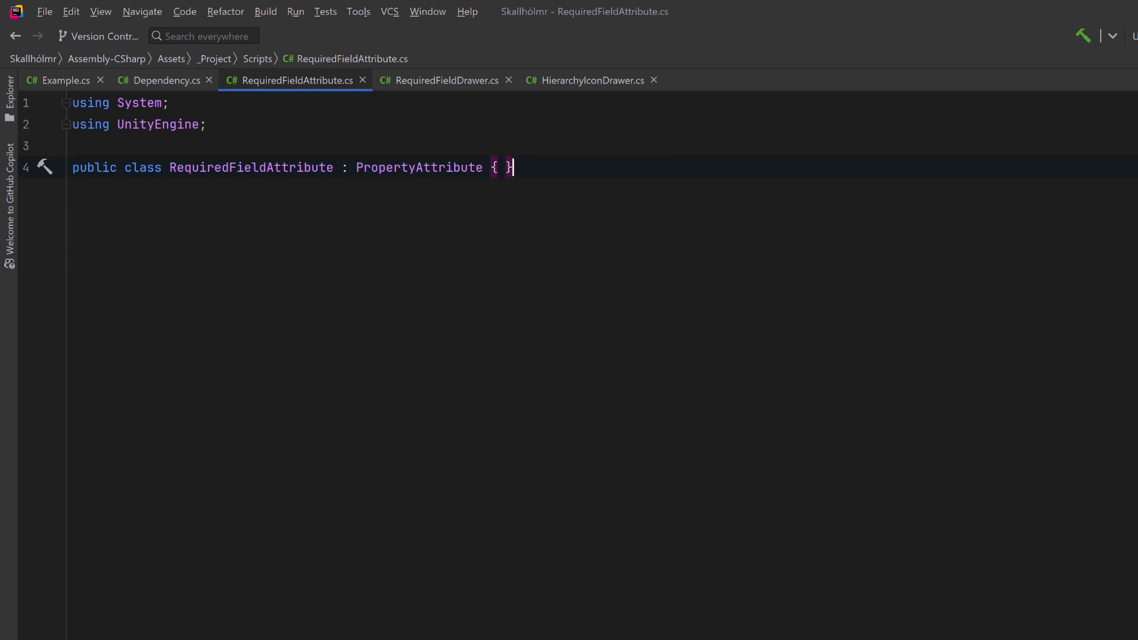
{"action": "type", "text": "[AttributeUsage(AttributeTargets.Field)]"}
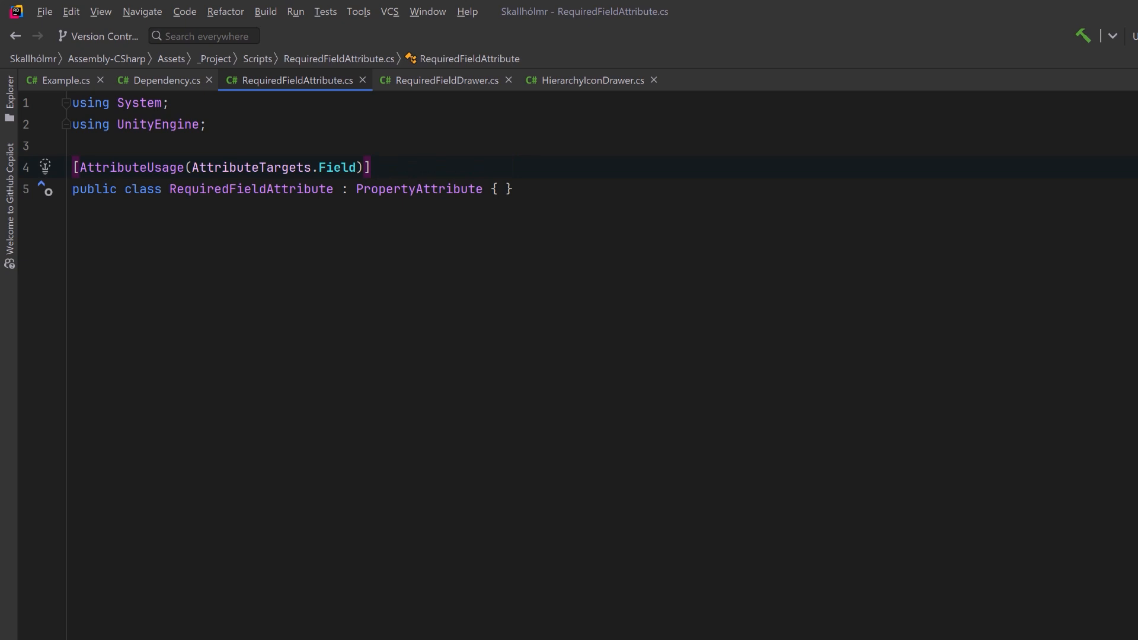
{"action": "left_click", "coordinate": [445, 80]}
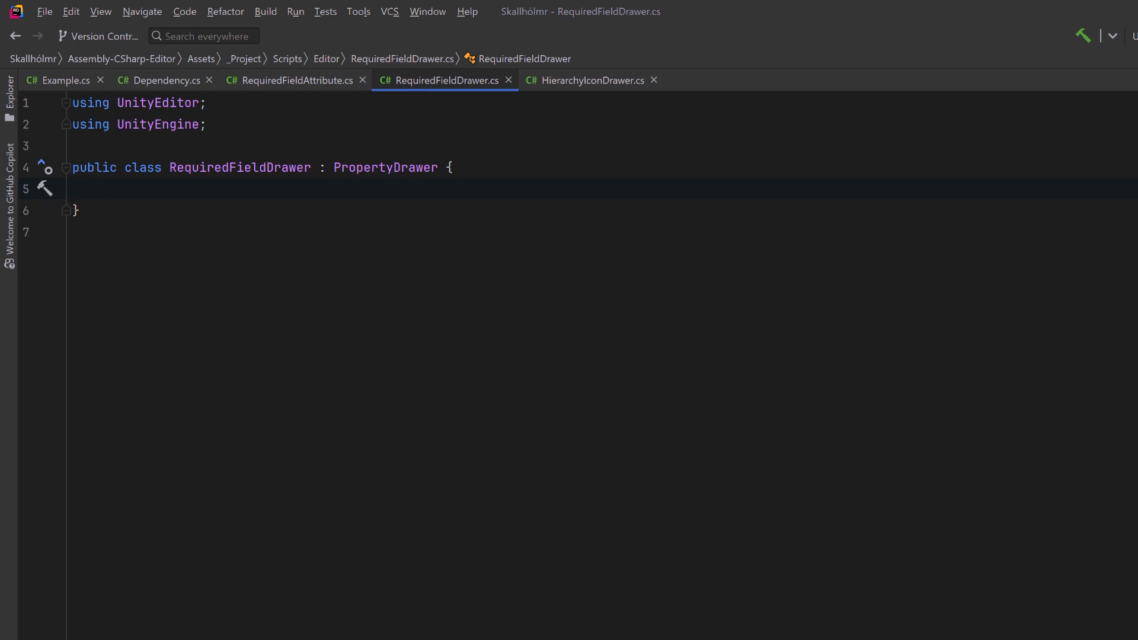
Step: Register RequiredFieldDrawer via [CustomPropertyDrawer(typeof(RequiredFieldAttribute))], load the requiredIcon texture, and generate the OnGUI override
{"action": "type", "text": "[CustomPropertyDrawer(typeof(RequiredFieldAttribute))]"}
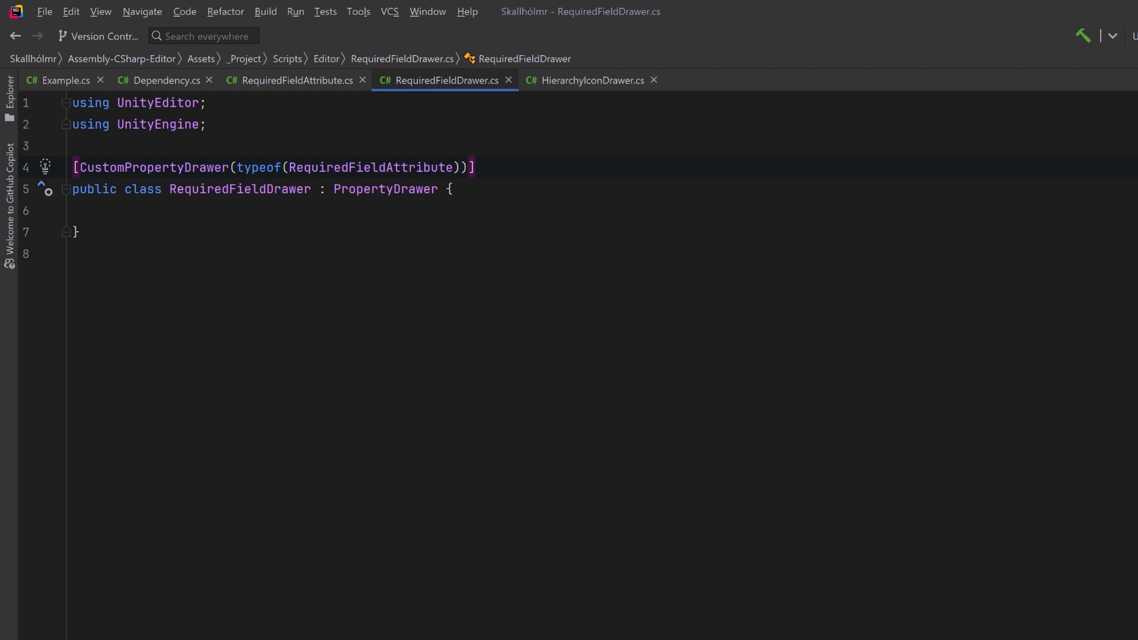
{"action": "type", "text": "Texture2D requiredIcon = AssetDatabase.LoadAssetAtPath<Texture2D>(\"Assets/_Project/Art/RequiredIcon.png\");"}
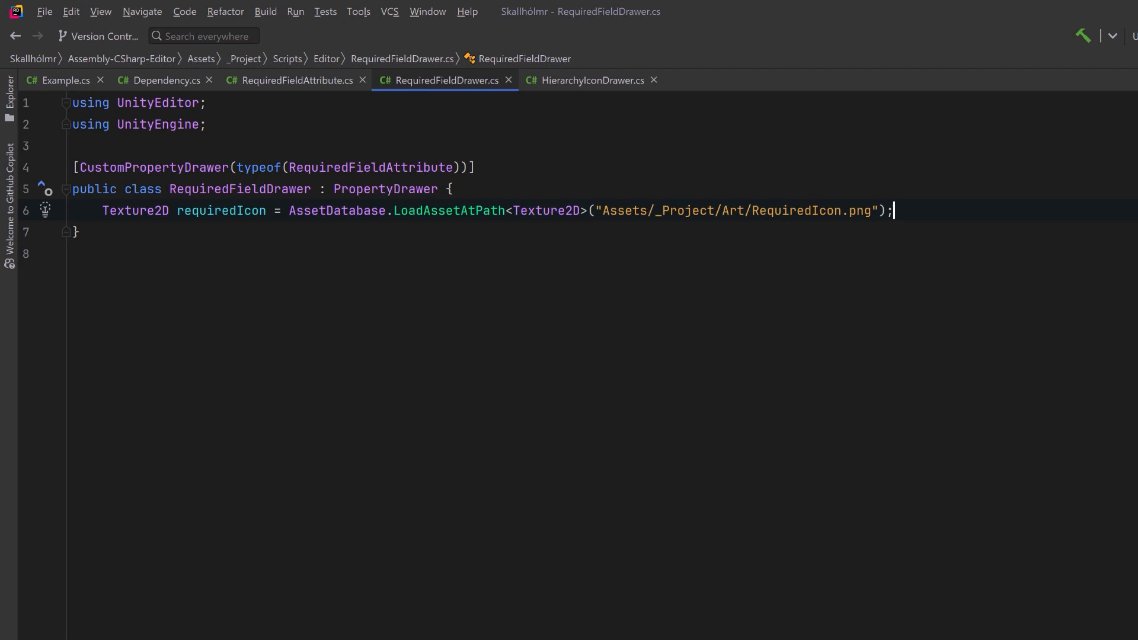
{"action": "key", "text": "enter"}
{"action": "type", "text": "public override void OnGUI(Rect position, SerializedProperty property, GUIContent label"}
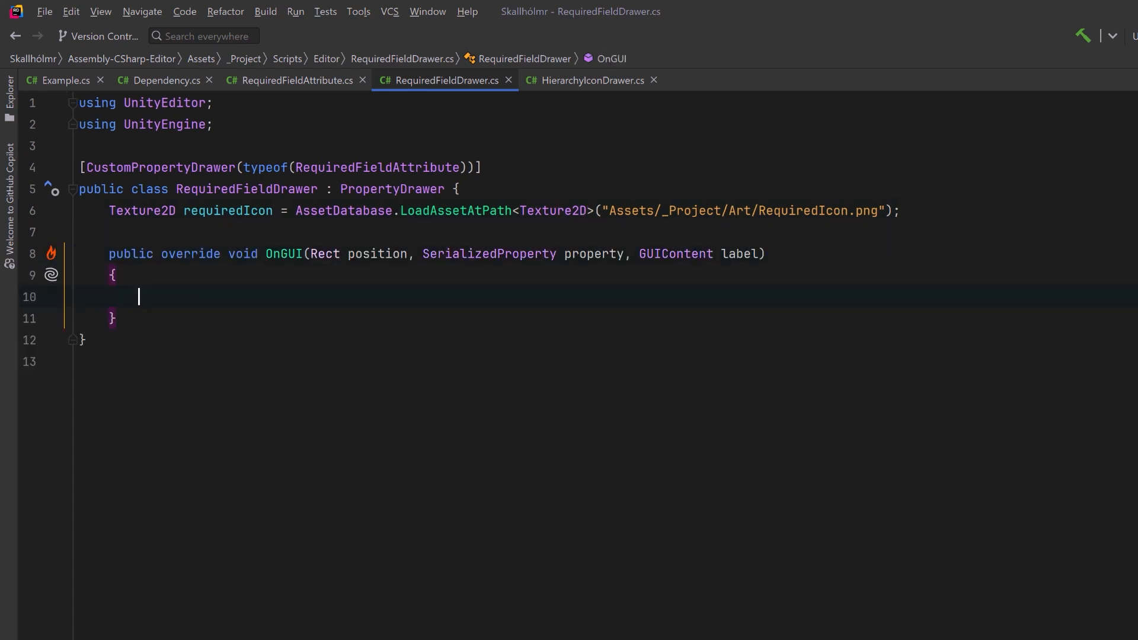
Step: In OnGUI, begin the property and change check, draw PropertyField in a fieldRect 20px narrower, and comment the icon check
{"action": "type", "text": "EditorGUI.BeginProperty(position, label, property);"}
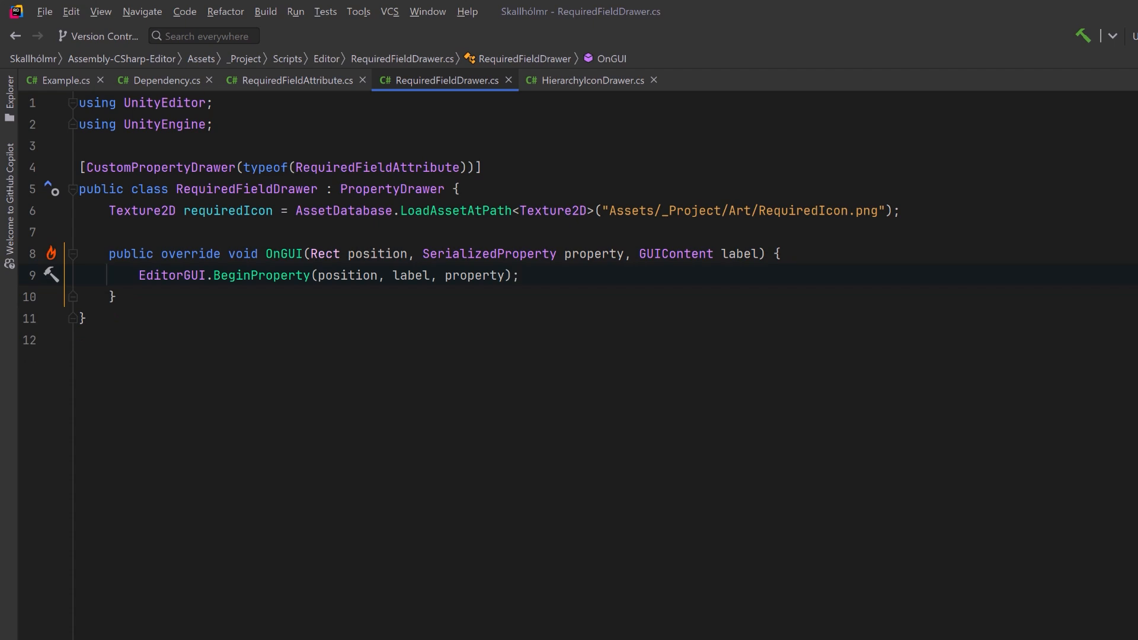
{"action": "type", "text": "EditorGUI.BeginChangeCheck();"}
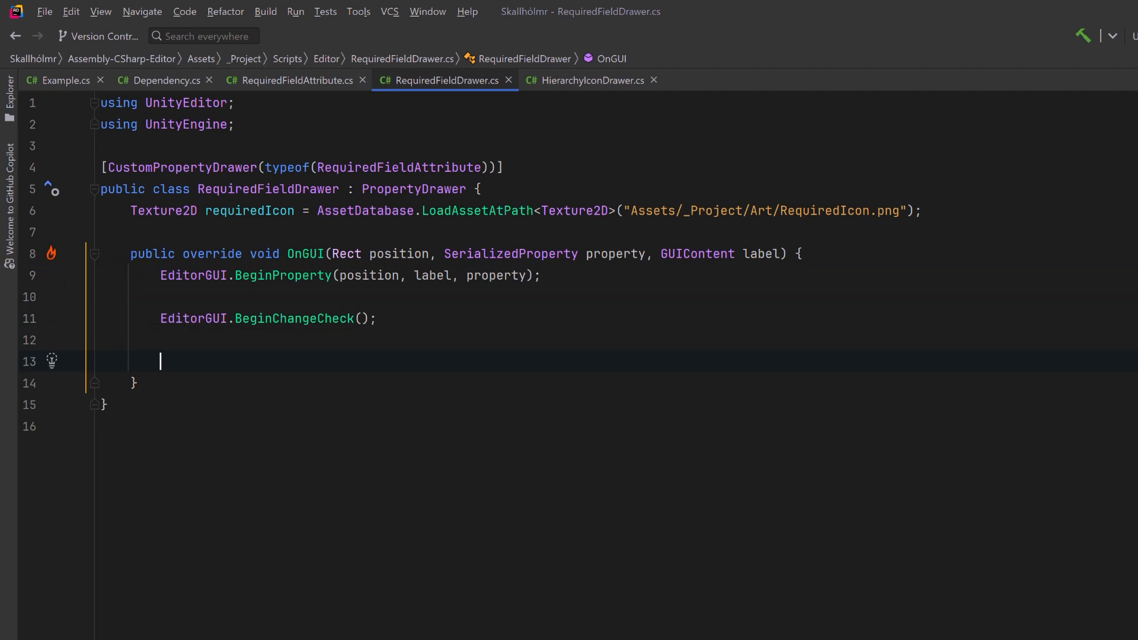
{"action": "type", "text": "Rect fieldRect = new (position.x, position.y, position.width - 20, position.height);"}
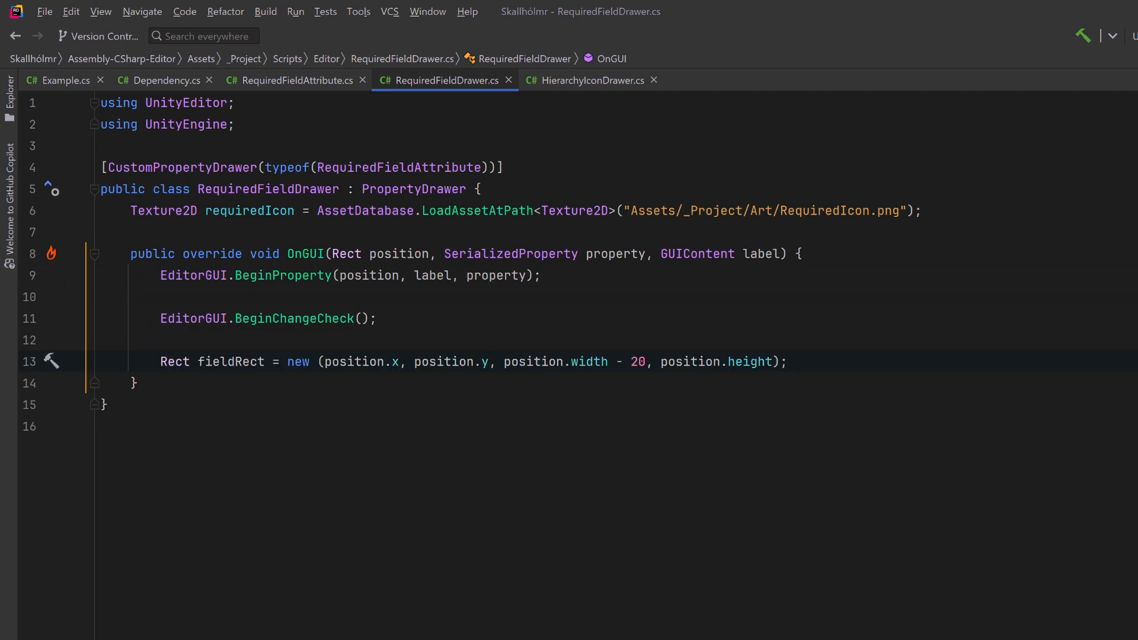
{"action": "key", "text": "Return"}
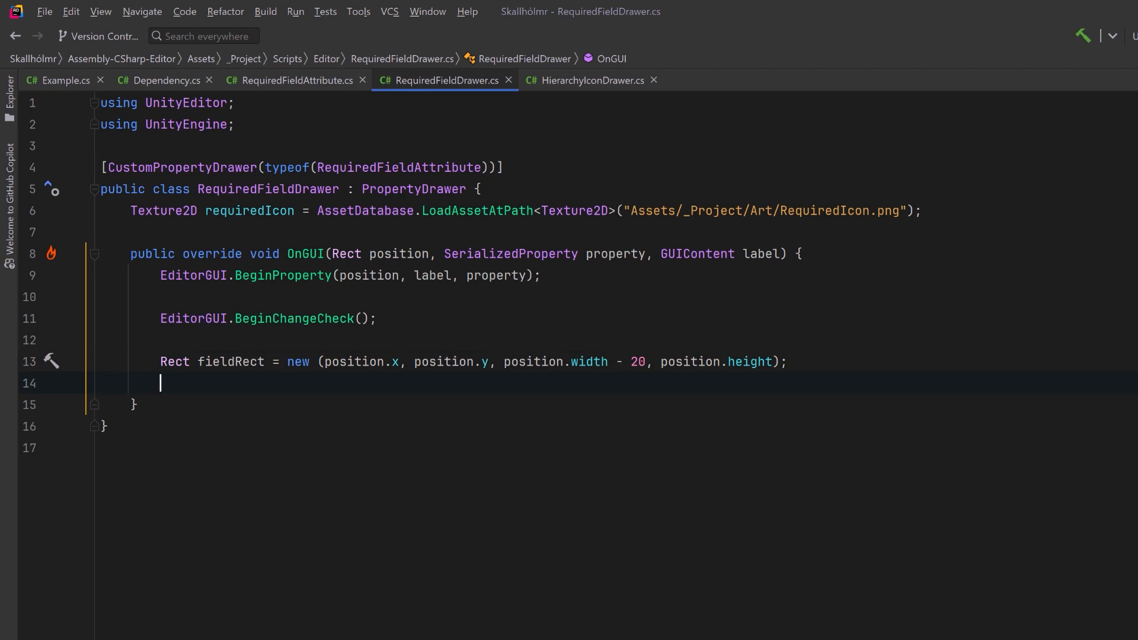
{"action": "type", "text": "EditorGUI.PropertyField(fieldRect, property, label);"}
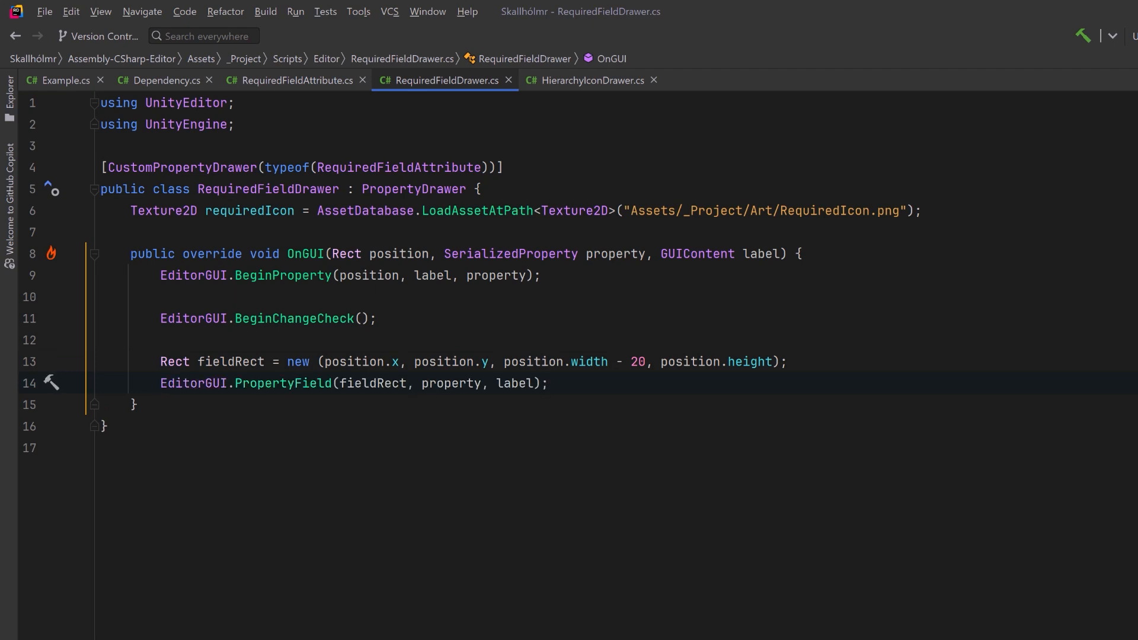
{"action": "key", "text": "enter"}
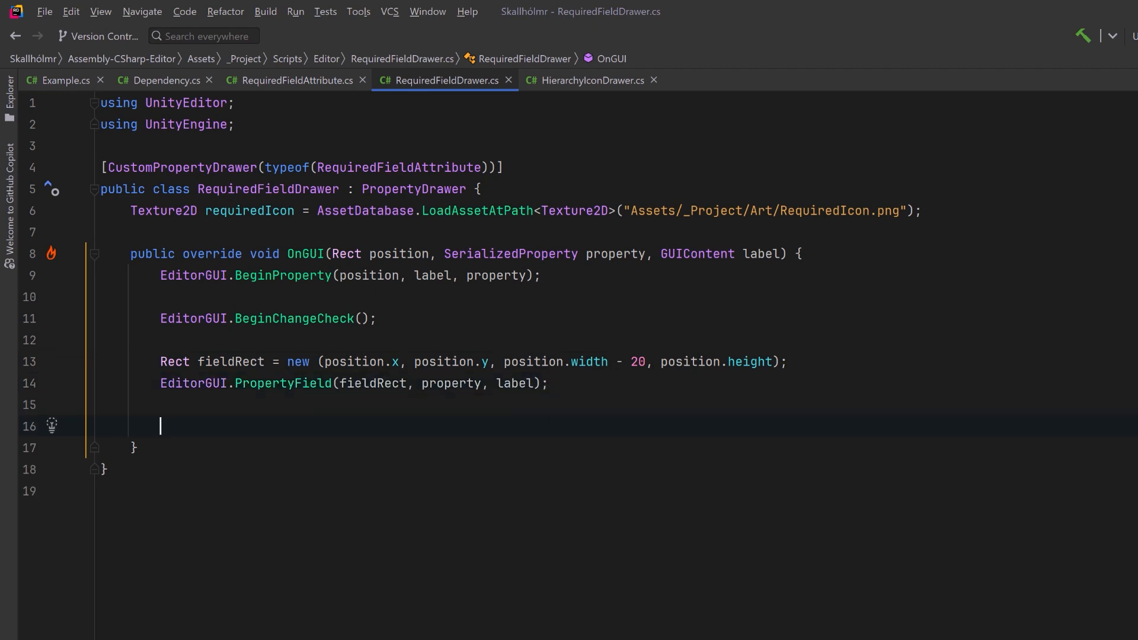
{"action": "type", "text": "// If the field is required but unassigned, show the icon"}
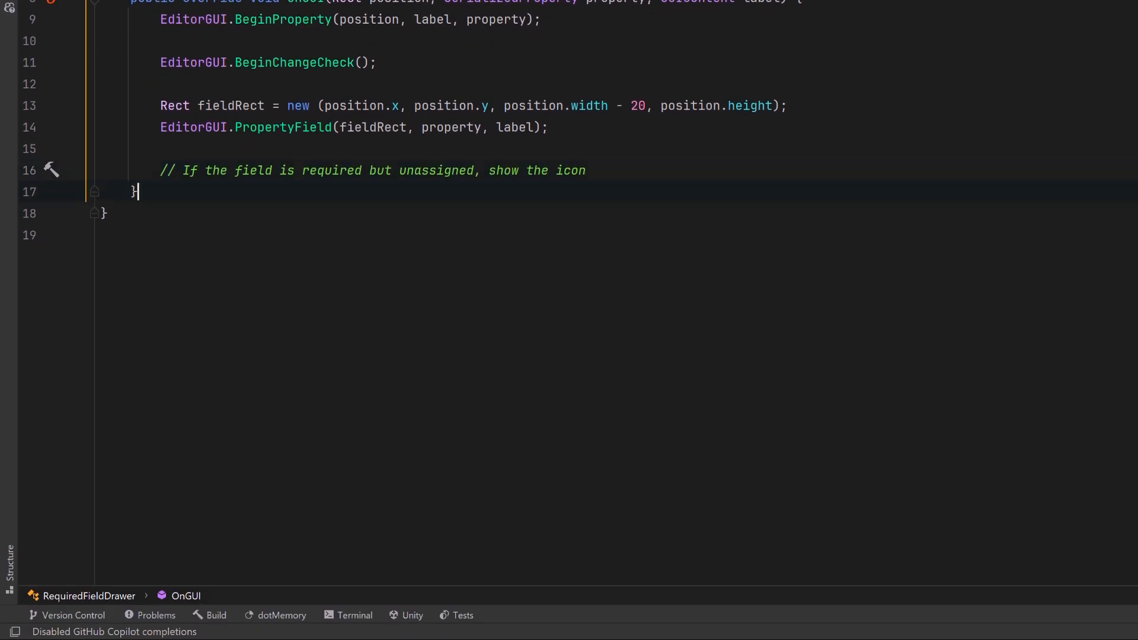
Step: Write IsFieldUnassigned switching on propertyType with ObjectReference, String and AnimationCurve cases, then return to the OnGUI comment
{"action": "key", "text": "enter"}
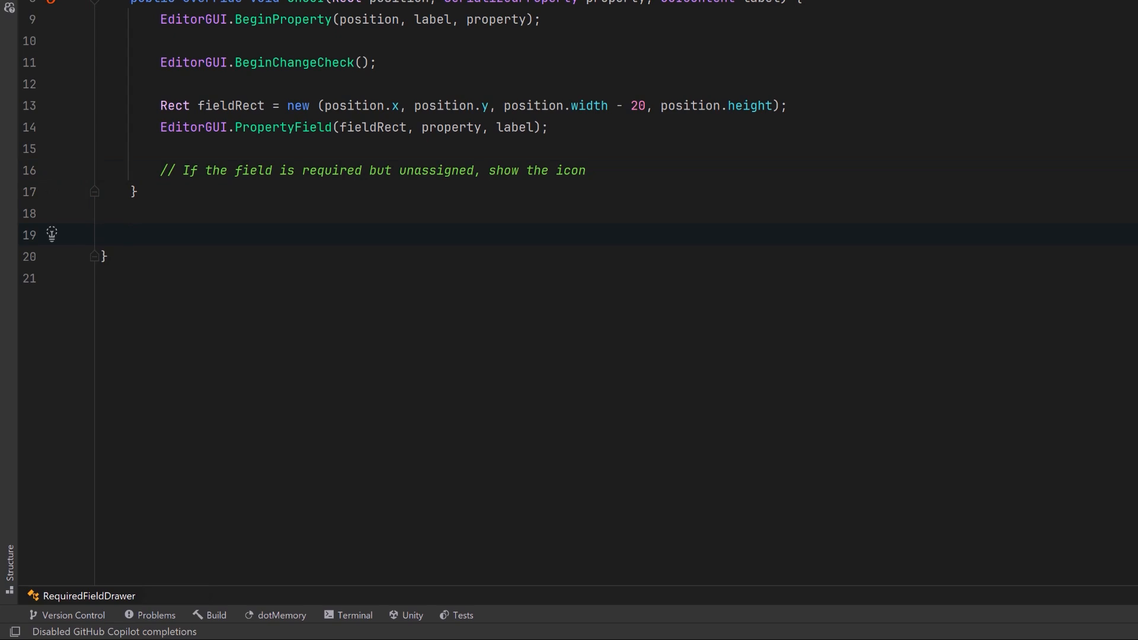
{"action": "type", "text": "bool IsFieldUnassigned(SerializedProperty property) {"}
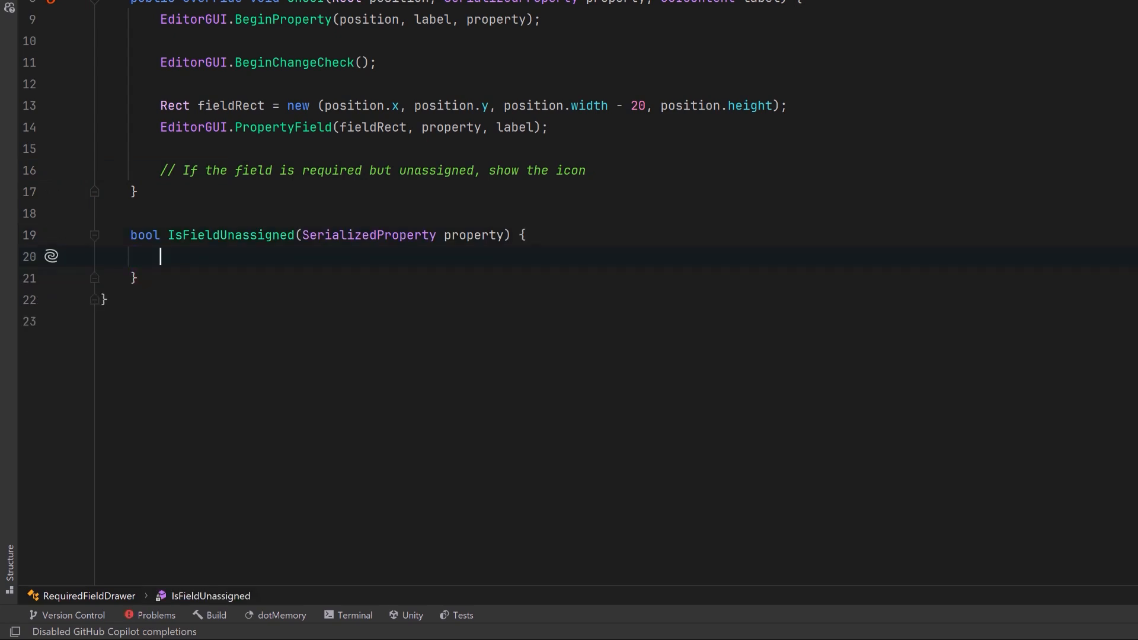
{"action": "type", "text": "switch (property.propertyType) {}"}
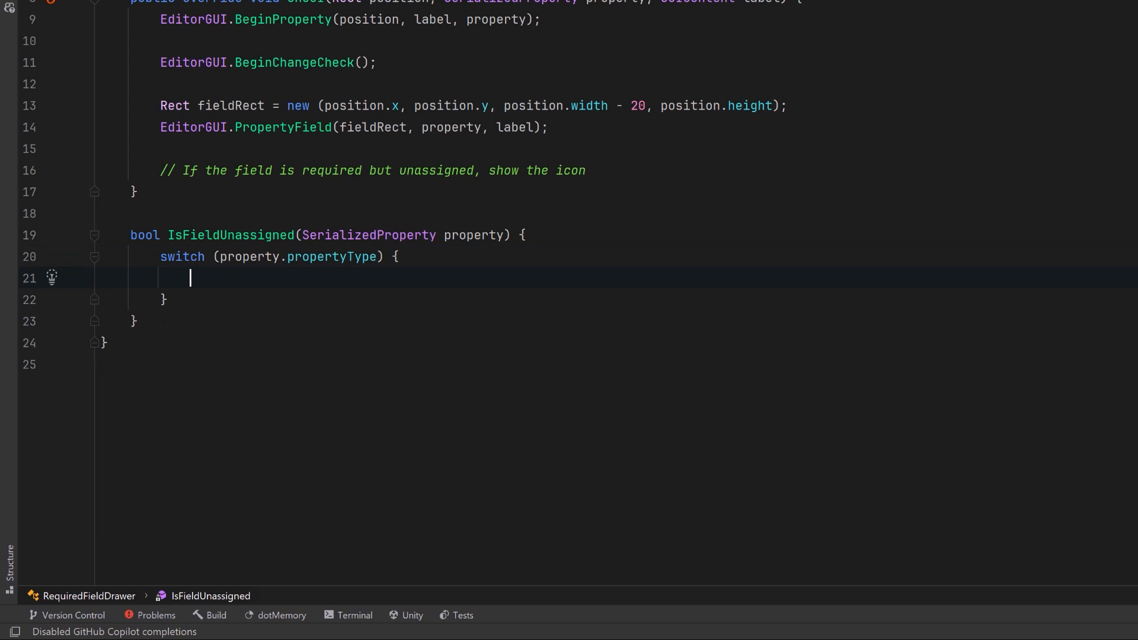
{"action": "type", "text": "case SerializedPropertyType.ObjectReference when property.objectReferenceValue:"}
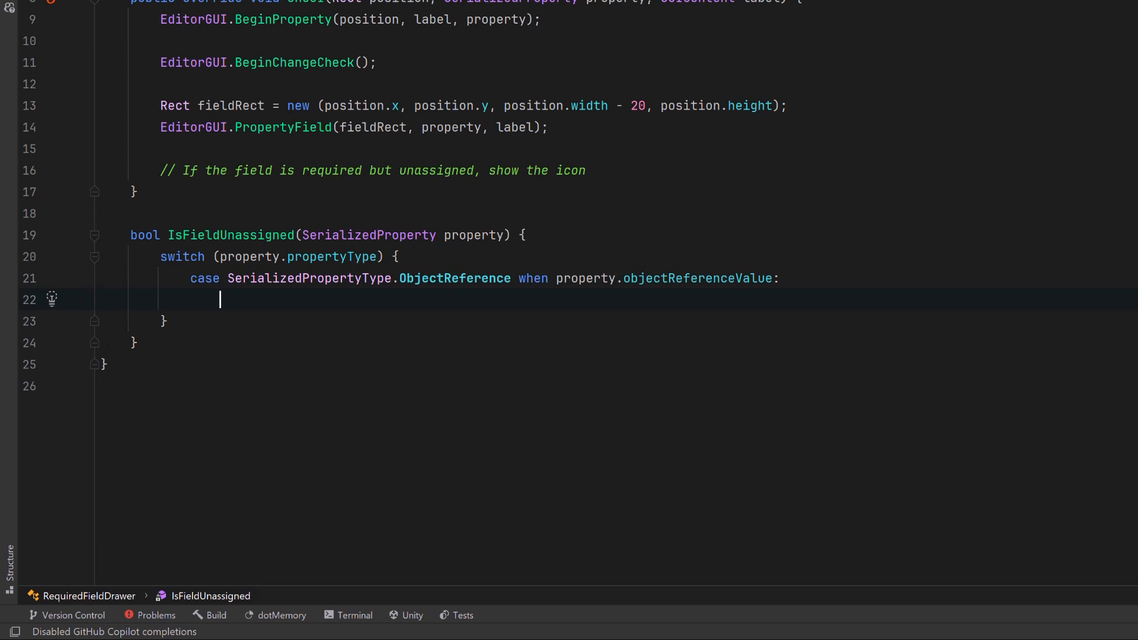
{"action": "type", "text": "case SerializedPropertyType.String when !string.IsNullOrEmpty( property.stringValue ):"}
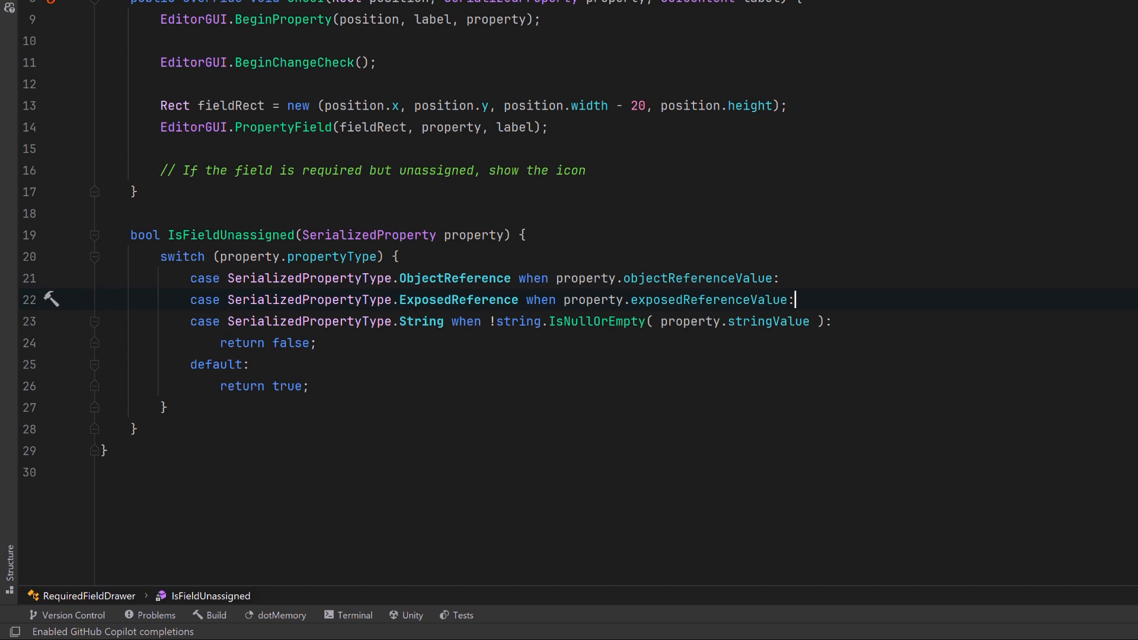
{"action": "type", "text": "case SerializedPropertyType.AnimationCurve when property.animationCurveValue is { length: > 0 }:"}
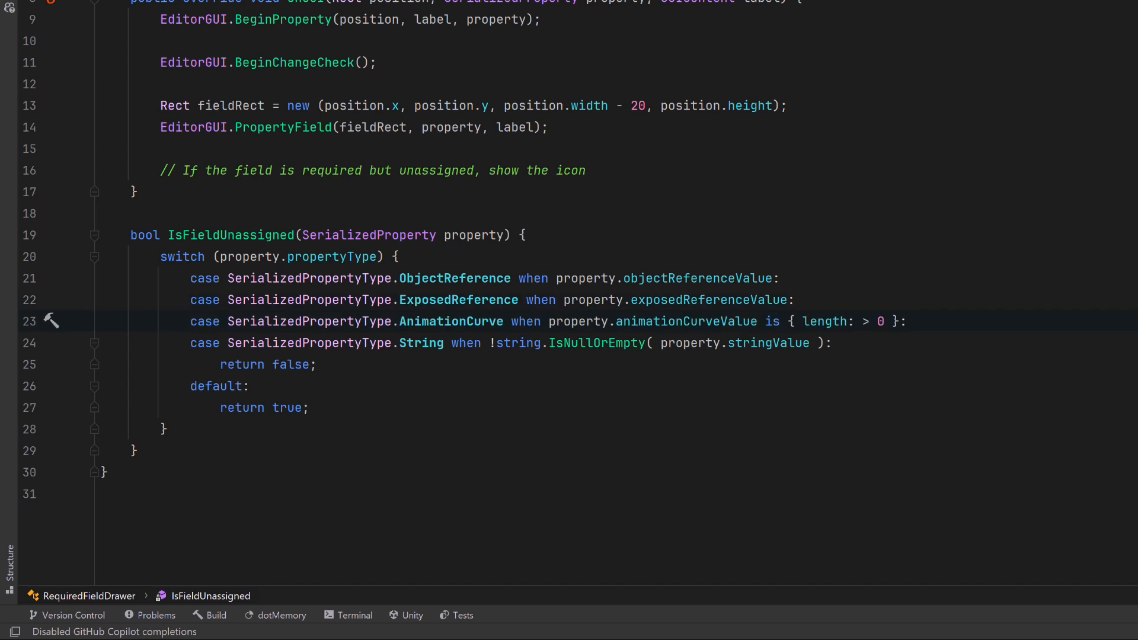
{"action": "left_click", "coordinate": [369, 171]}
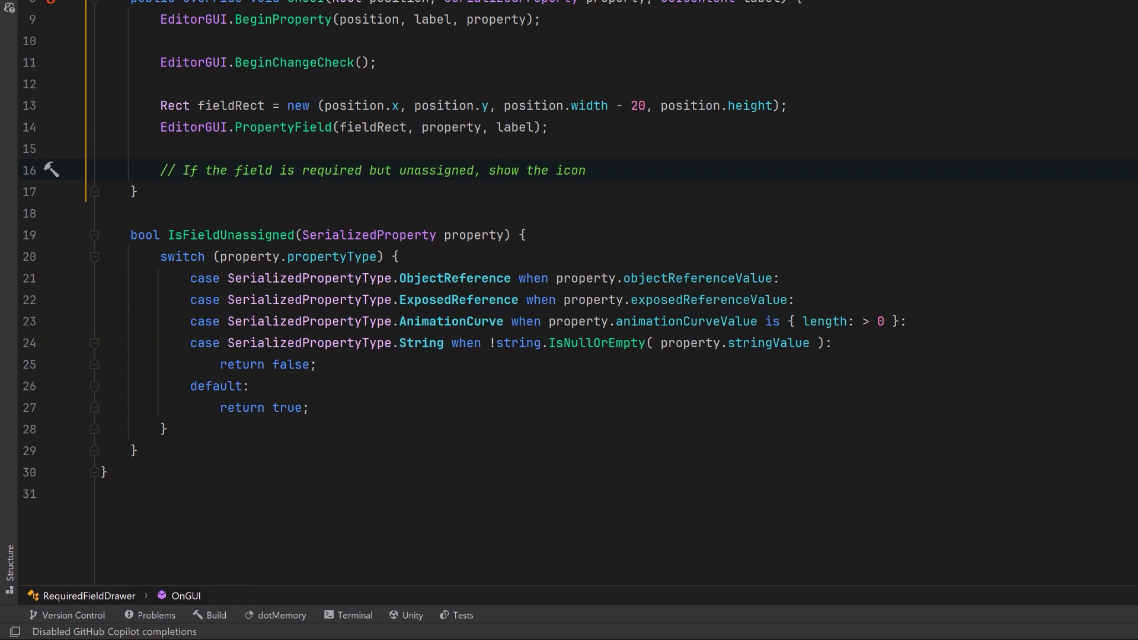
{"action": "left_click", "coordinate": [585, 170]}
{"action": "type", "text": "if (IsFieldUnassigned(property)) {"}
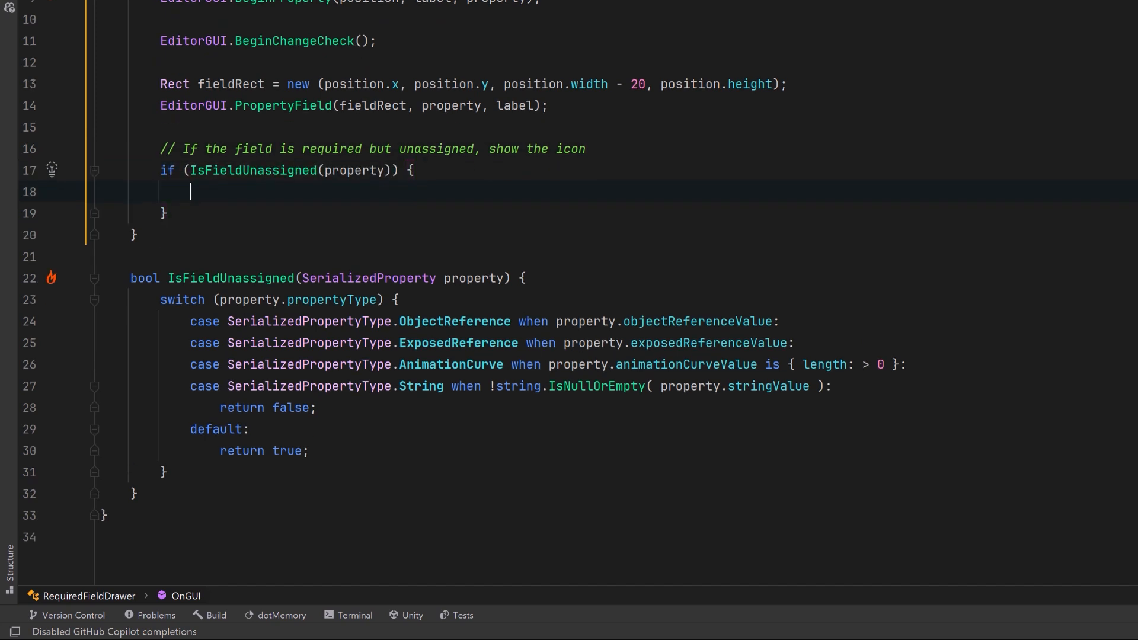
Step: Draw the requiredIcon in a 16x16 iconRect at the field's right edge with a 'This field is required' tooltip
{"action": "type", "text": "Rect iconRect = new (position.xMax - 18, fieldRect.y, 16, 16);"}
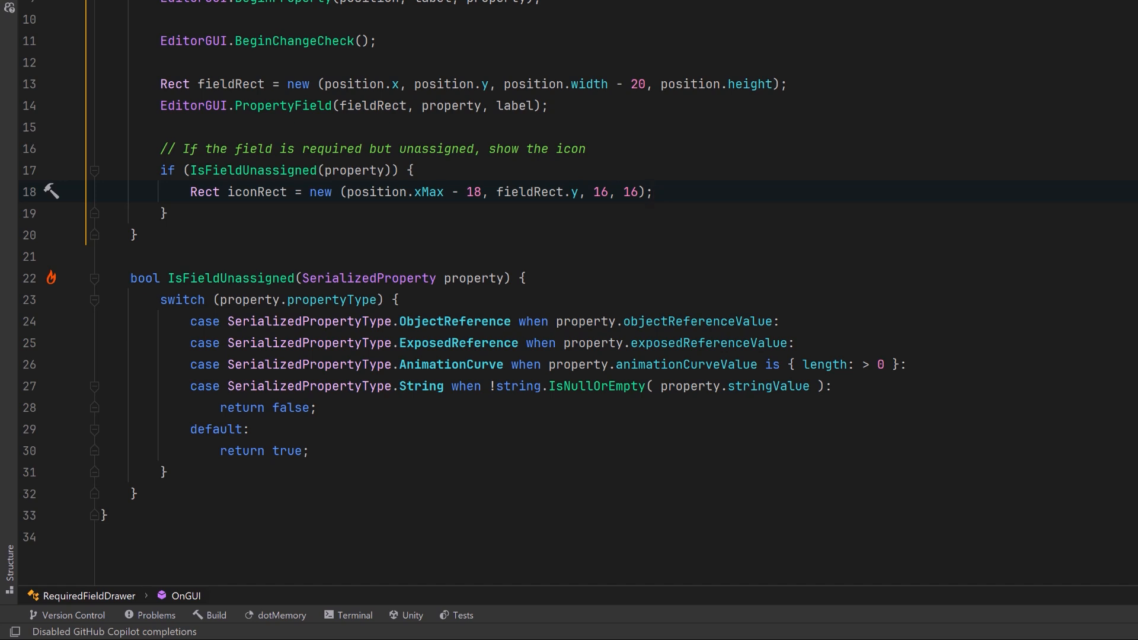
{"action": "type", "text": "GUI.Label(iconRect, new GUIContent(requiredIcon, \"This field is required and is either missing or empty!\"));"}
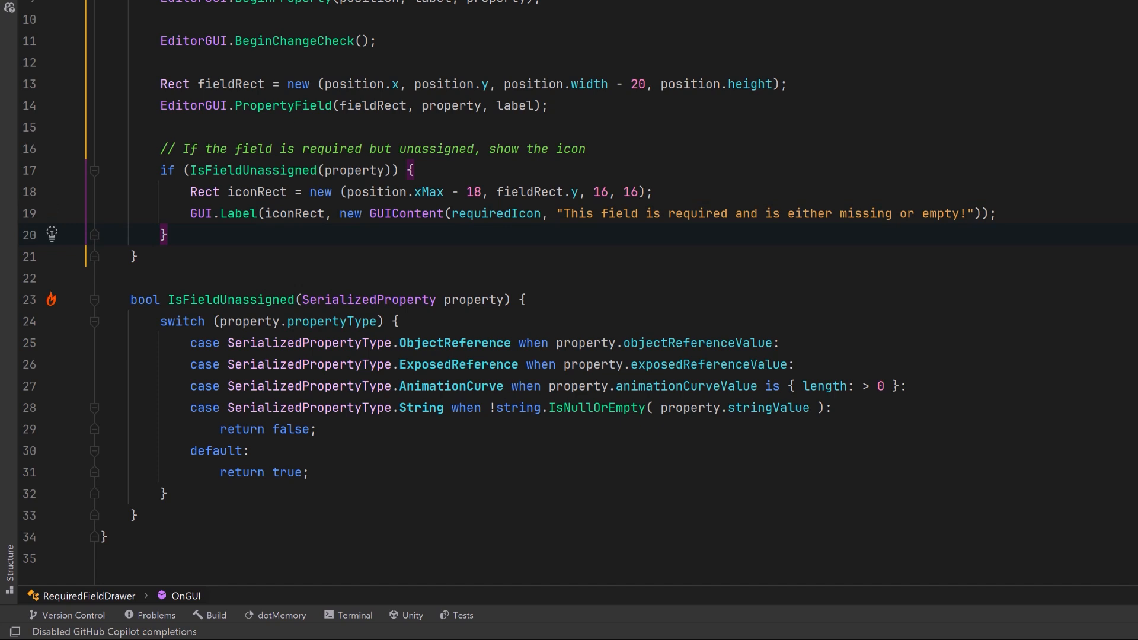
Step: On EndChangeCheck apply modified properties and SetDirty the target object, then call EditorGUI.EndProperty()
{"action": "type", "text": "if (EditorGUI.EndChangeCheck()) {"}
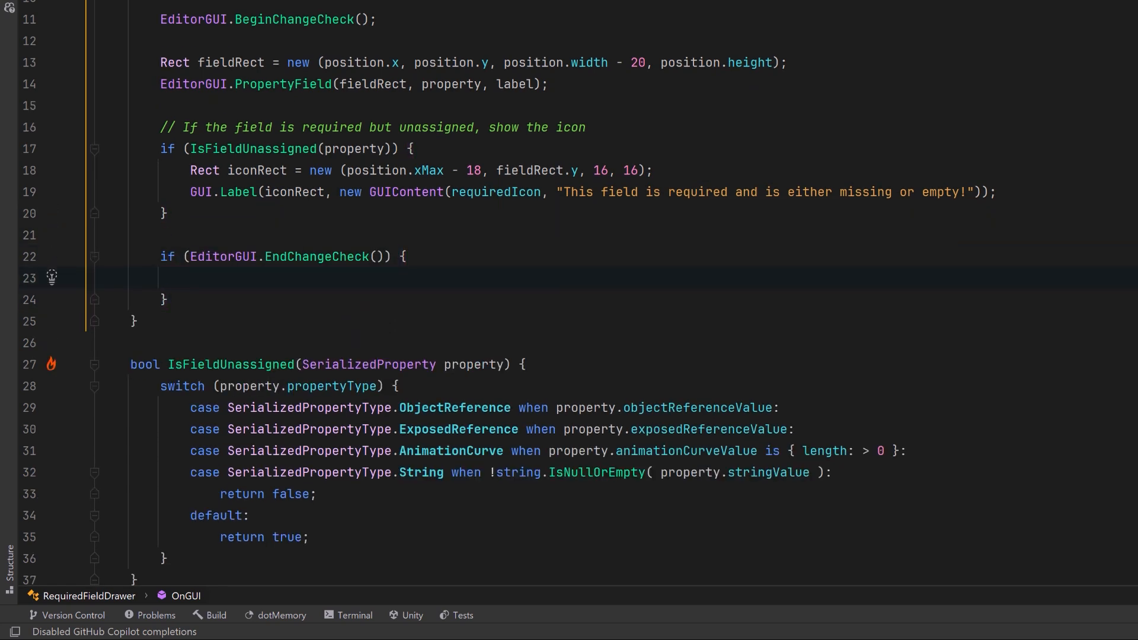
{"action": "type", "text": "property.serializedObject.ApplyModifiedProperties();"}
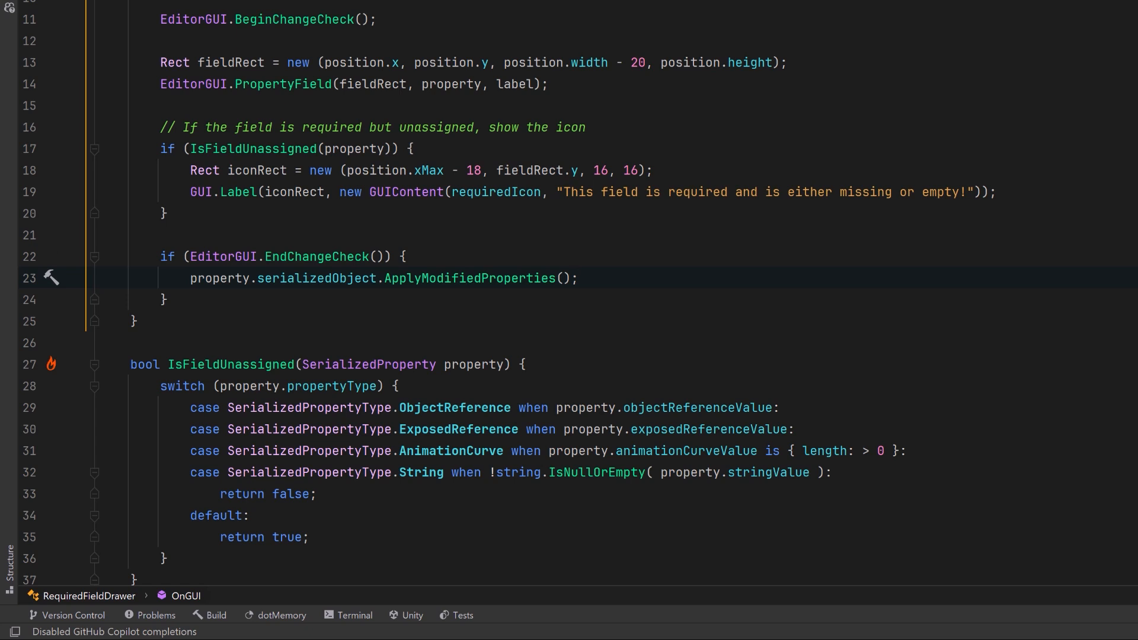
{"action": "type", "text": "EditorUtility.SetDirty(property.serializedObject.targetObject);"}
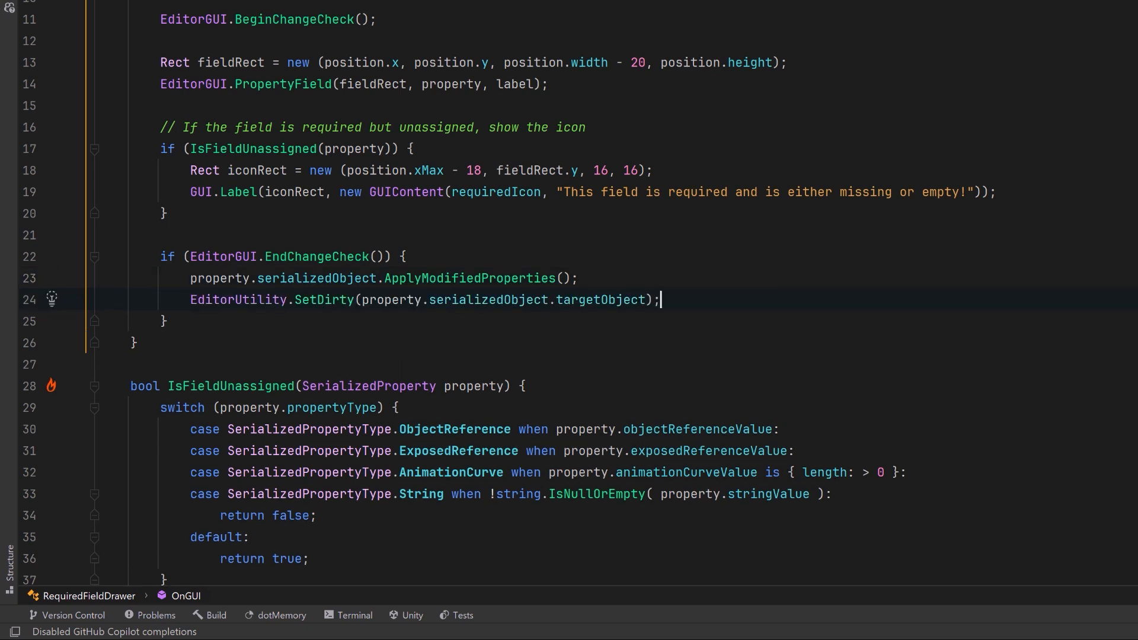
{"action": "key", "text": "Enter"}
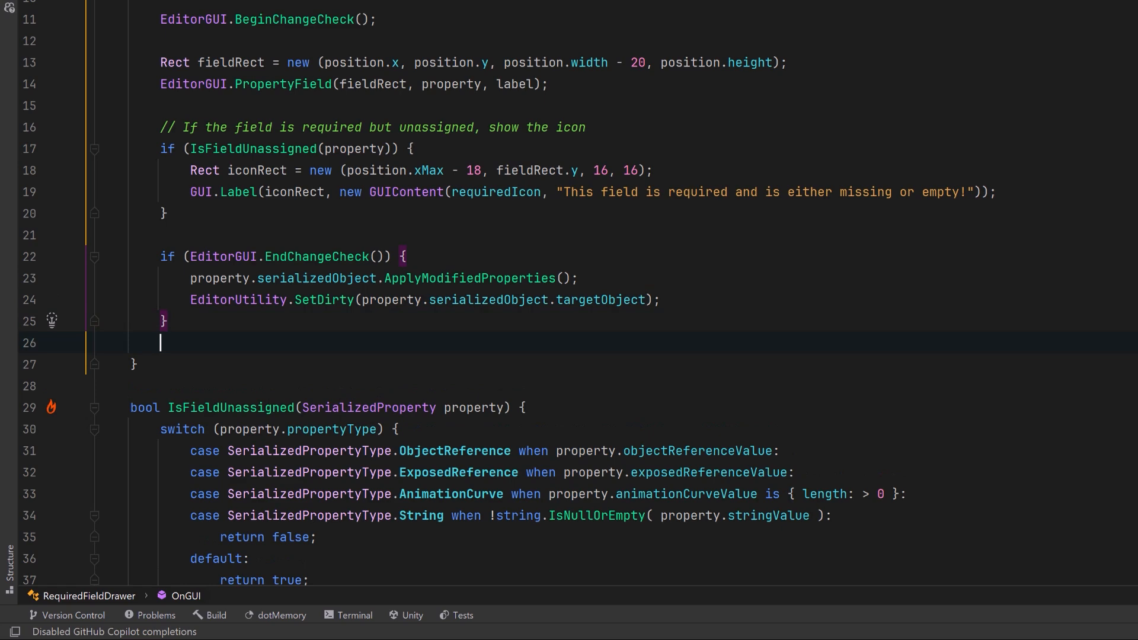
{"action": "type", "text": "EditorGUI.EndProperty();"}
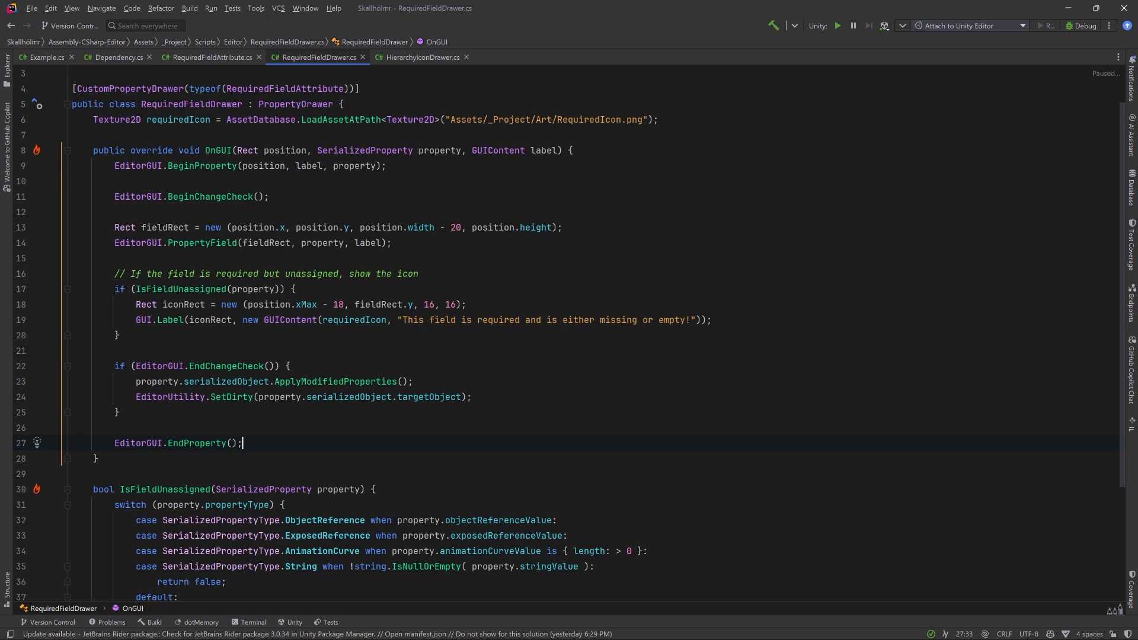
Step: Add a [RequiredField, SerializeField] string myString field to Example.cs
{"action": "left_click", "coordinate": [43, 57]}
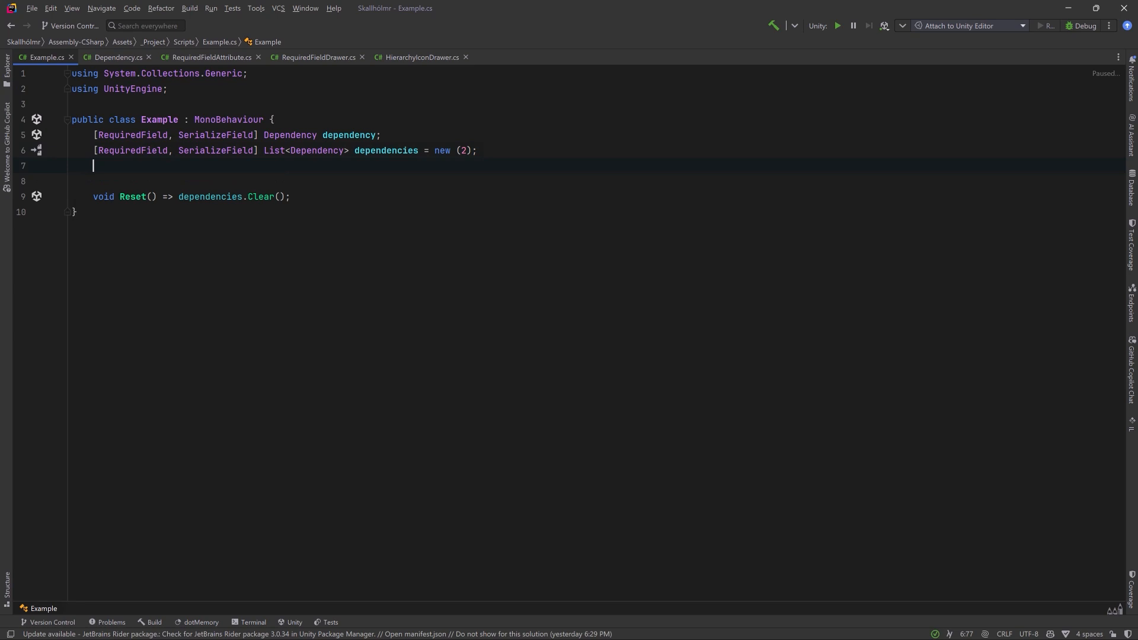
{"action": "type", "text": "[RequiredField, SerializeField] string myString;"}
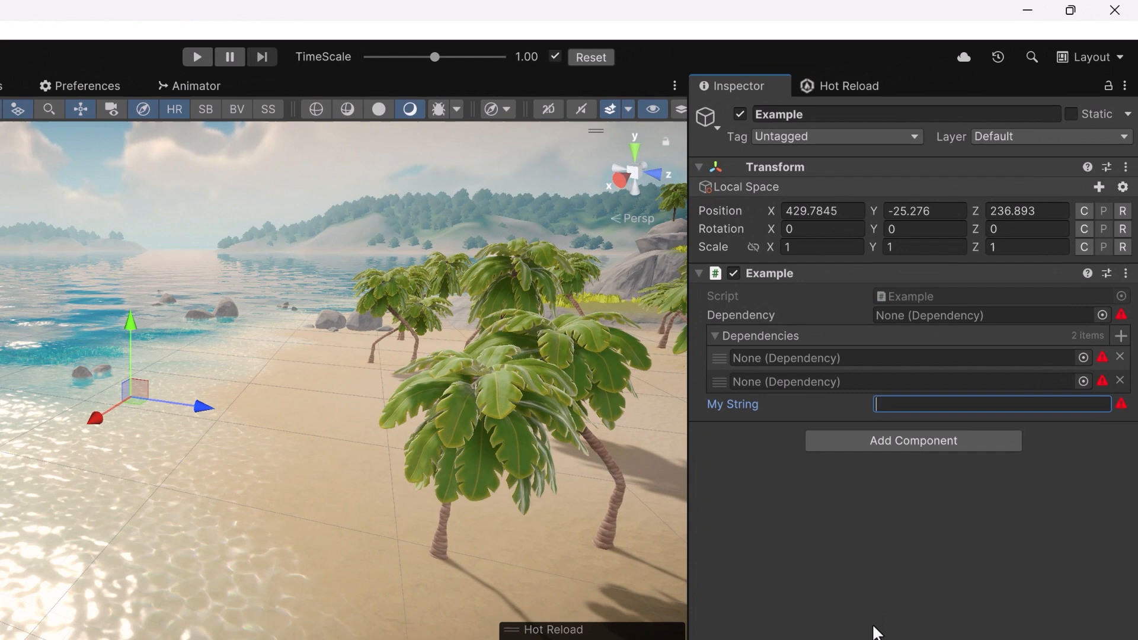
Step: Enter 'test' into My String in the Inspector so its required warning clears
{"action": "type", "text": "test"}
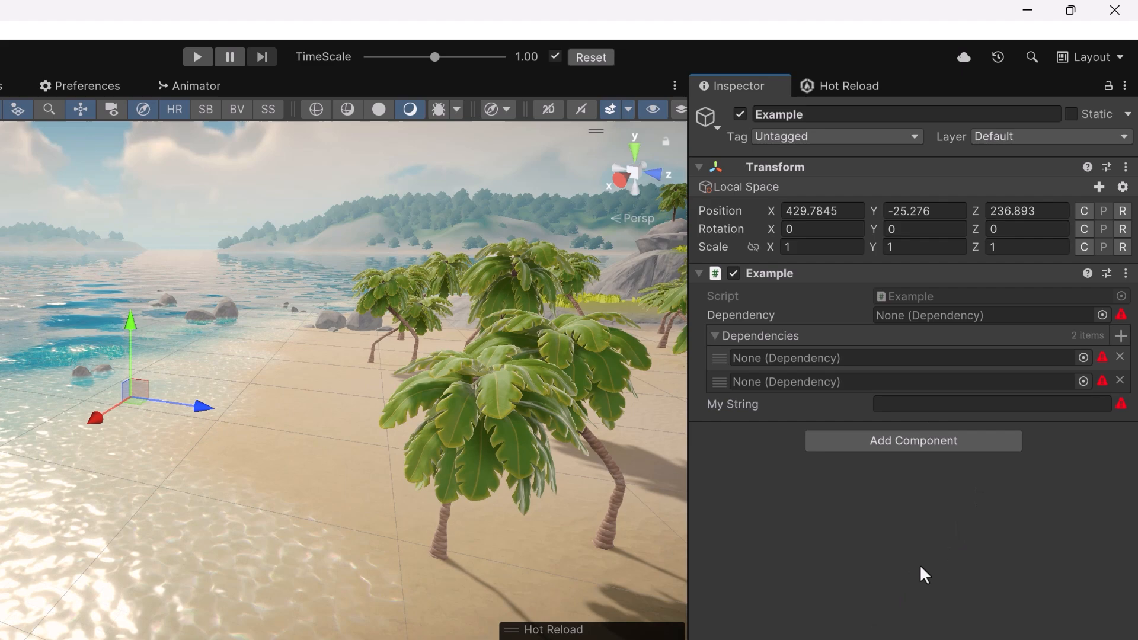
{"action": "mouse_move", "coordinate": [1121, 404]}
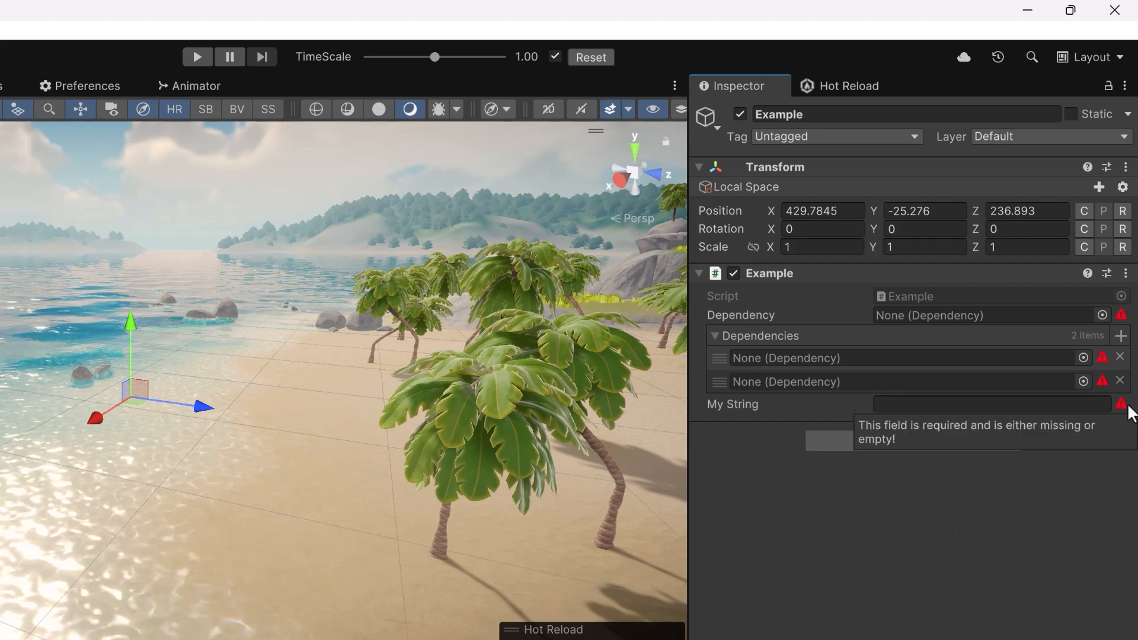
{"action": "mouse_move", "coordinate": [869, 382]}
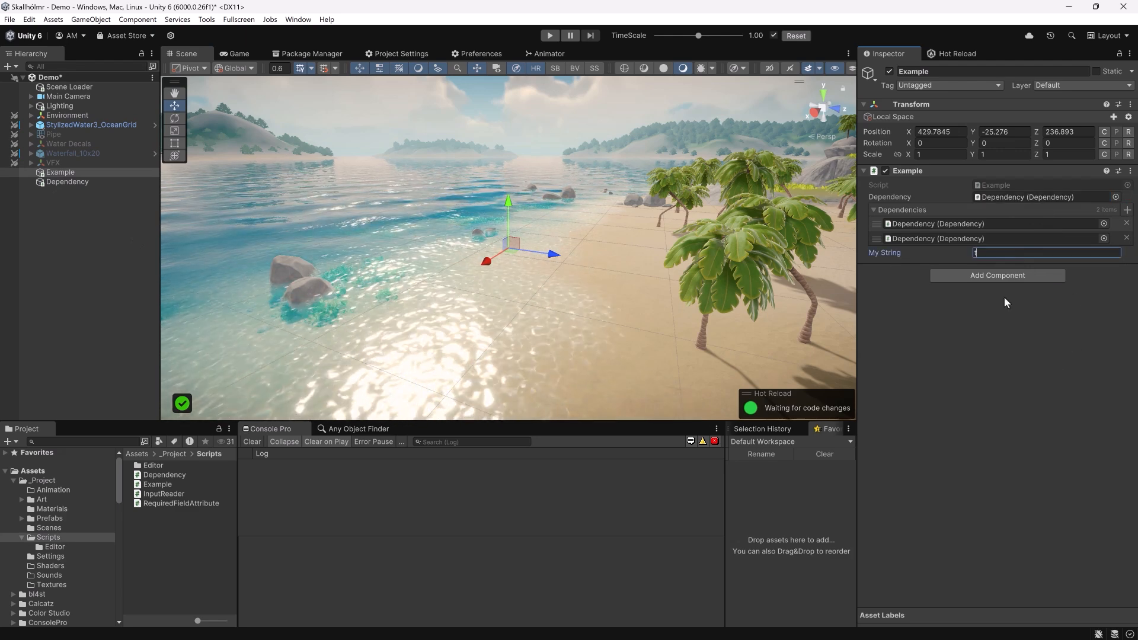
{"action": "type", "text": "est"}
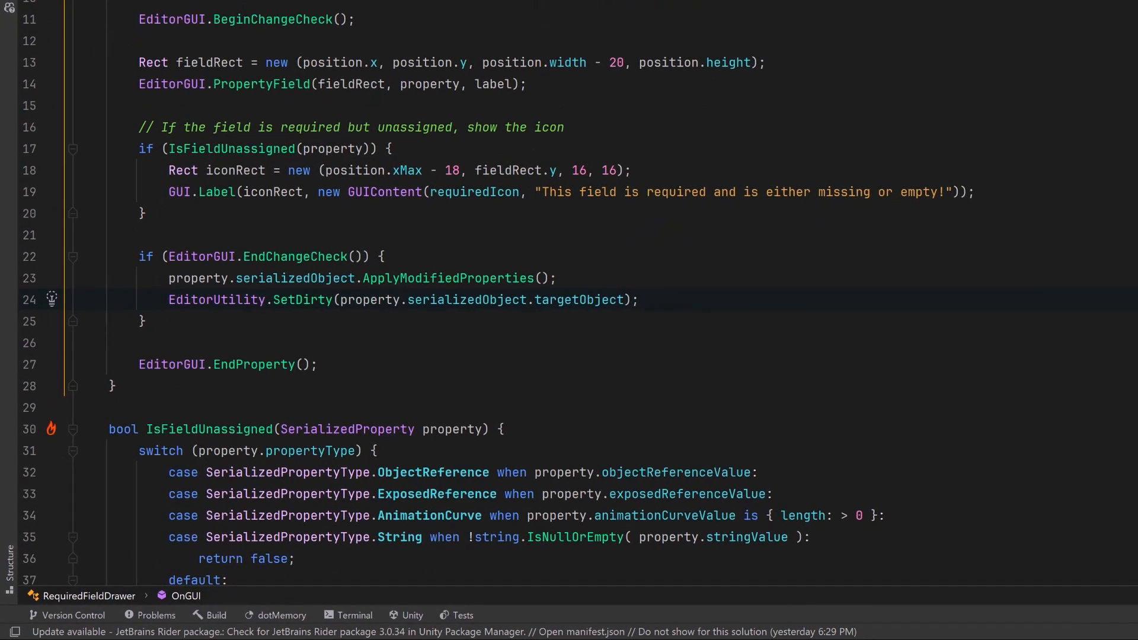
Step: Call EditorApplication.RepaintHierarchyWindow() with a comment inside the change-check block, then move to HierarchyIconDrawer.cs
{"action": "type", "text": "// Force a repaint of the hierarchy"}
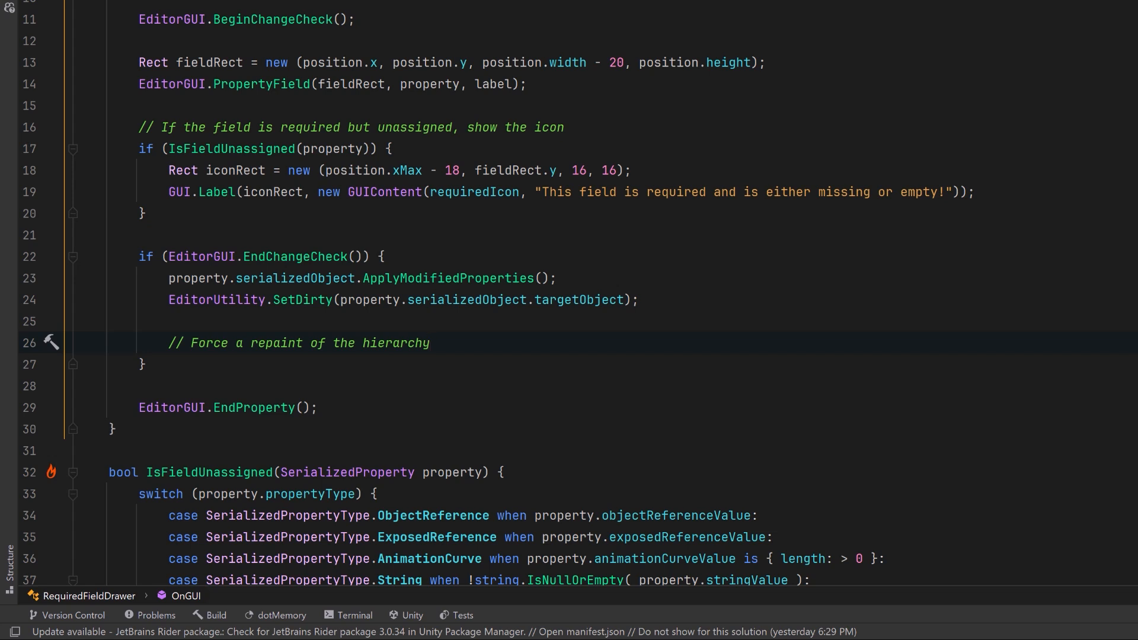
{"action": "type", "text": "EditorApplication.RepaintHierarchyWindow();"}
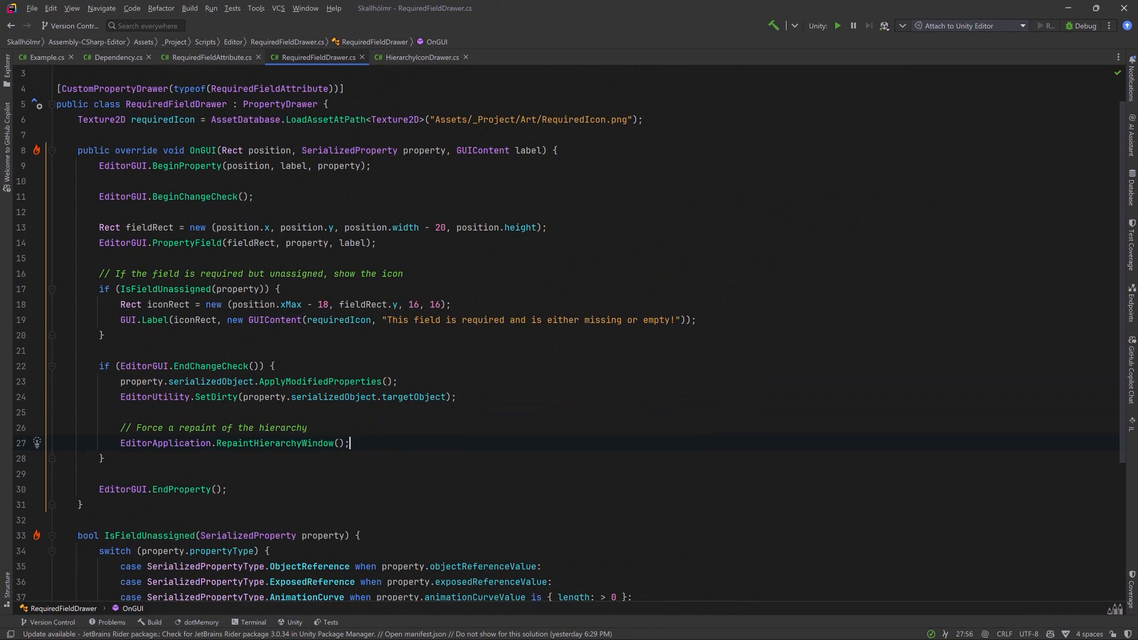
{"action": "left_click", "coordinate": [419, 57]}
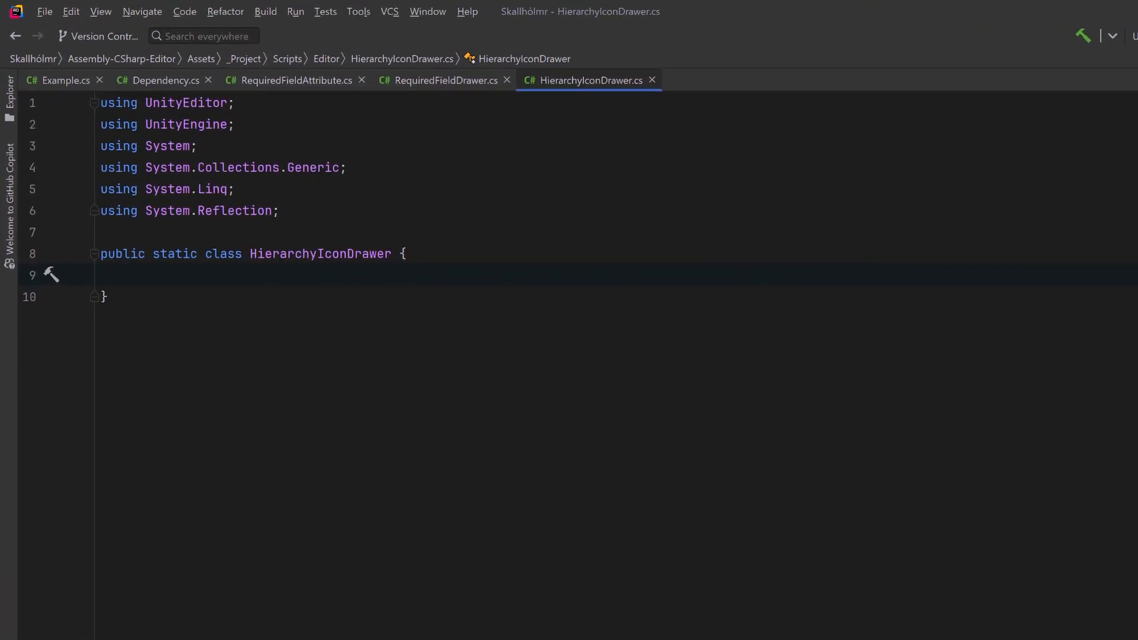
Step: Mark HierarchyIconDrawer [InitializeOnLoad] and add static readonly requiredIcon and Dictionary<Type, FieldInfo[]> cachedFieldInfo fields
{"action": "left_click", "coordinate": [93, 103]}
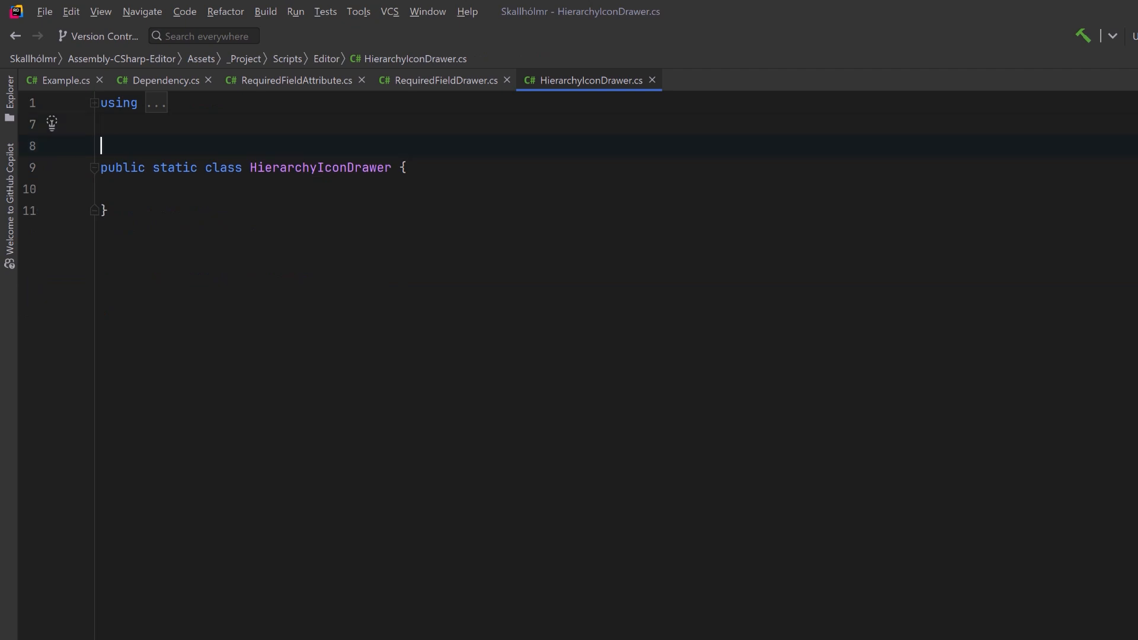
{"action": "type", "text": "[InitializeOnLoad]"}
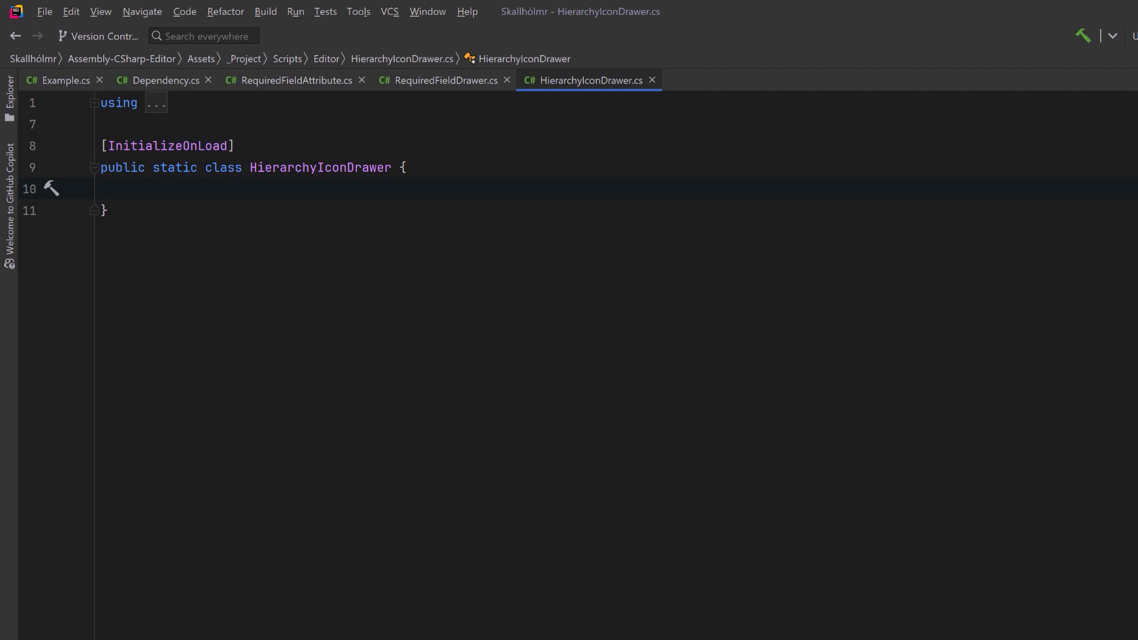
{"action": "type", "text": "static readonly Texture2D requiredIcon = AssetDatabase.LoadAssetAtPath<Texture2D>(\"Assets/_Project/Art/RequiredIcon.png\");"}
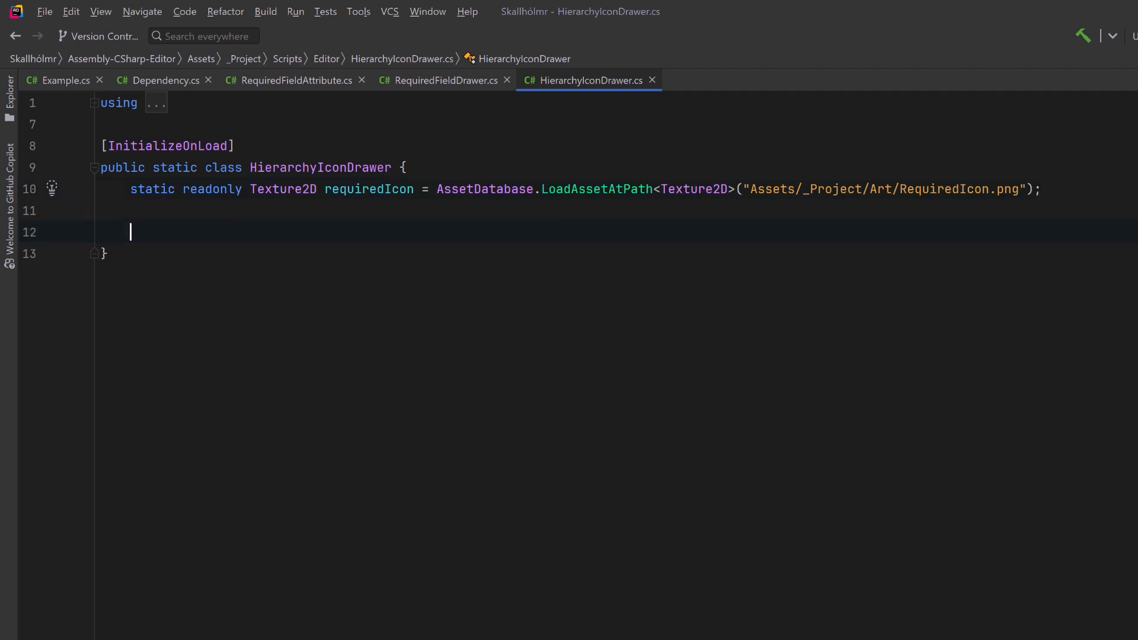
{"action": "type", "text": "static readonly Dictionary<Type, FieldInfo[]> cachedFieldInfo = new ();"}
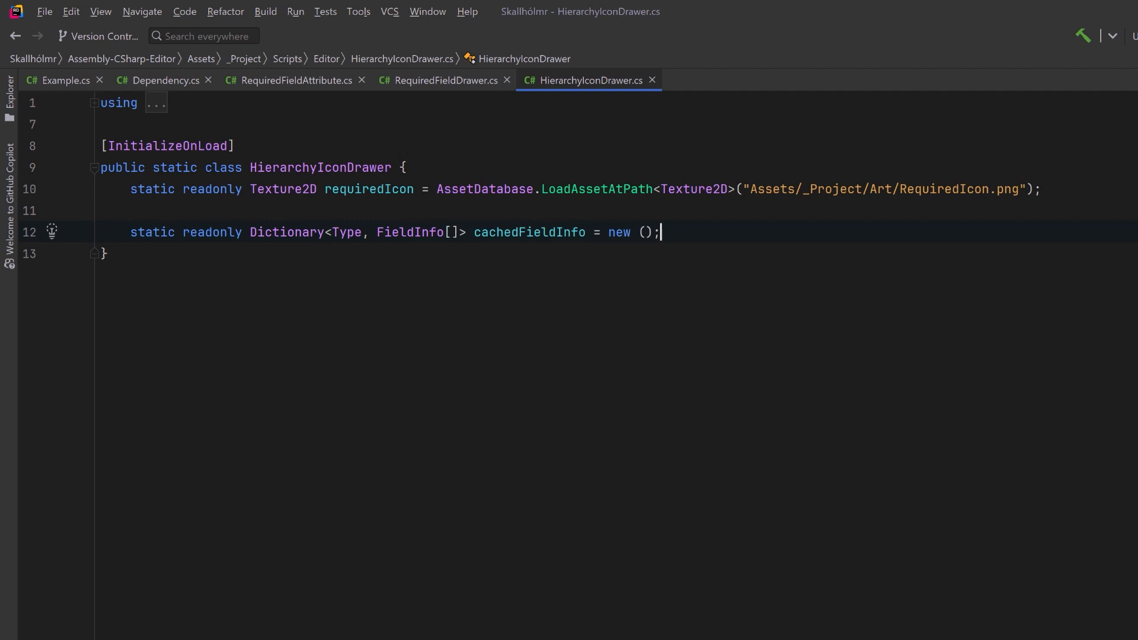
{"action": "key", "text": "enter"}
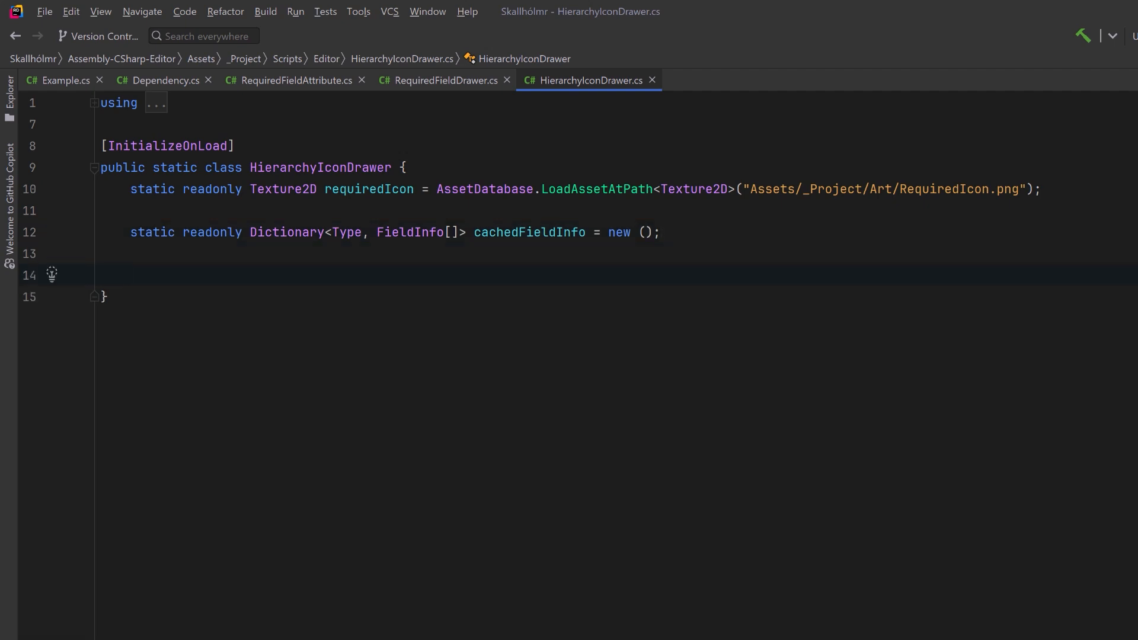
Step: Add a static constructor subscribing OnHierarchyWindowItemOnGUI to hierarchyWindowItemOnGUI and stub the callback method
{"action": "type", "text": "static HierarchyIconDrawer() {"}
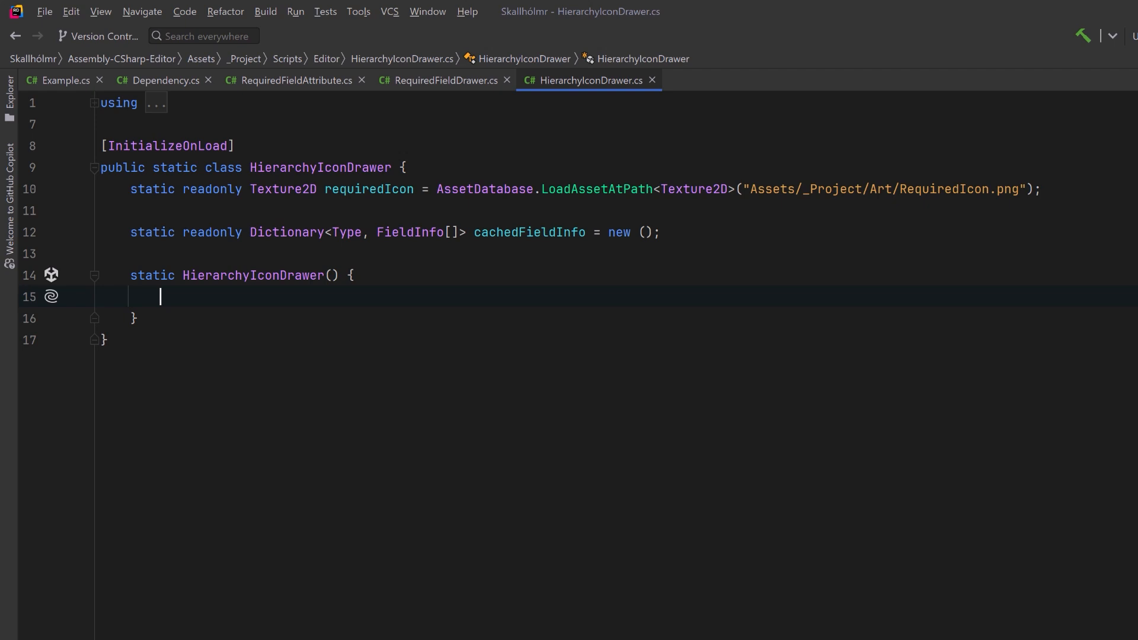
{"action": "type", "text": "EditorApplication.hierarchyWindowItemOnGUI += OnHierarchyWindowItemOnGUI;"}
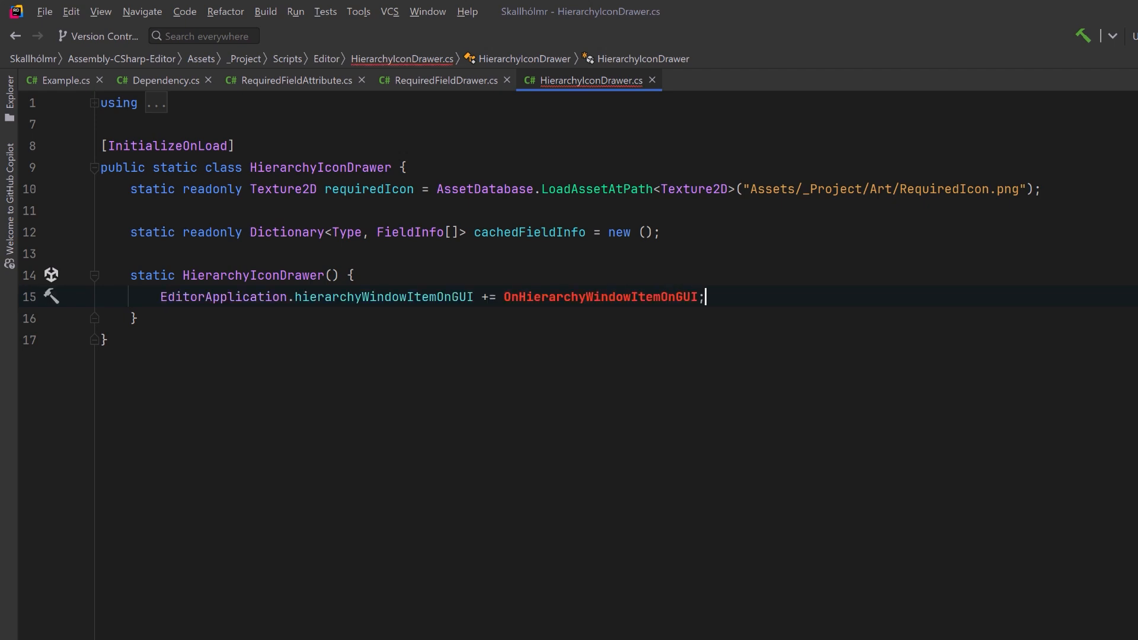
{"action": "left_click", "coordinate": [135, 318]}
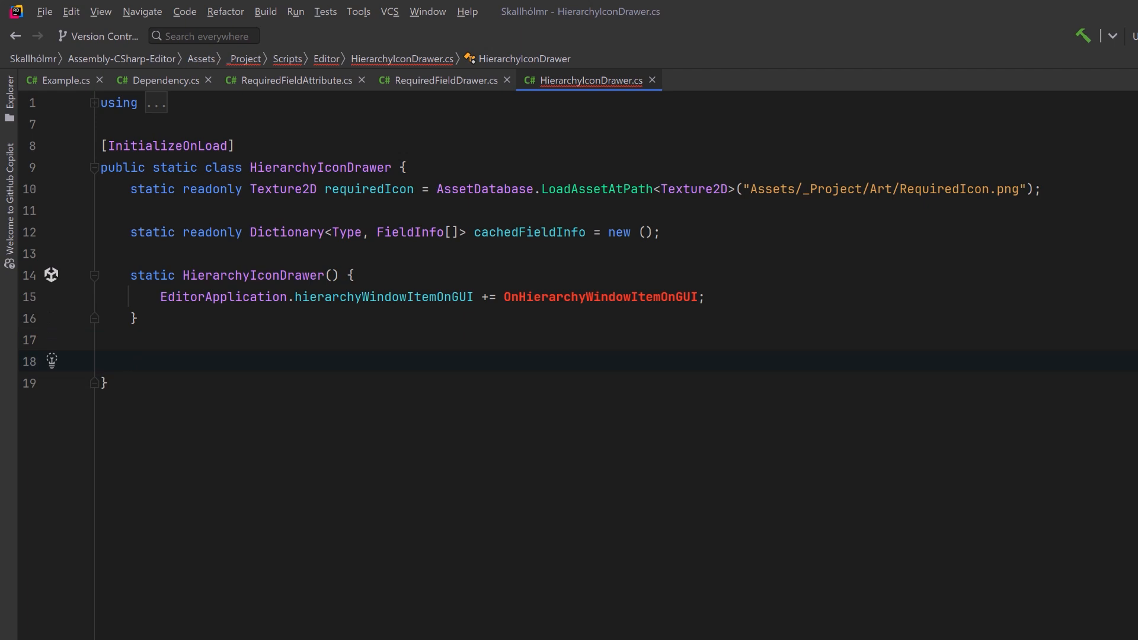
{"action": "type", "text": "static void OnHierarchyWindowItemOnGUI(int instanceID, Rect selectionRect) {}"}
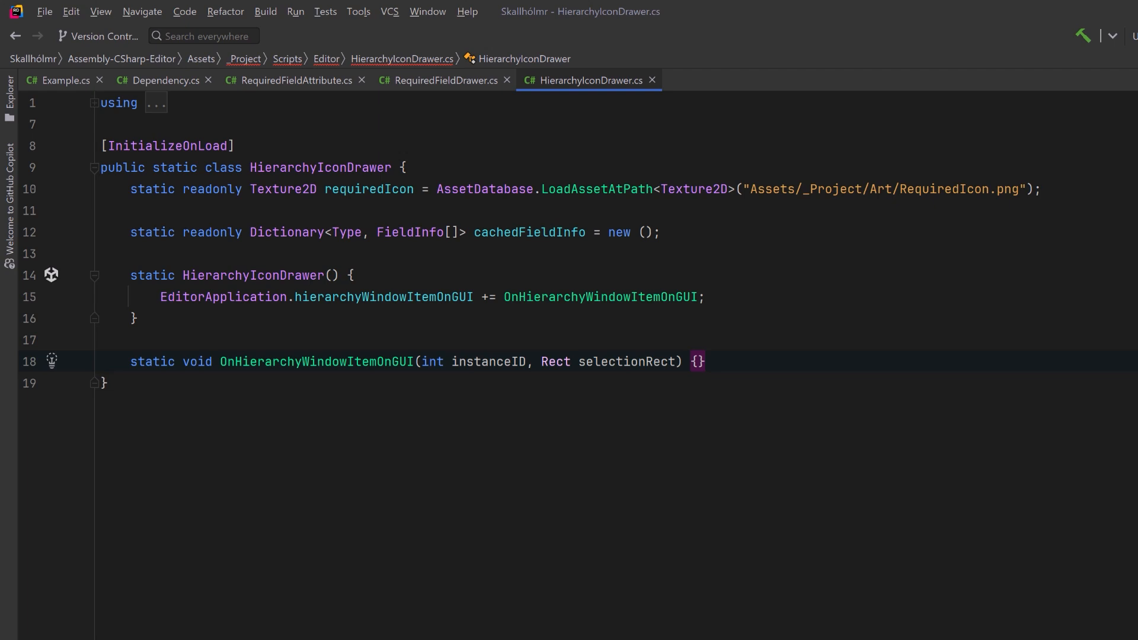
Step: Start static IsFieldUnassigned(object) returning true for null values and null-or-empty strings
{"action": "type", "text": "static bool IsFieldUnassigned(object fieldValue) {}"}
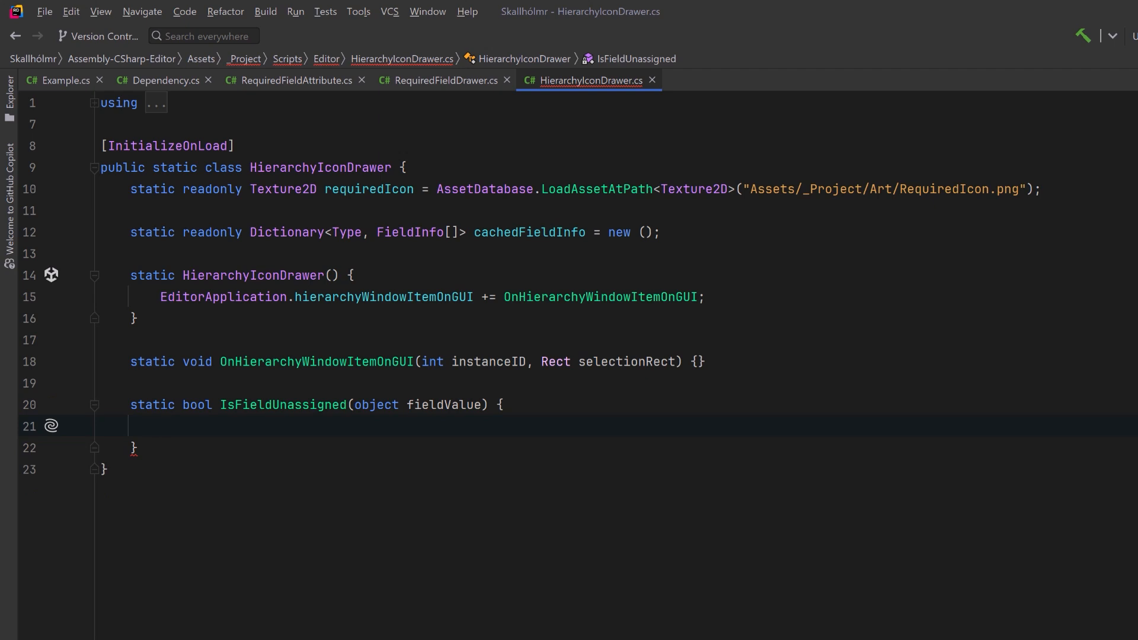
{"action": "type", "text": "if (fieldValue == null) return true;"}
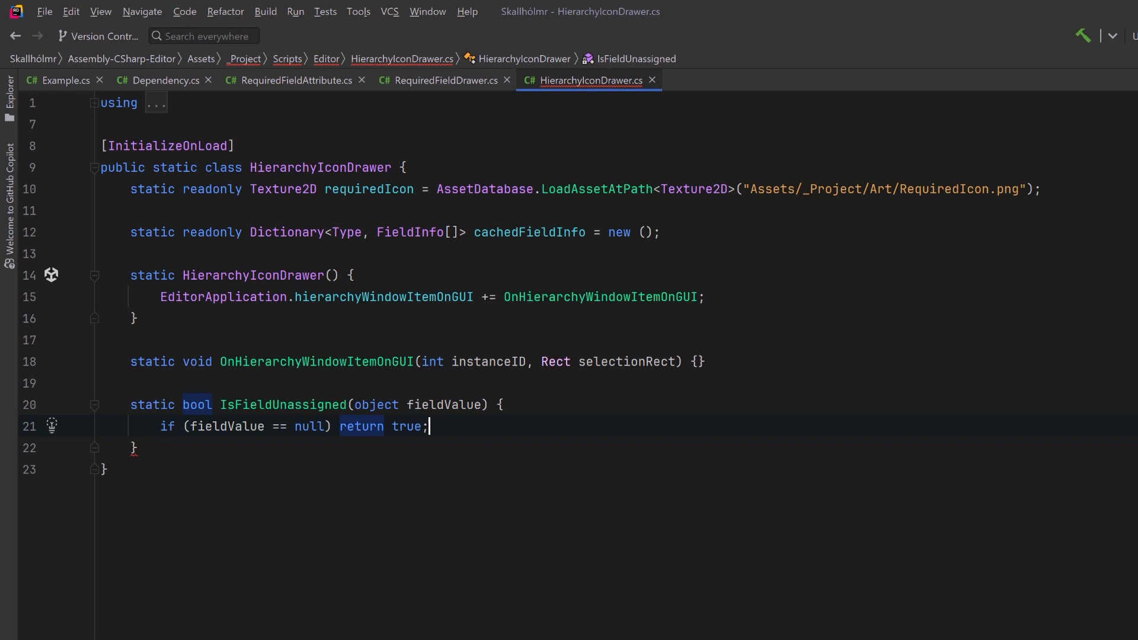
{"action": "key", "text": "Enter"}
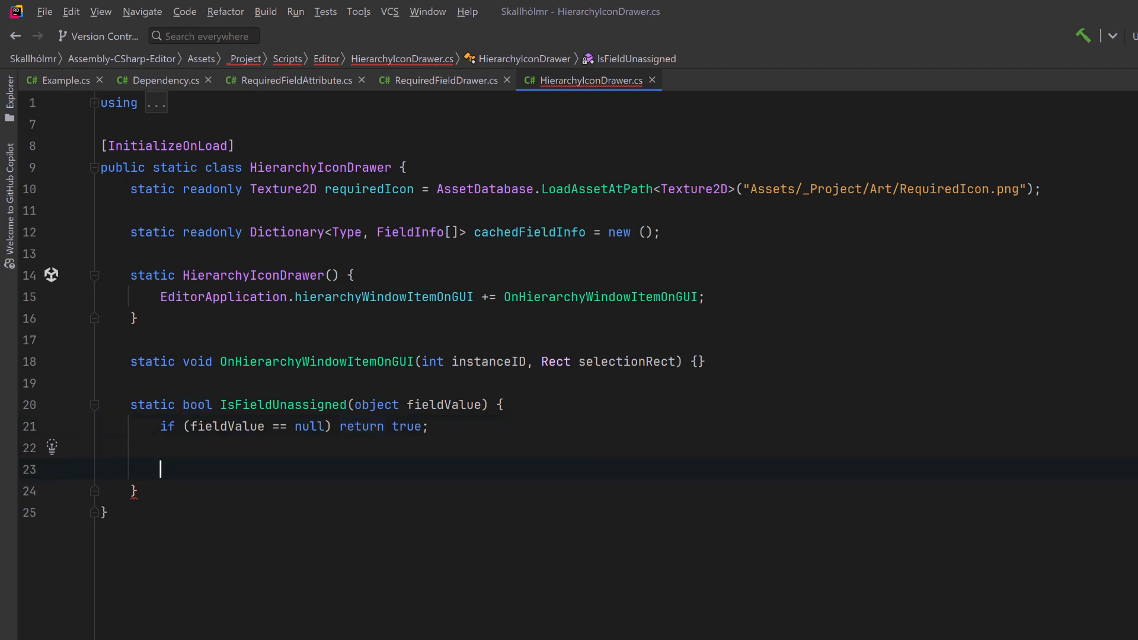
{"action": "type", "text": "if (fieldValue is string stringValue && string.IsNullOrEmpty(stringValue)) return true;"}
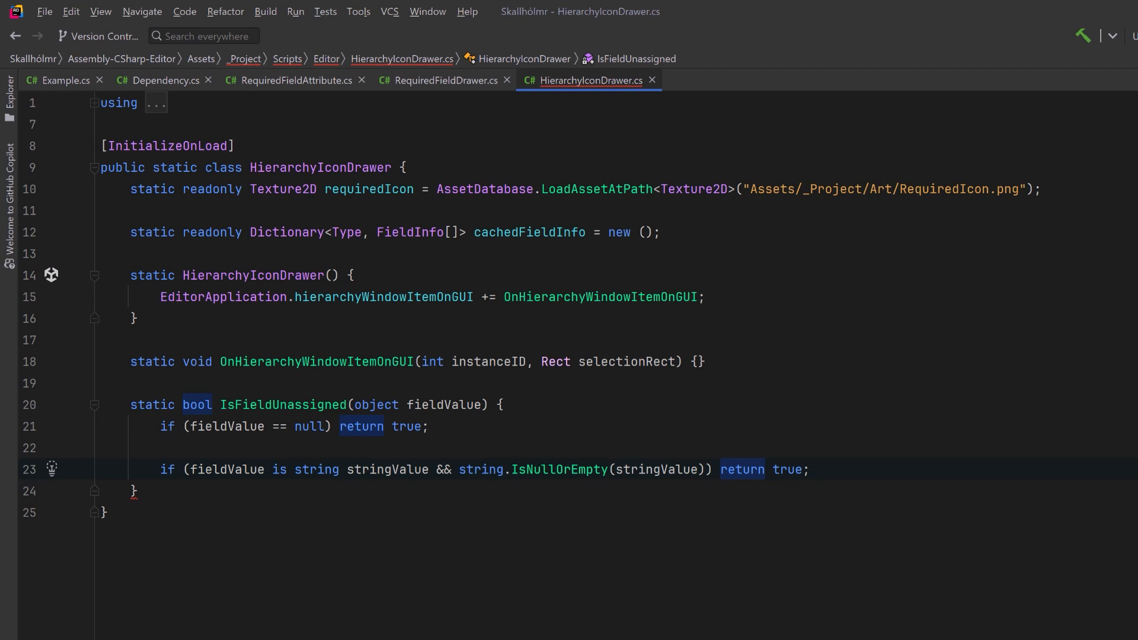
Step: Return true when an IEnumerable field contains a null item, otherwise return false
{"action": "type", "text": "if (fieldValue is System.Collections.IEnumerable enumerable) {}"}
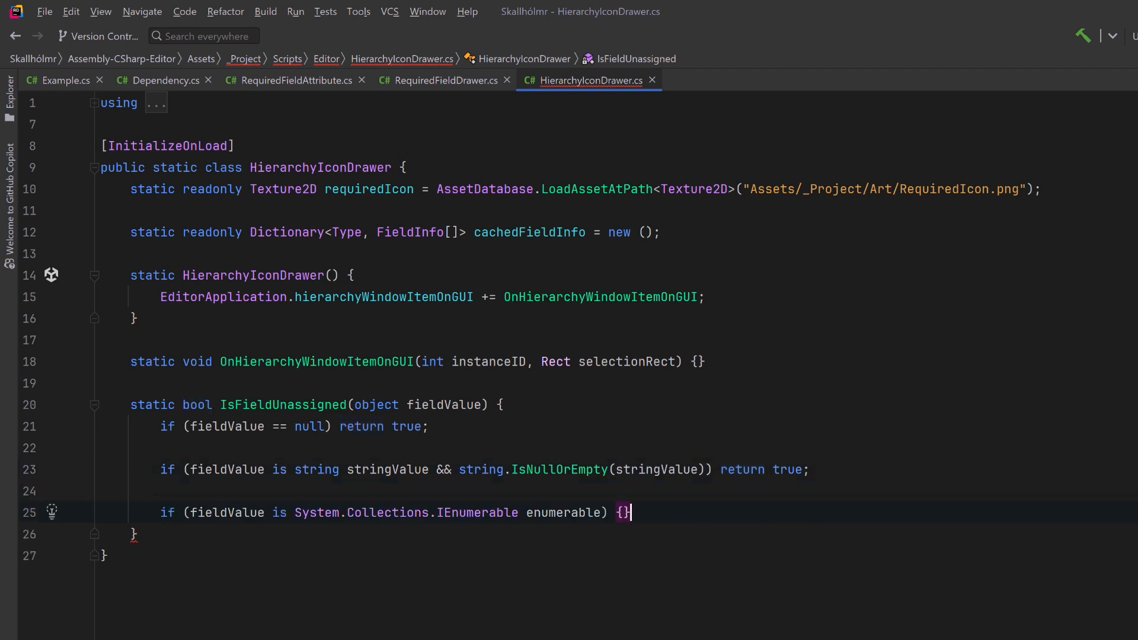
{"action": "key", "text": "Enter"}
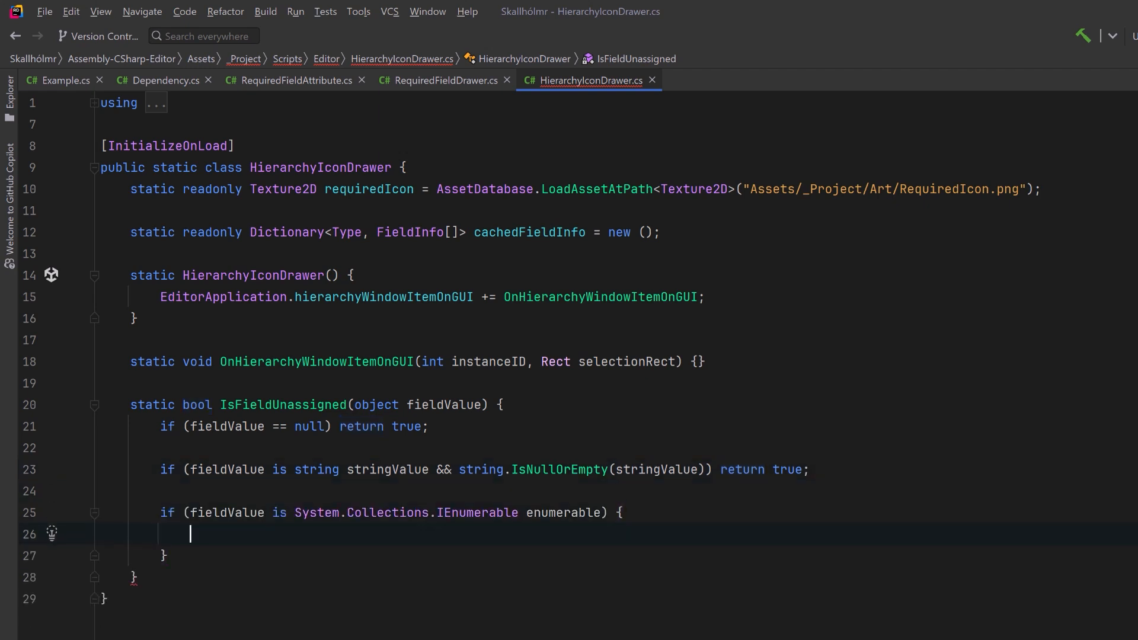
{"action": "type", "text": "foreach (var item in enumerable) {"}
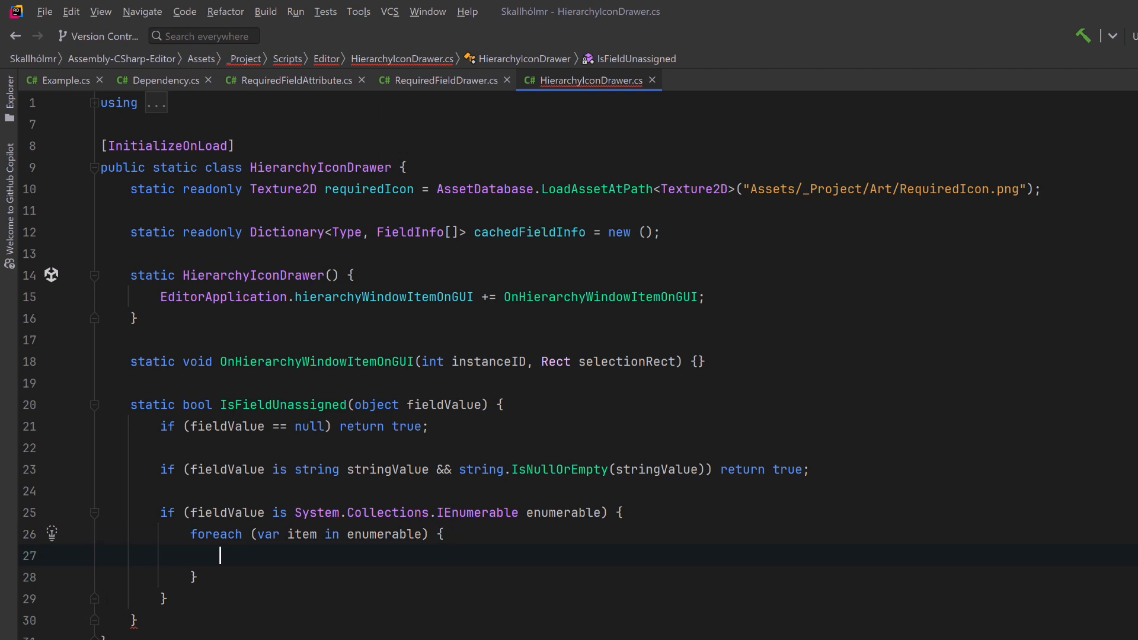
{"action": "type", "text": "if (item == null) return true;"}
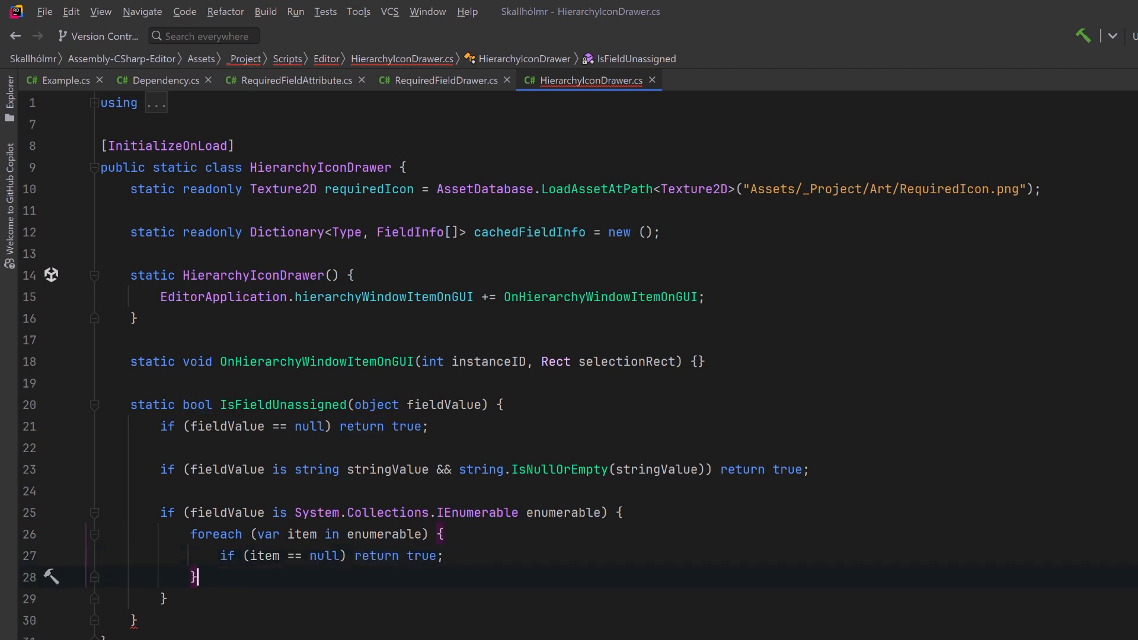
{"action": "scroll", "scroll_direction": "down", "scroll_amount": 3}
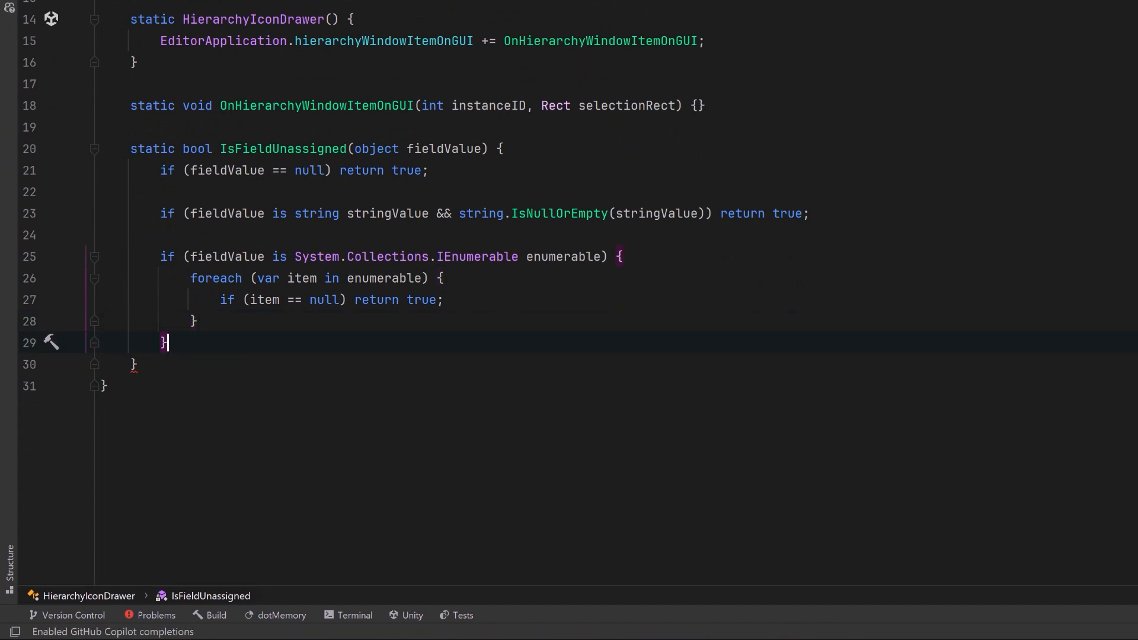
{"action": "type", "text": "return false;"}
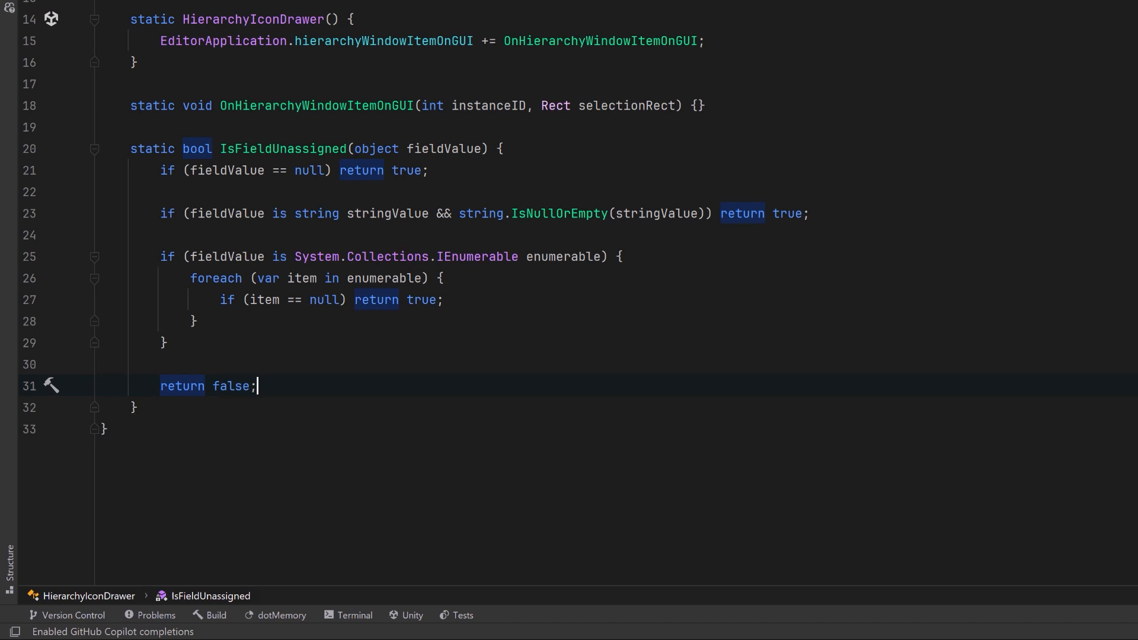
{"action": "left_click", "coordinate": [134, 407]}
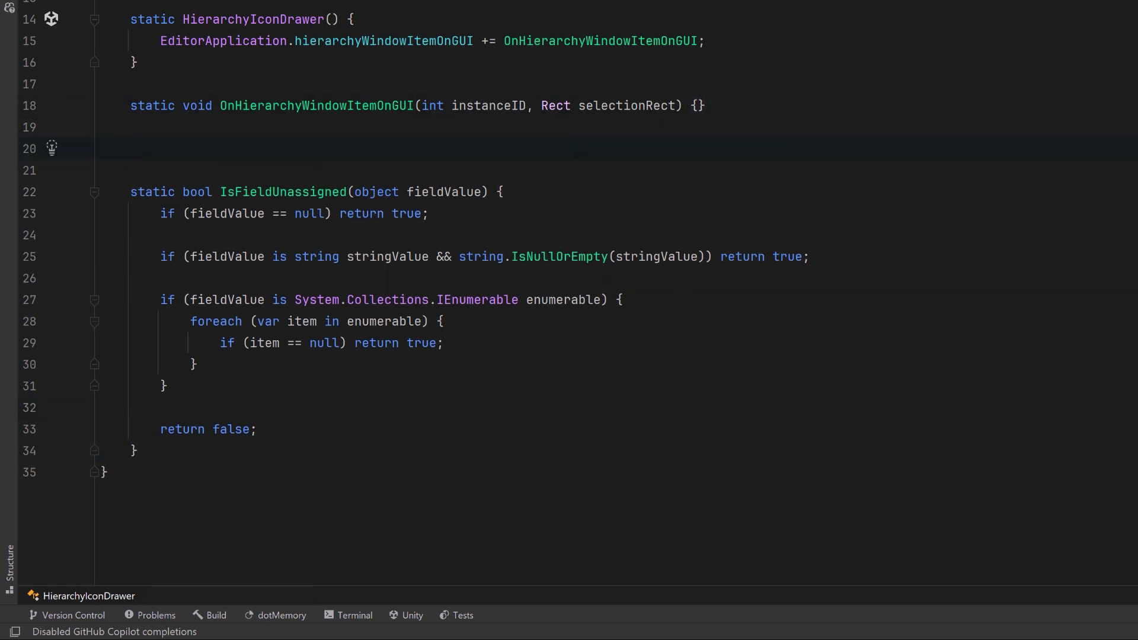
Step: Declare GetCachedFieldsWithRequiredAttribute with a cachedFieldInfo TryGetValue miss that calls GetFields and starts a requiredFields list
{"action": "type", "text": "static FieldInfo[] GetCachedFieldsWithRequiredAttribute(Type componentType) {"}
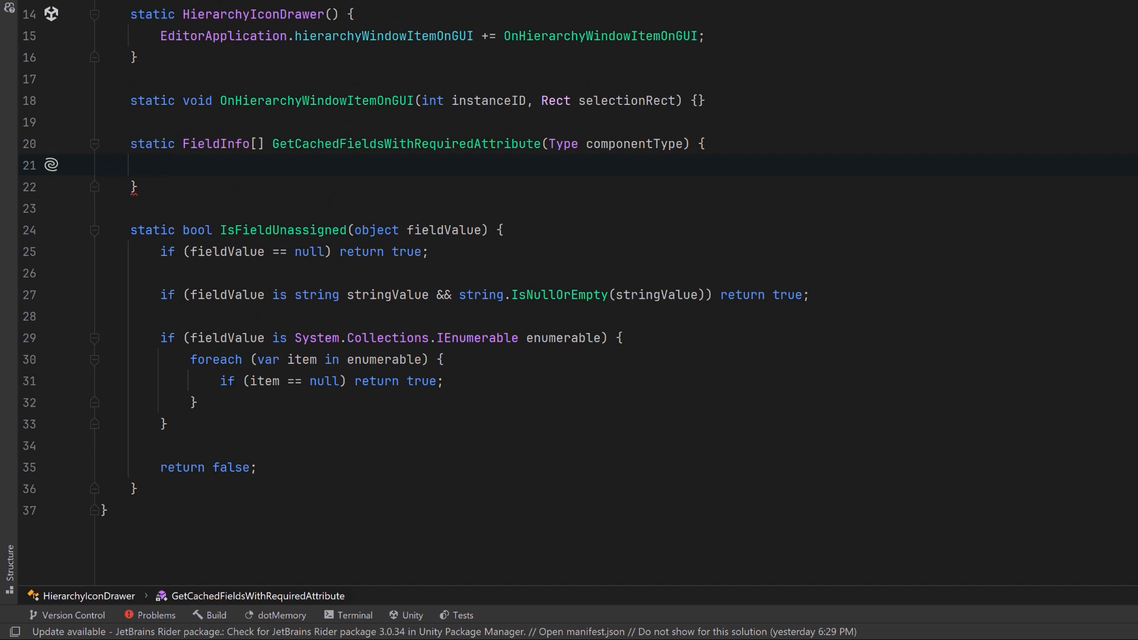
{"action": "type", "text": "if (!cachedFieldInfo.TryGetValue(componentType, out FieldInfo[] fields)) {}"}
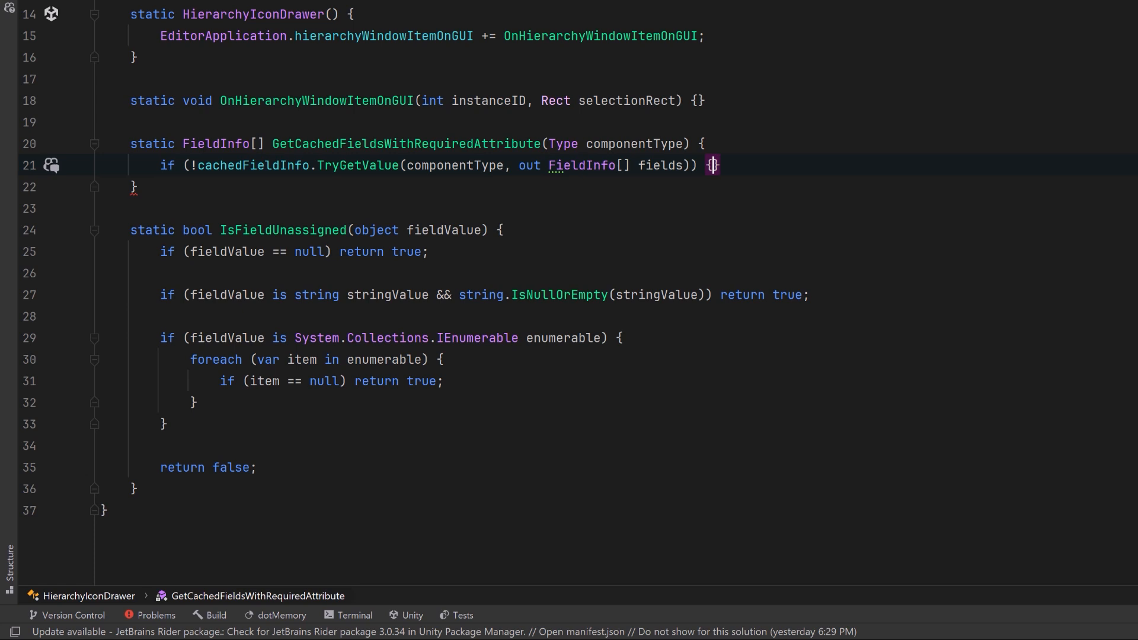
{"action": "key", "text": "Enter"}
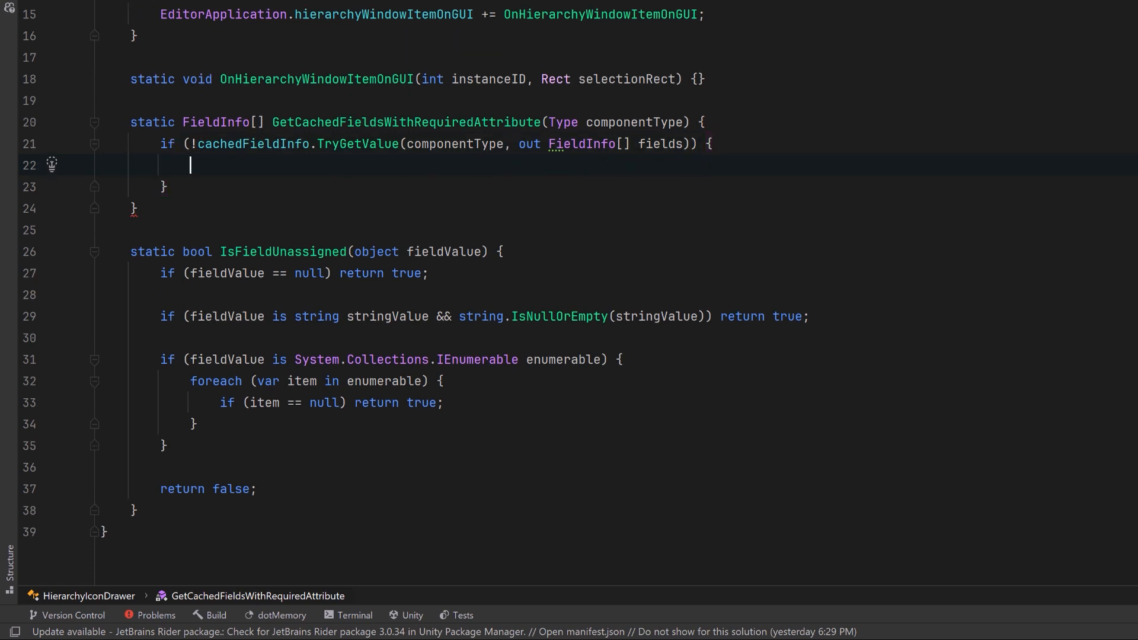
{"action": "type", "text": "fields = componentType.GetFields(BindingFlags.Public | BindingFlags.NonPublic | BindingFlags.Instance);"}
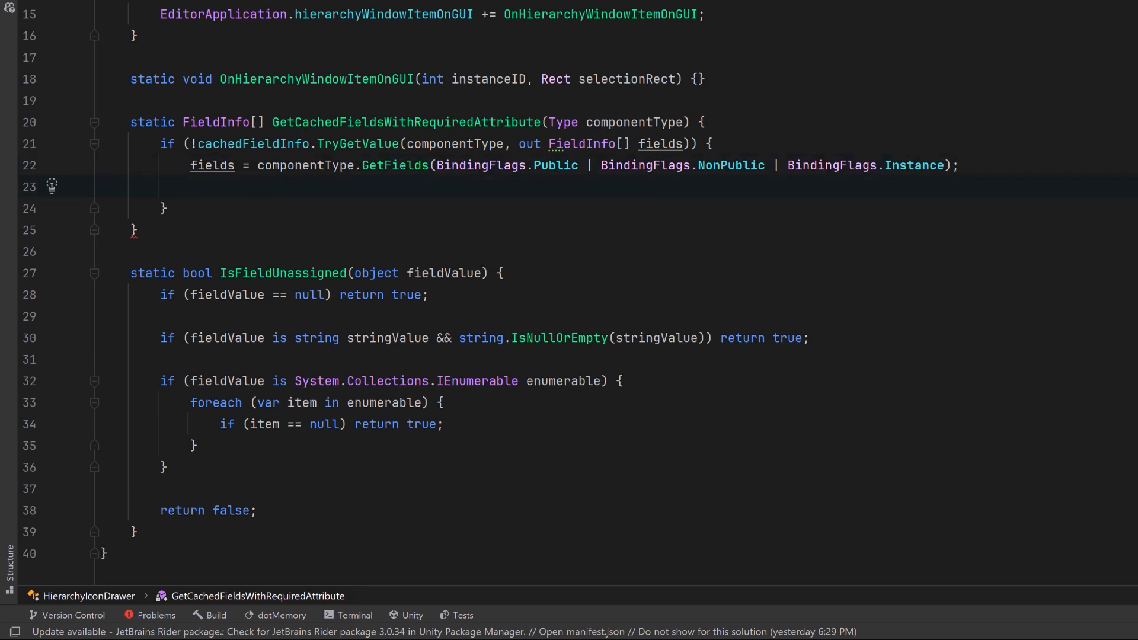
{"action": "type", "text": "List<FieldInfo> requiredFields = new ();"}
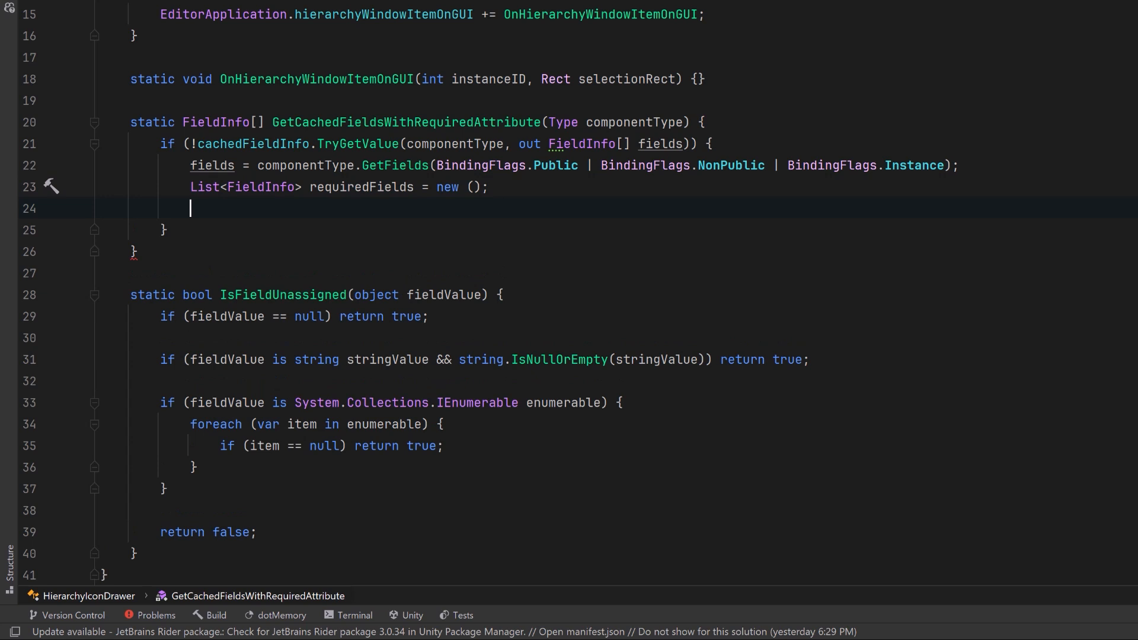
Step: Loop the fields, add those that are serialized and have RequiredFieldAttribute to requiredFields, and return fields
{"action": "type", "text": "foreach (FieldInfo field in fields) {"}
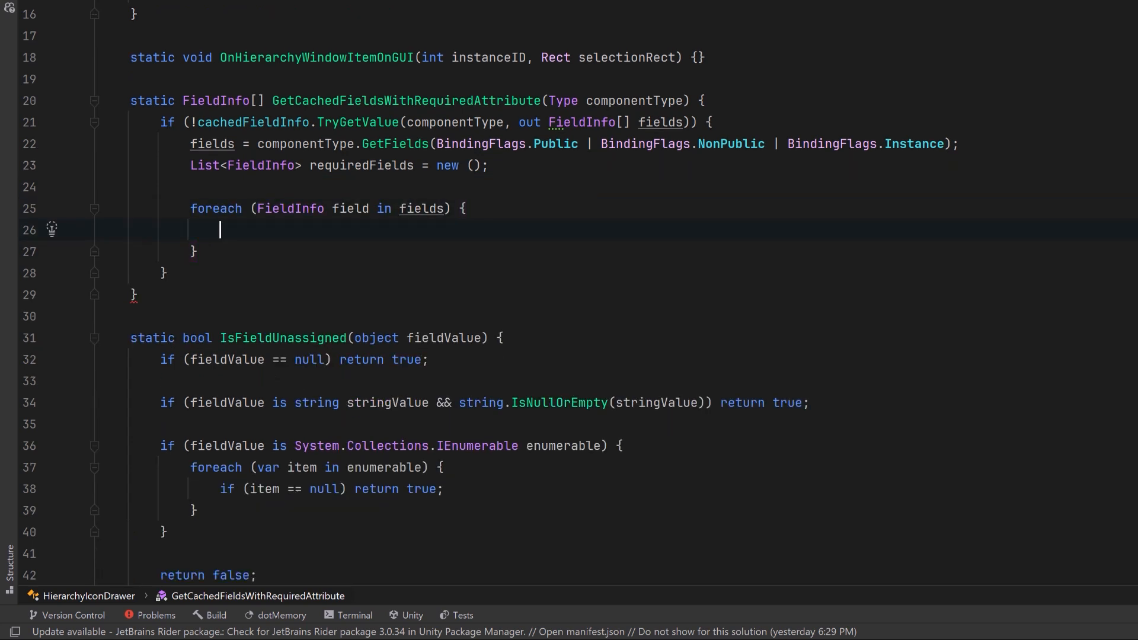
{"action": "type", "text": "bool isSerialized = field.IsPublic || field.IsDefined(typeof(SerializeField), false);"}
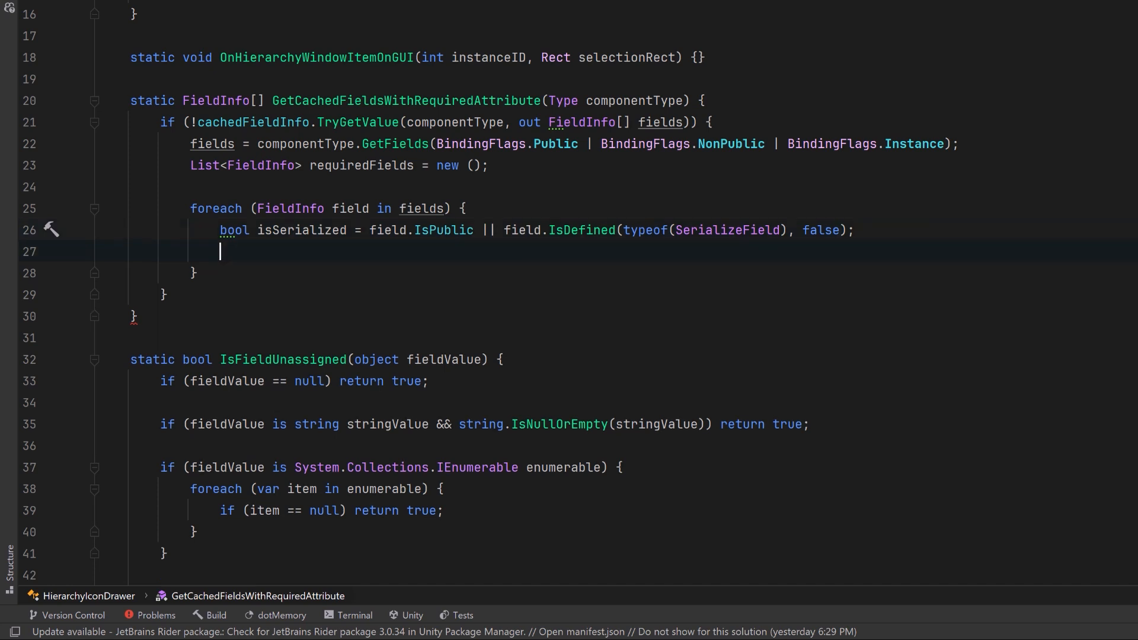
{"action": "type", "text": "bool isRequired = field.IsDefined(typeof(RequiredFieldAttribute), false);"}
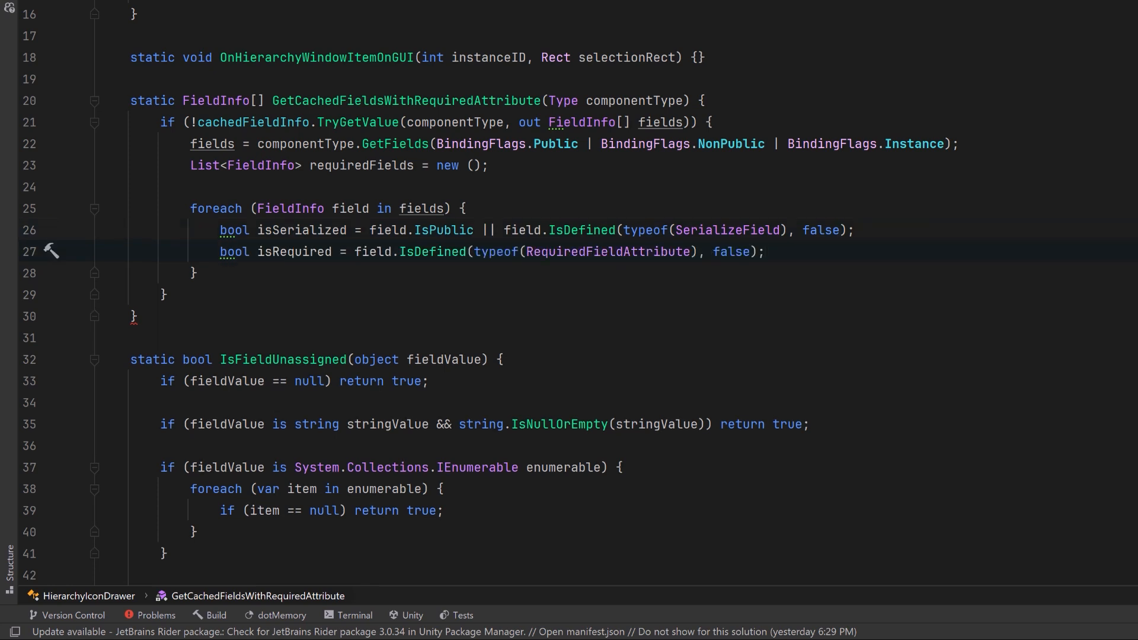
{"action": "key", "text": "enter"}
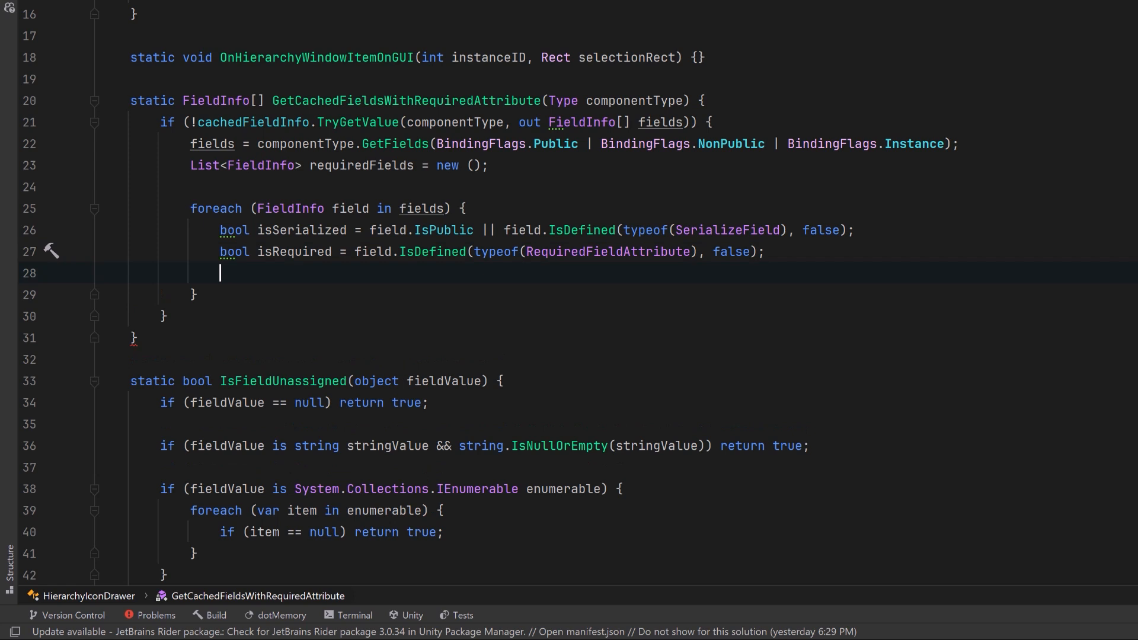
{"action": "type", "text": "if (isSerialized && isRequired) {"}
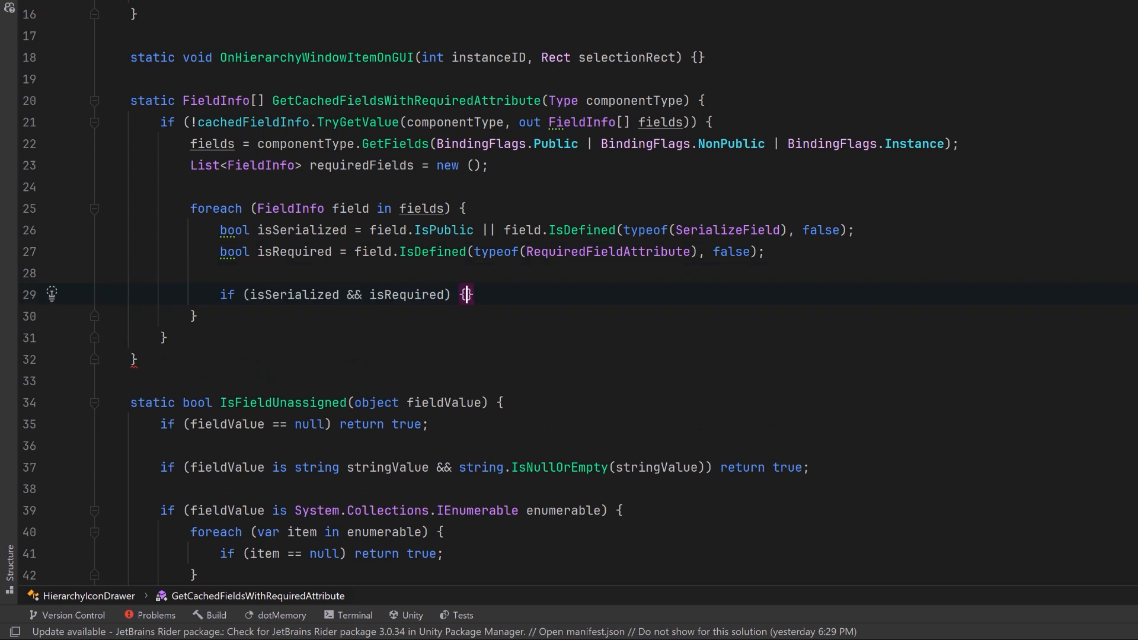
{"action": "type", "text": "requiredFields.Add(field);"}
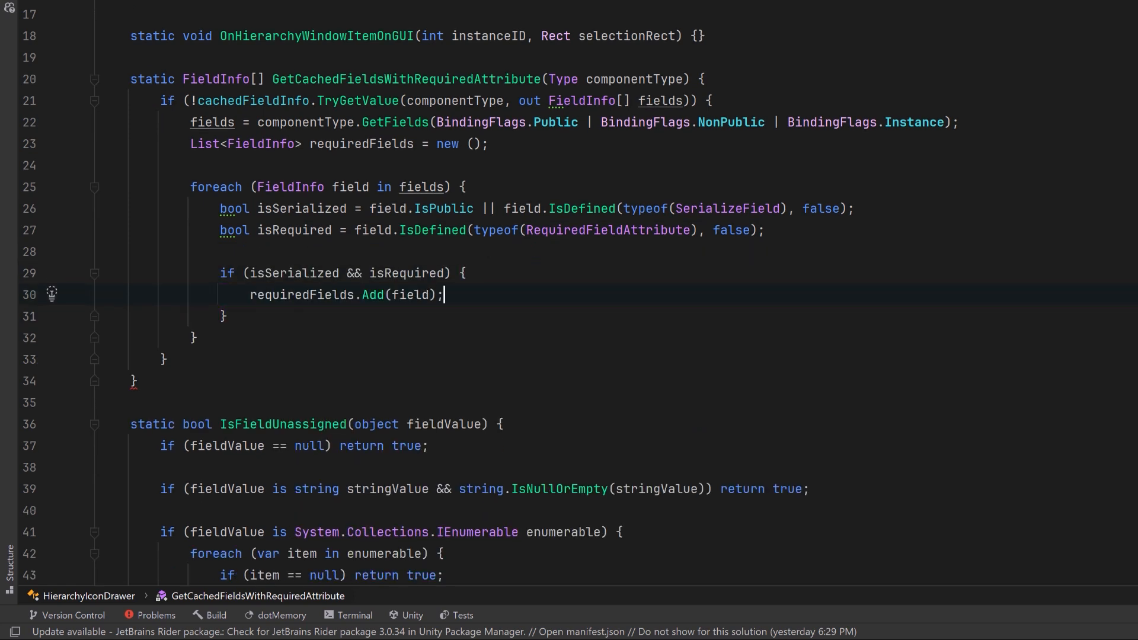
{"action": "key", "text": "enter"}
{"action": "type", "text": "cachedFieldInfo[componentType] = fields;"}
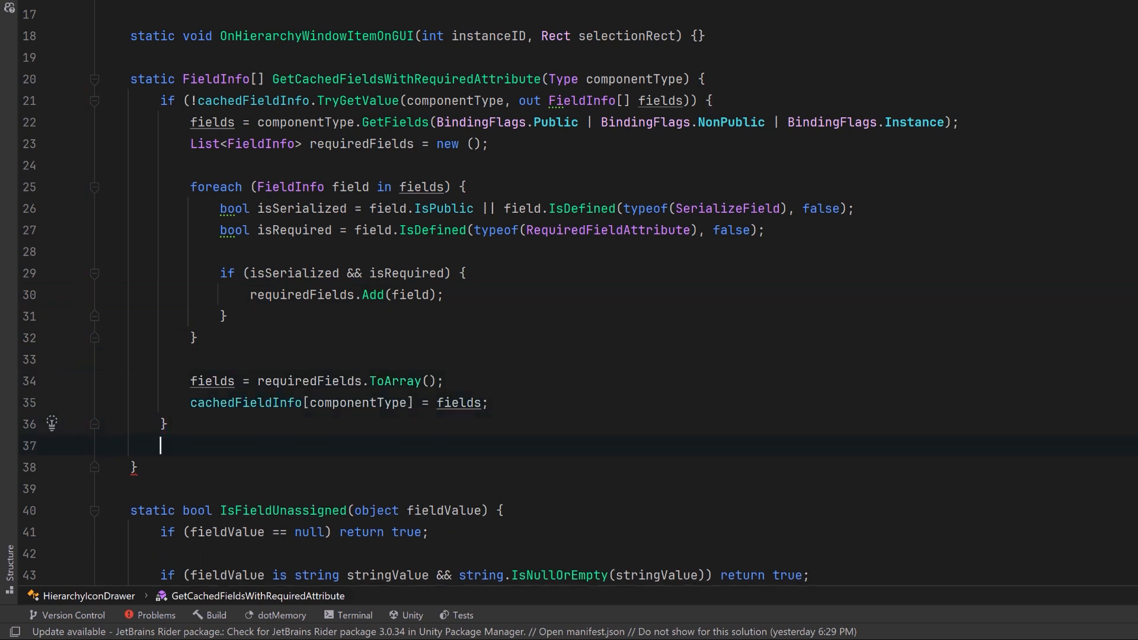
{"action": "type", "text": "return fields;"}
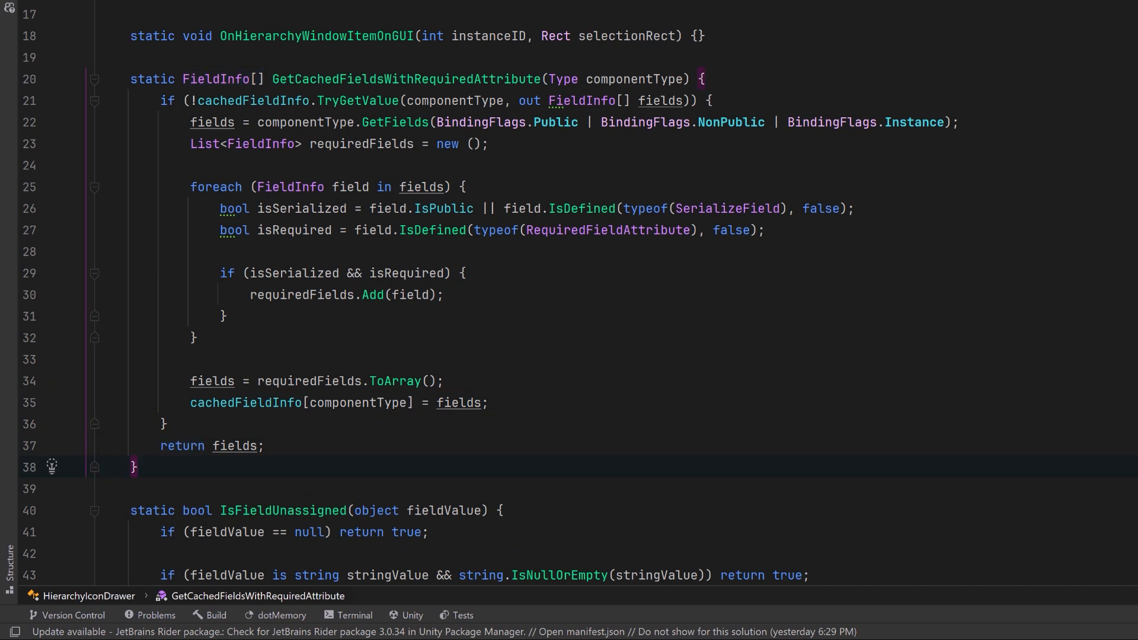
{"action": "scroll", "scroll_direction": "up", "scroll_amount": 3}
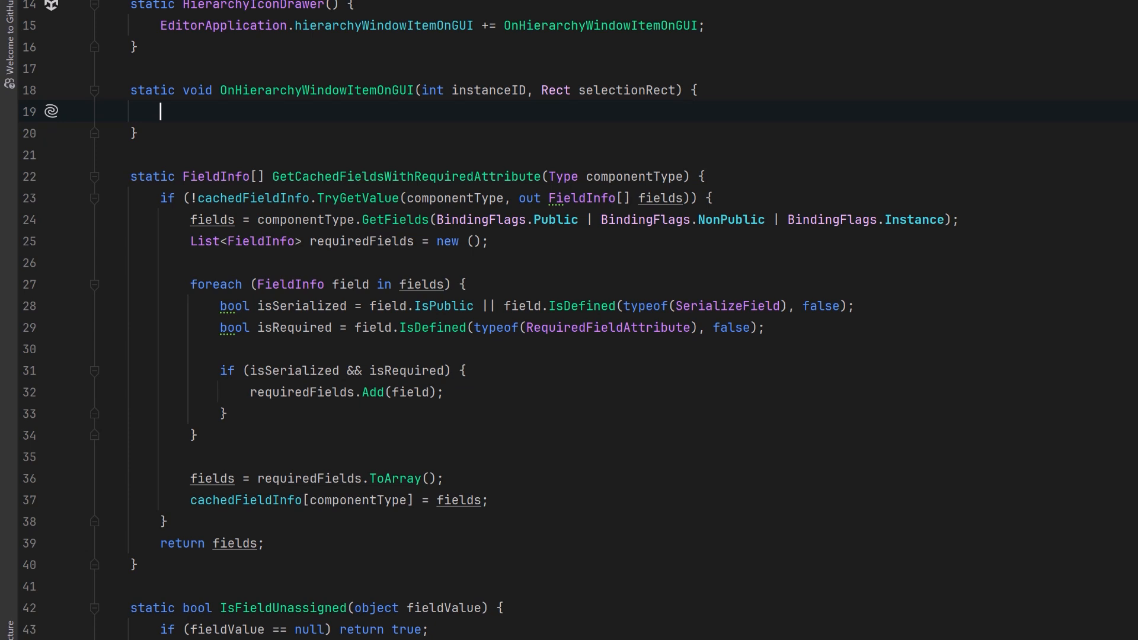
Step: Resolve the GameObject from instanceID, loop its components skipping nulls, and fetch each component's cached required fields
{"action": "type", "text": "if (EditorUtility.InstanceIDToObject(instanceID) is not GameObject gameObject) return;"}
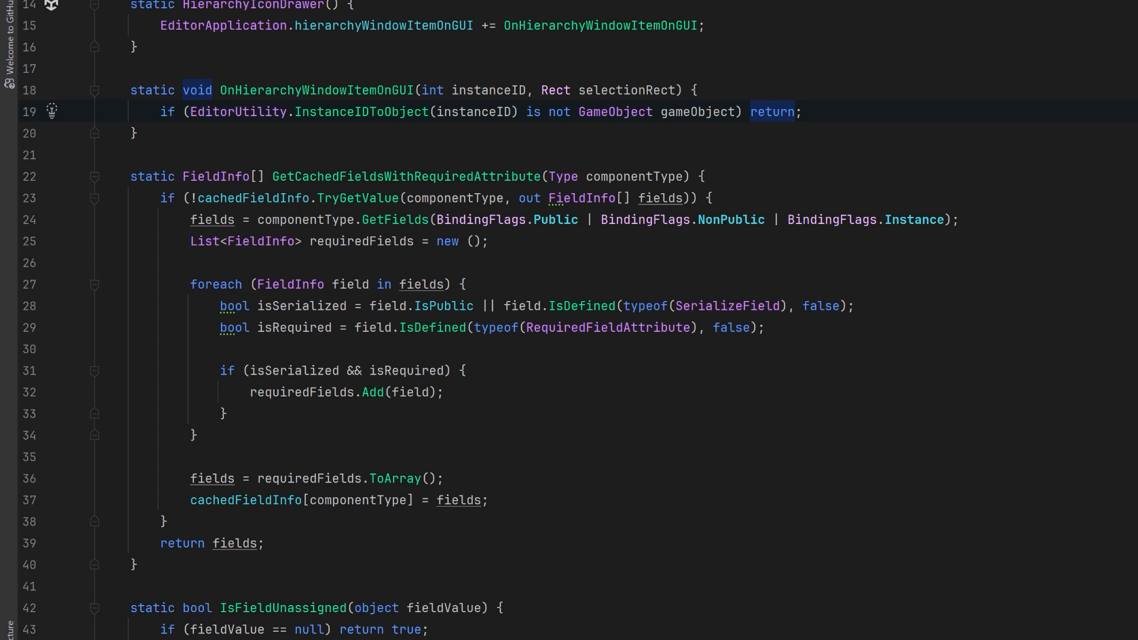
{"action": "type", "text": "foreach (var component in gameObject.GetComponents<Component>()) {}"}
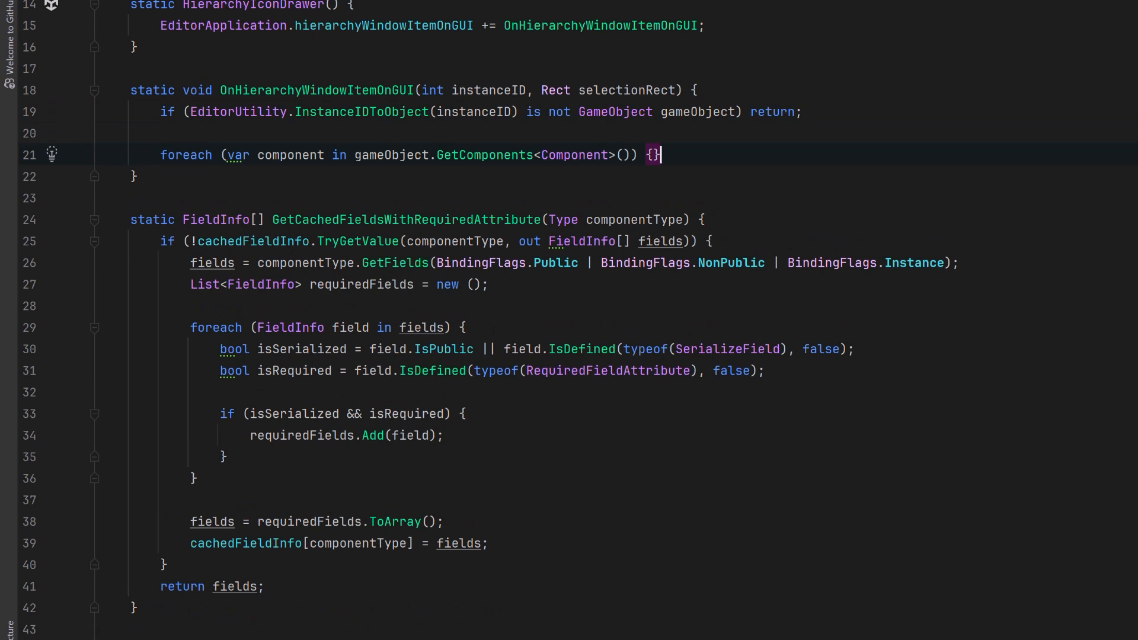
{"action": "type", "text": "if (component == null) continue;"}
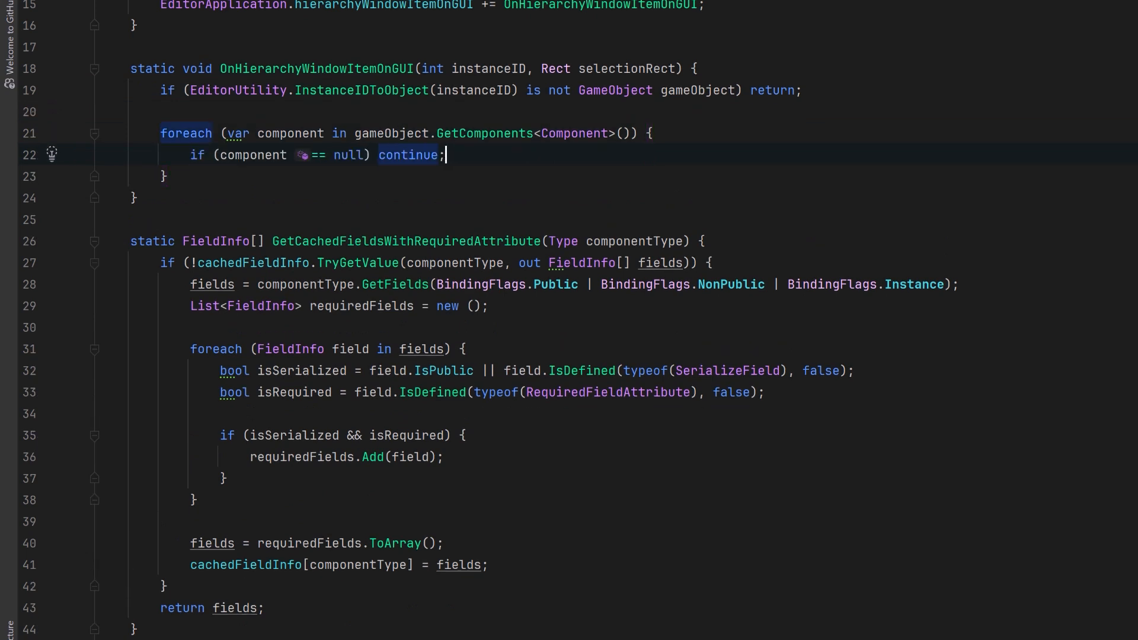
{"action": "key", "text": "enter"}
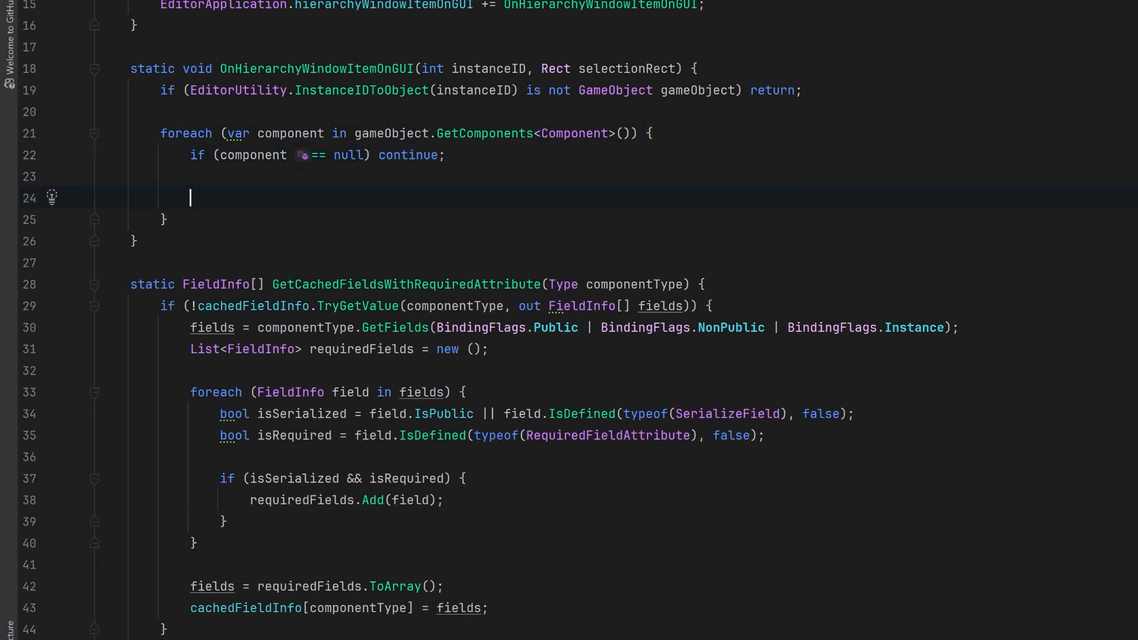
{"action": "type", "text": "var fields = GetCachedFieldsWithRequiredAttribute(component.GetType());"}
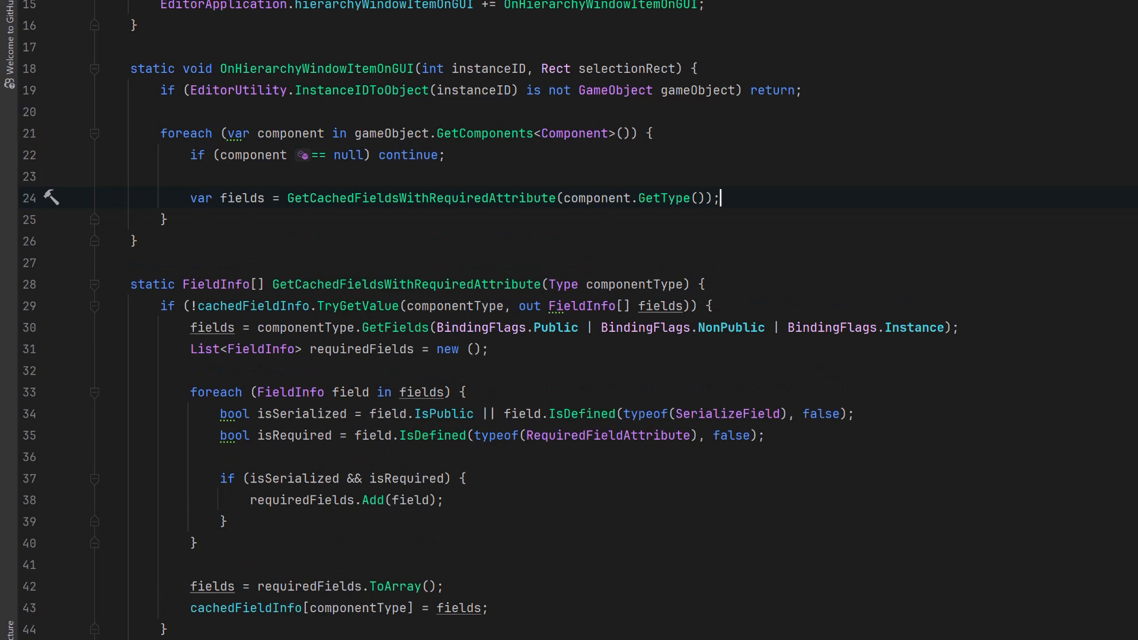
{"action": "mouse_move", "coordinate": [719, 197]}
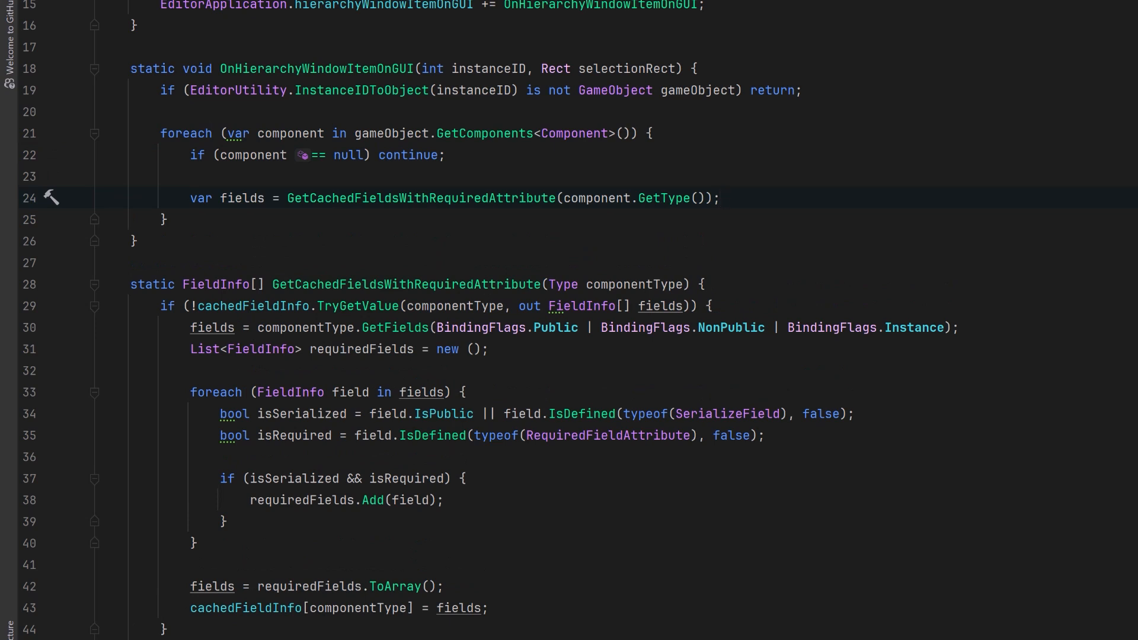
{"action": "type", "text": "if (fields == null) continue;"}
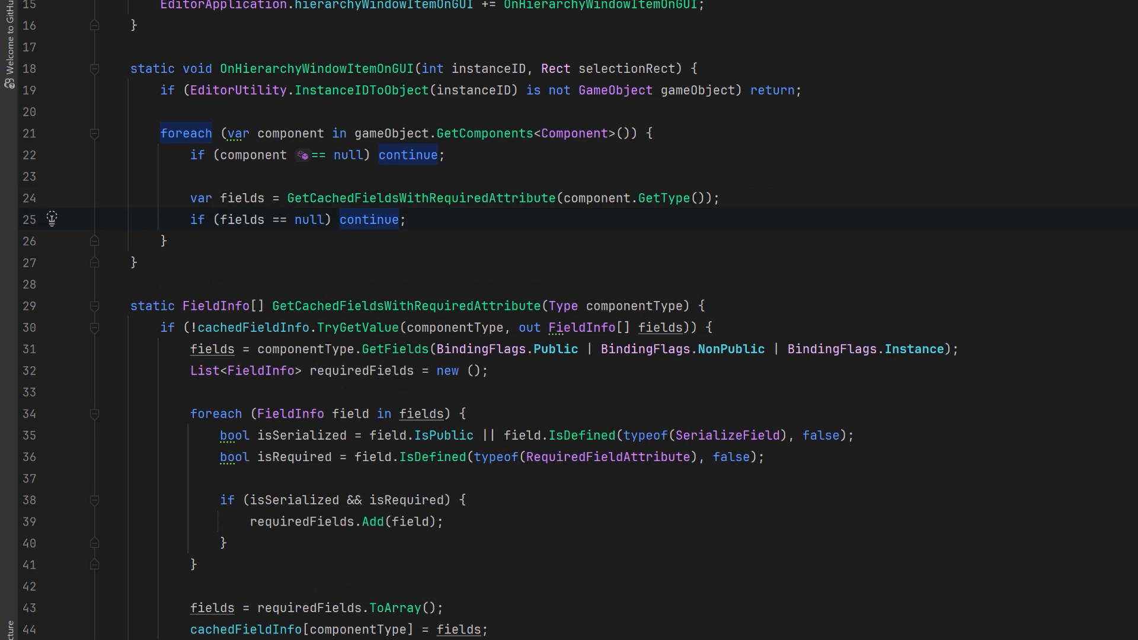
Step: When any field is unassigned, draw requiredIcon in a 16x16 iconRect with tooltip "One or more required fields are missing or empty." and break
{"action": "type", "text": "if (fields.Any(field => IsFieldUnassigned(field.GetValue(component)))) {}"}
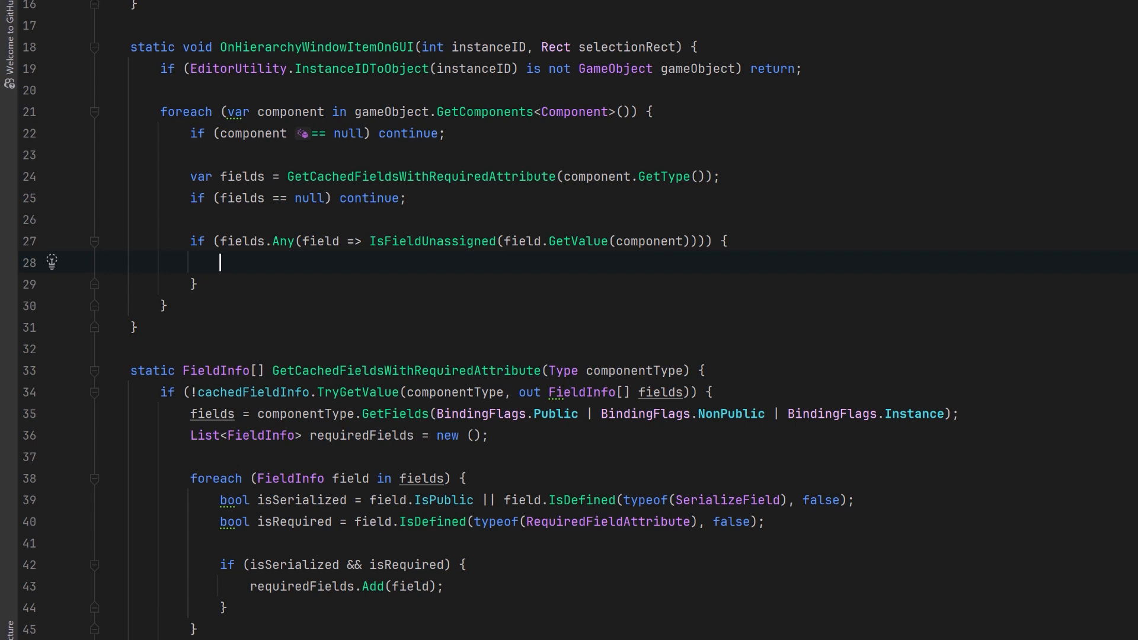
{"action": "type", "text": "var iconRect = new Rect(selectionRect.xMax - 20, selectionRect.y, 16, 16);"}
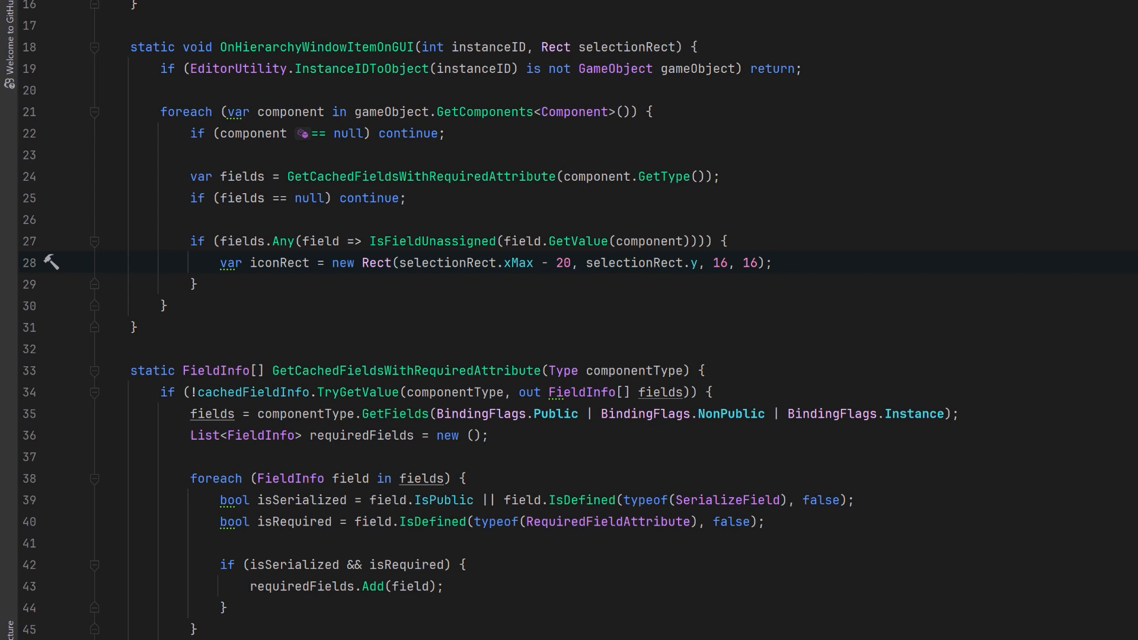
{"action": "type", "text": "GUI.Label(iconRect, new GUIContent(requiredIcon, \"One or more required fields are missing or empty.\"));"}
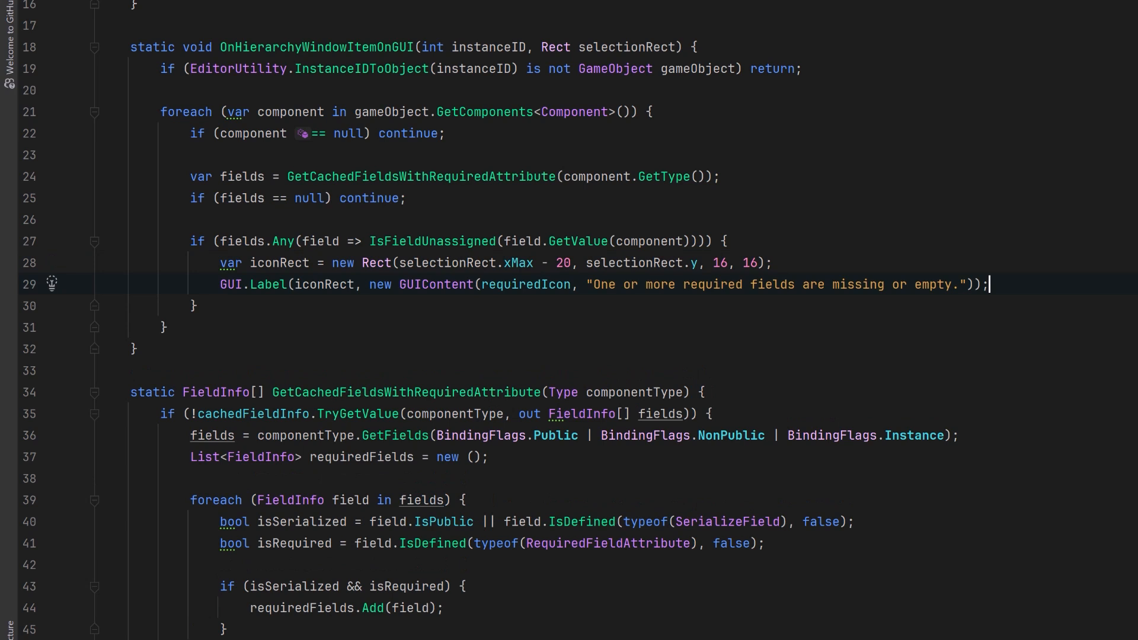
{"action": "type", "text": "break;"}
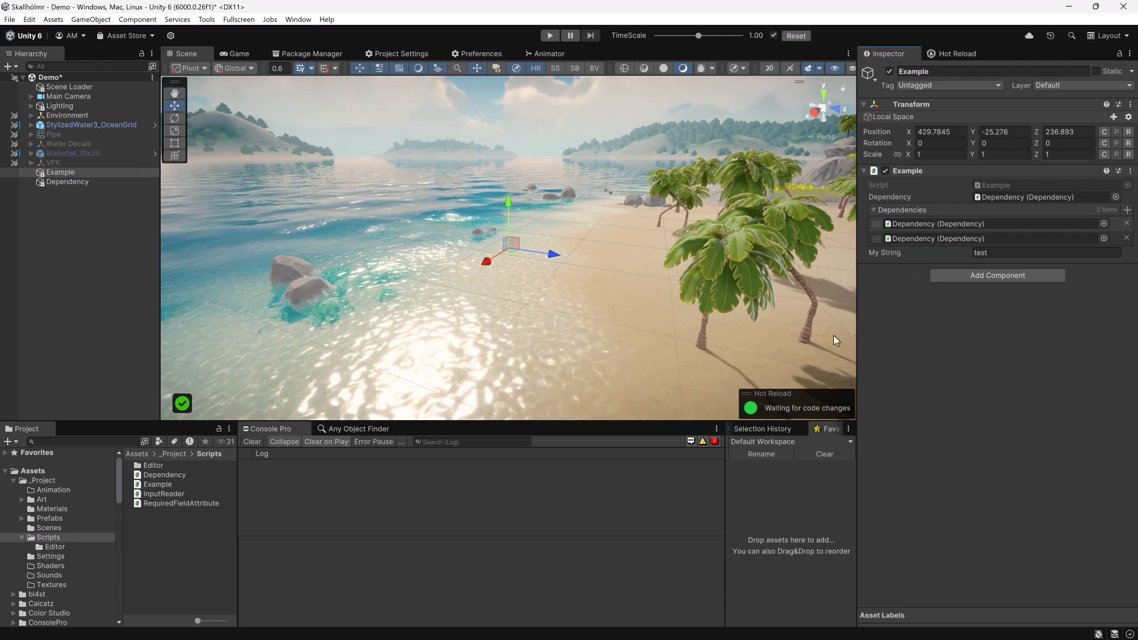
Step: Empty My String to show the red hierarchy icon beside Example, then retype test so the icon disappears
{"action": "triple_click", "coordinate": [1044, 253]}
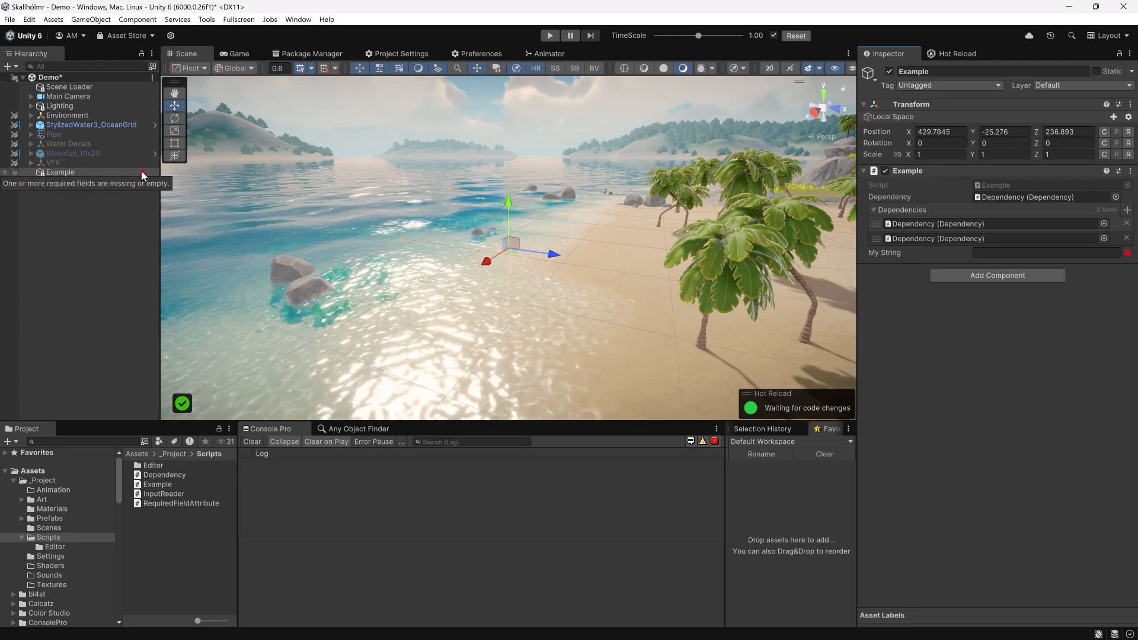
{"action": "left_click", "coordinate": [32, 172]}
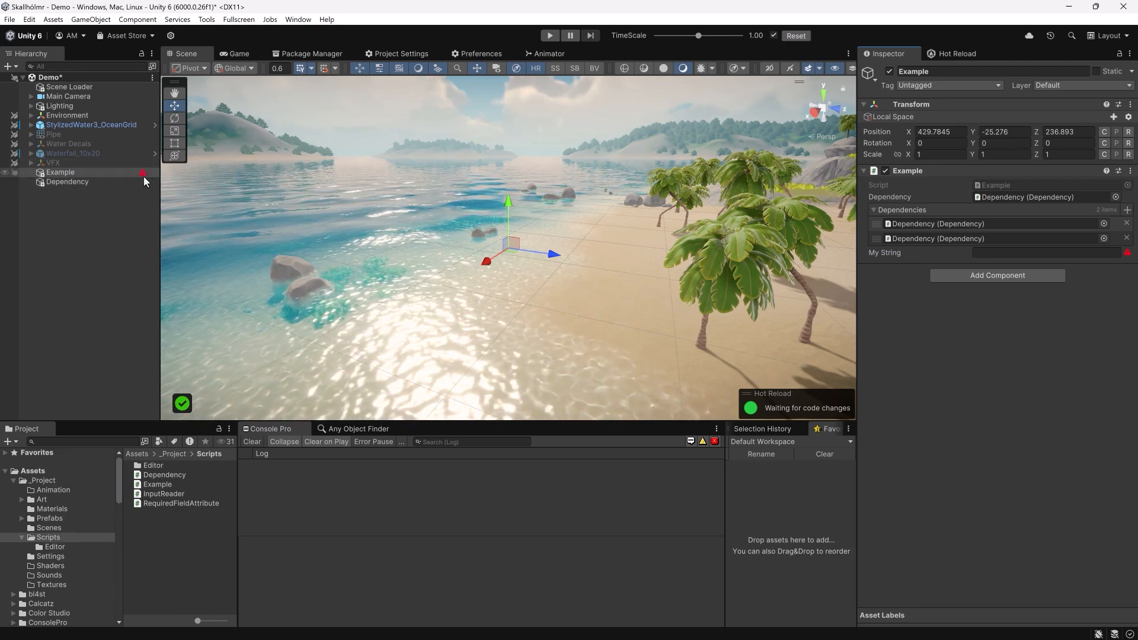
{"action": "mouse_move", "coordinate": [143, 175]}
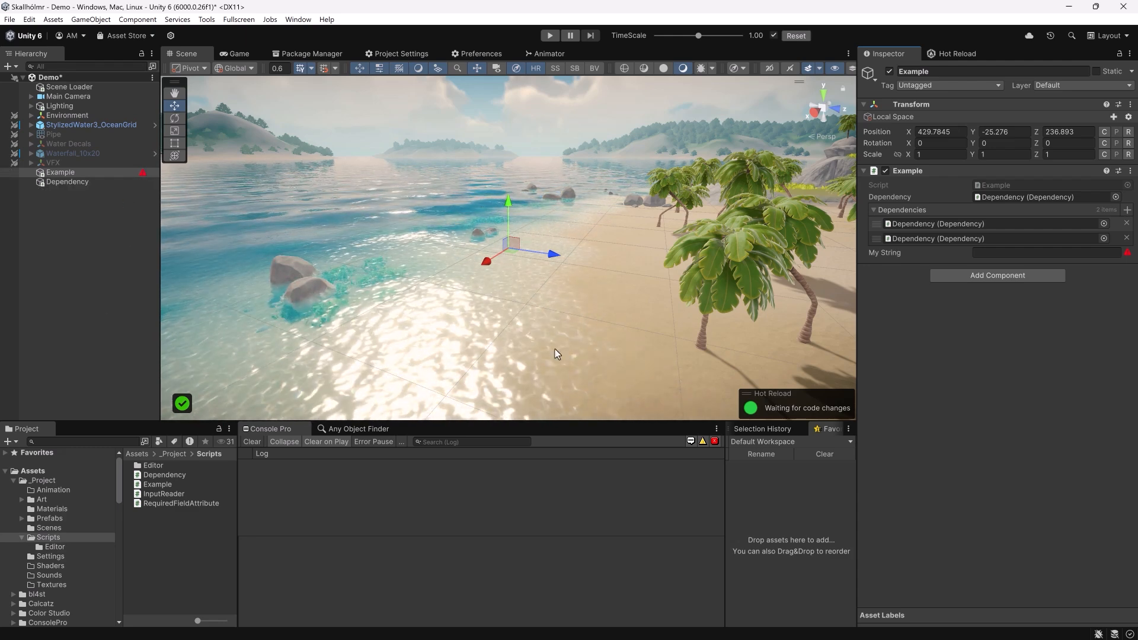
{"action": "left_click", "coordinate": [1044, 252]}
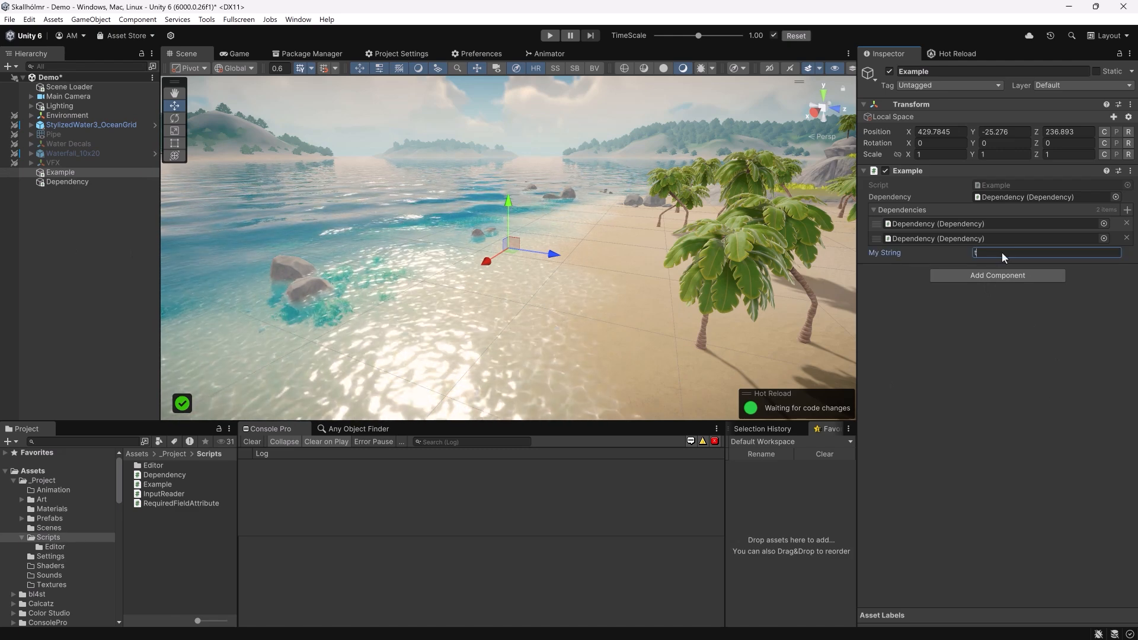
{"action": "type", "text": "est"}
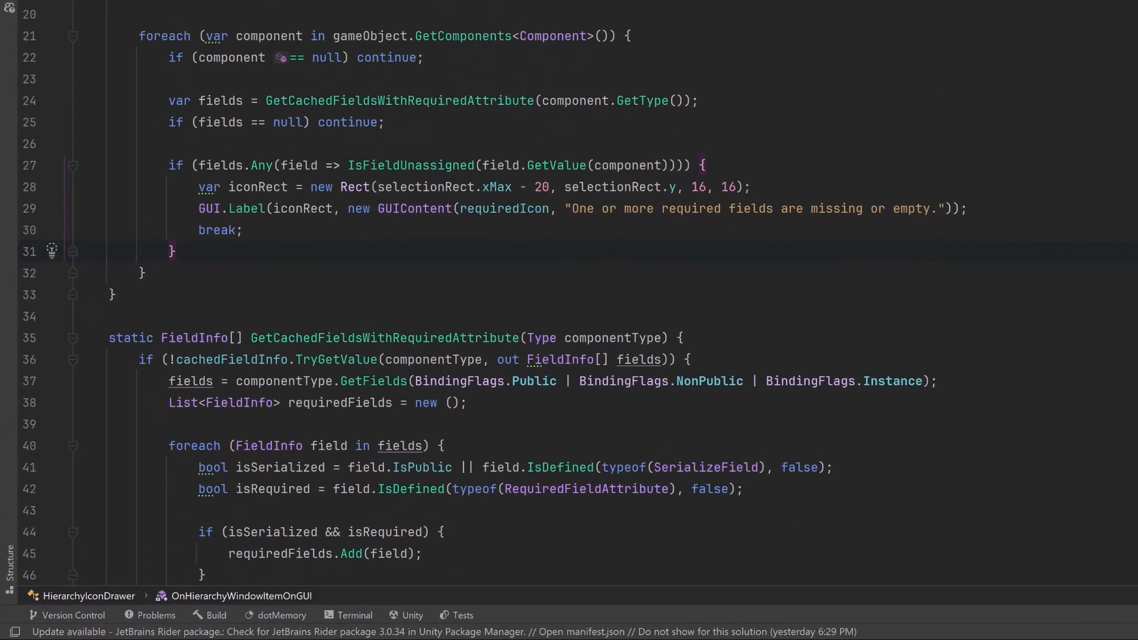
Step: Change the isRequired check to typeof(RequiredAttribute) and switch to the Example script
{"action": "left_click", "coordinate": [562, 488]}
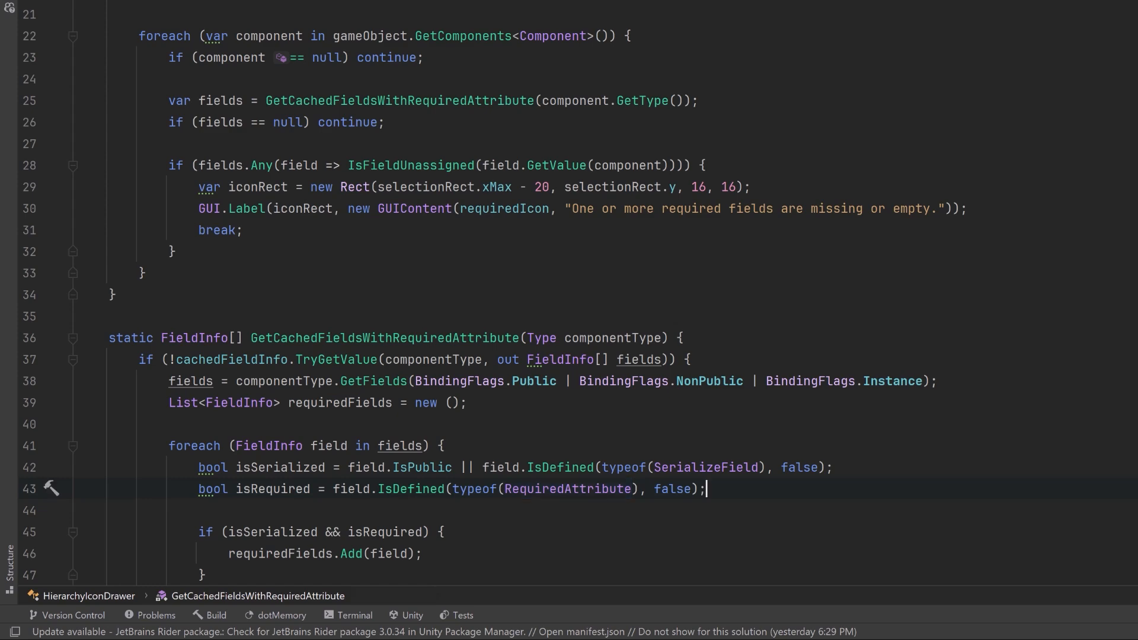
{"action": "left_click", "coordinate": [45, 58]}
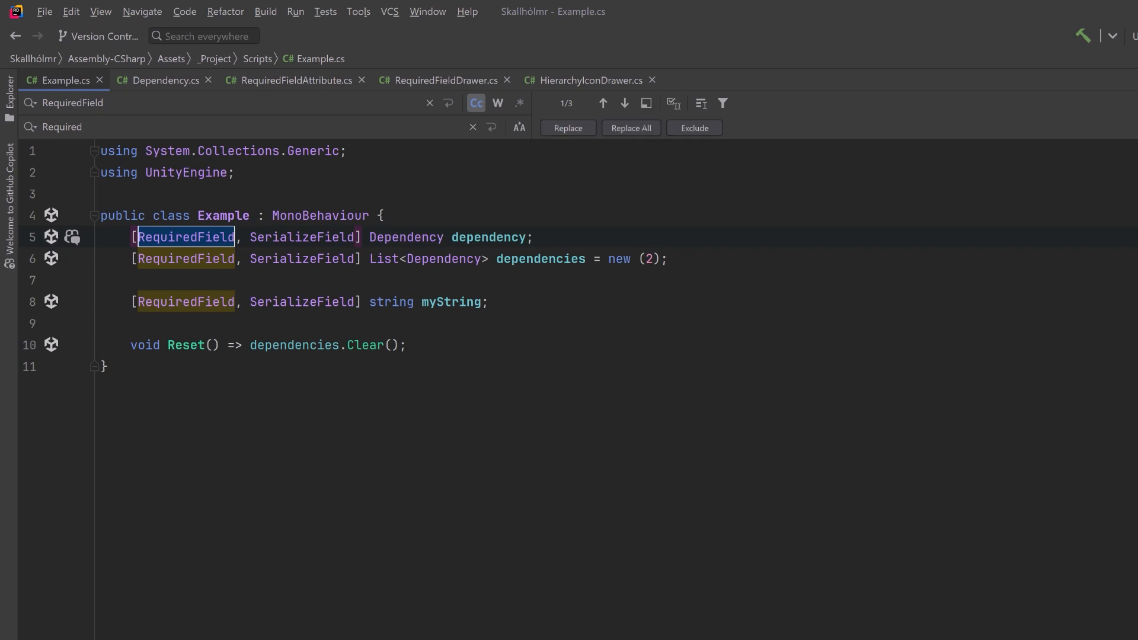
Step: Replace all RequiredField with Required in Example.cs and import Sirenix.OdinInspector via quick-fix
{"action": "left_click", "coordinate": [628, 128]}
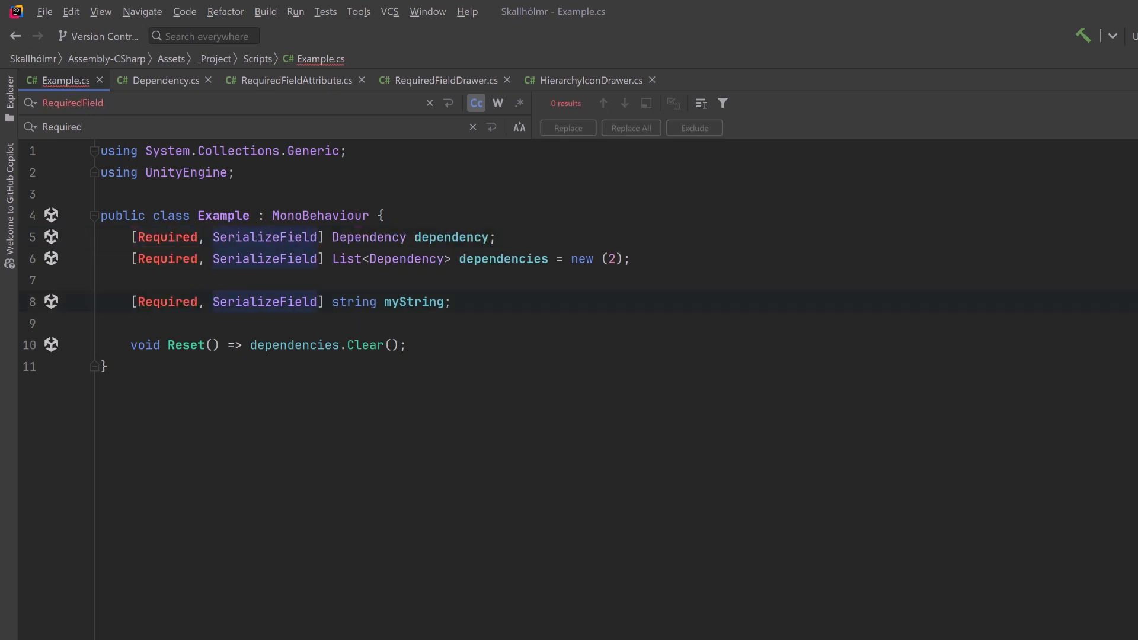
{"action": "left_click", "coordinate": [152, 236]}
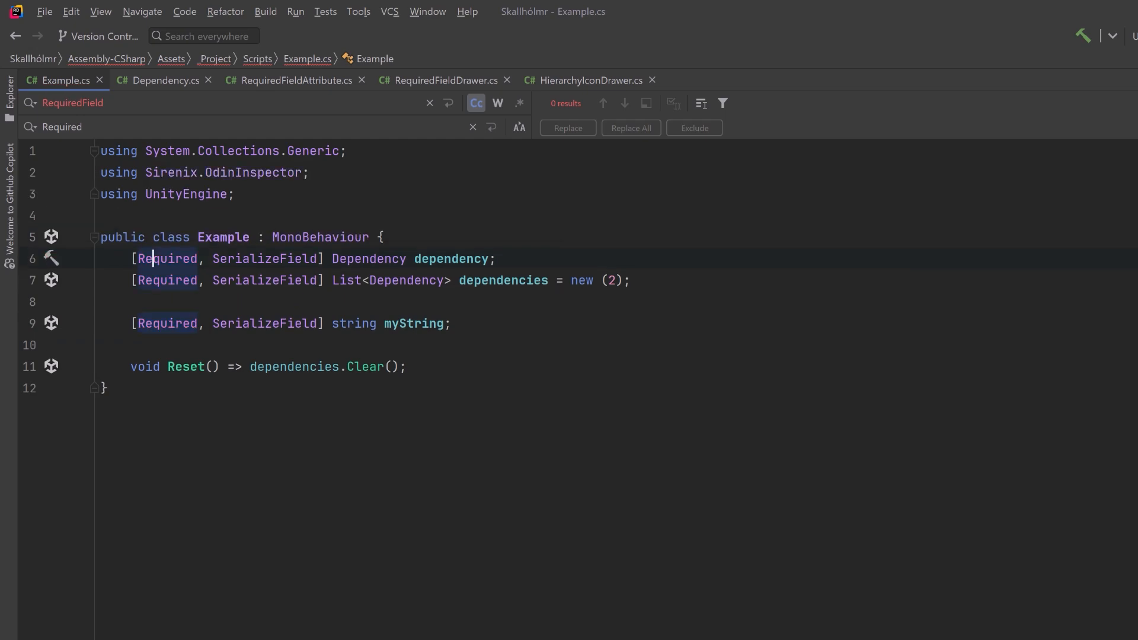
{"action": "left_click", "coordinate": [131, 345]}
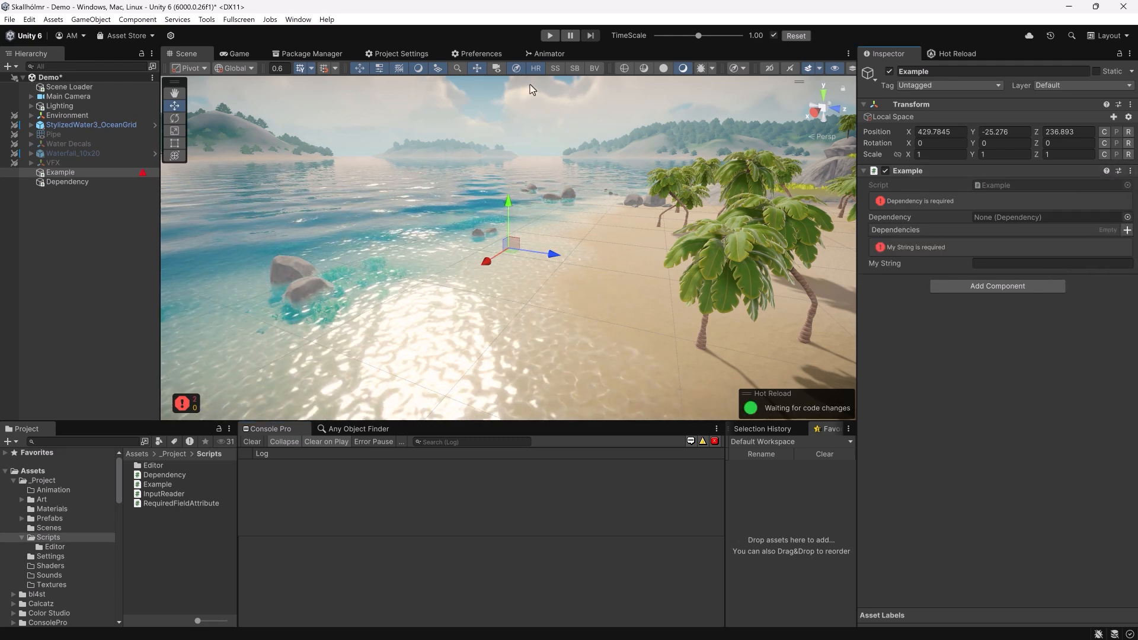
Step: Add a Dependencies element, then edit My String, ending with it holding test
{"action": "left_click", "coordinate": [1127, 229]}
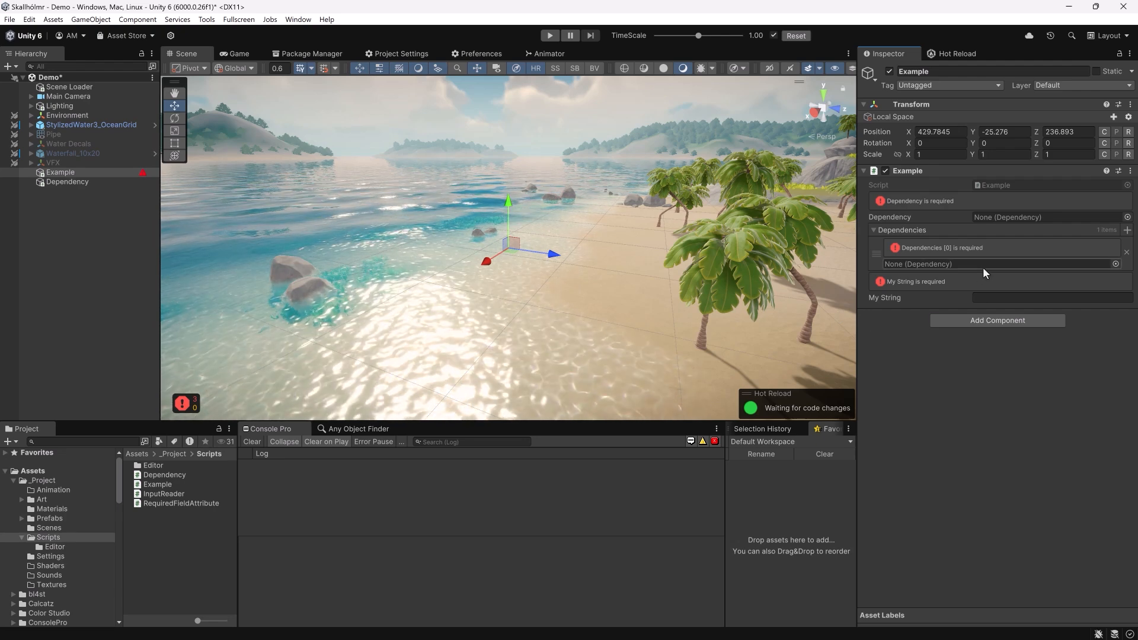
{"action": "mouse_move", "coordinate": [916, 418]}
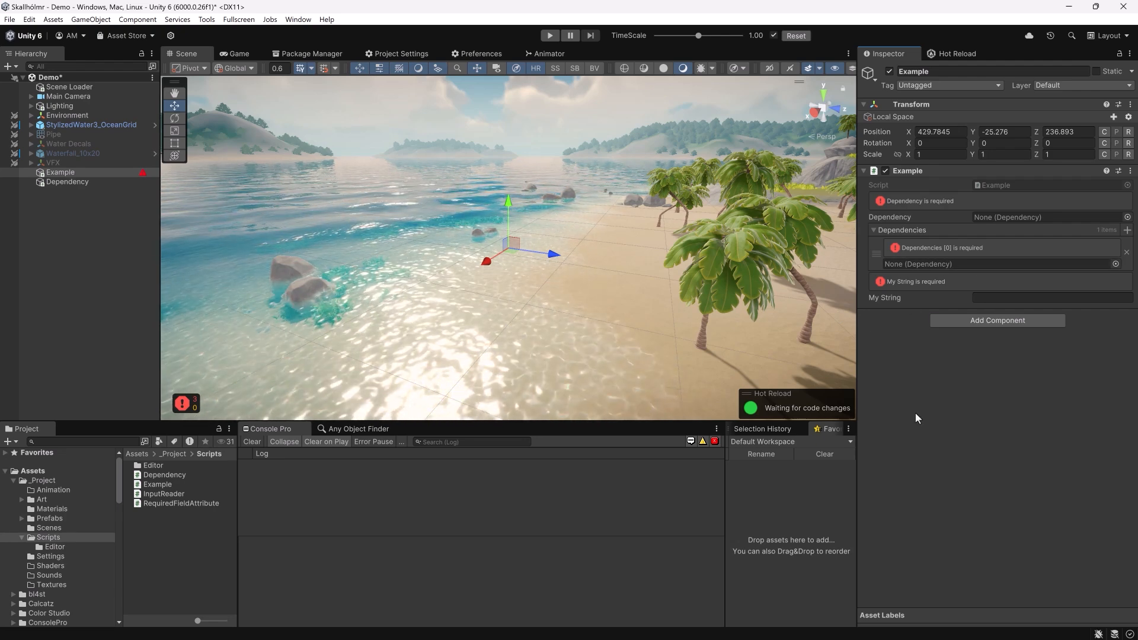
{"action": "mouse_move", "coordinate": [191, 211]}
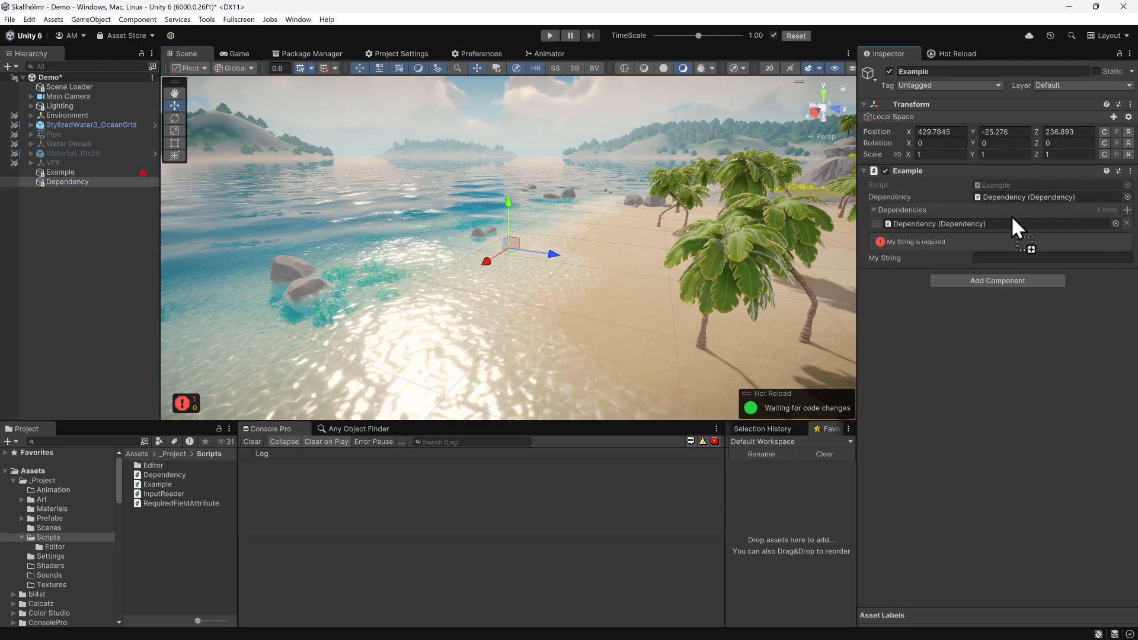
{"action": "left_click", "coordinate": [1050, 258]}
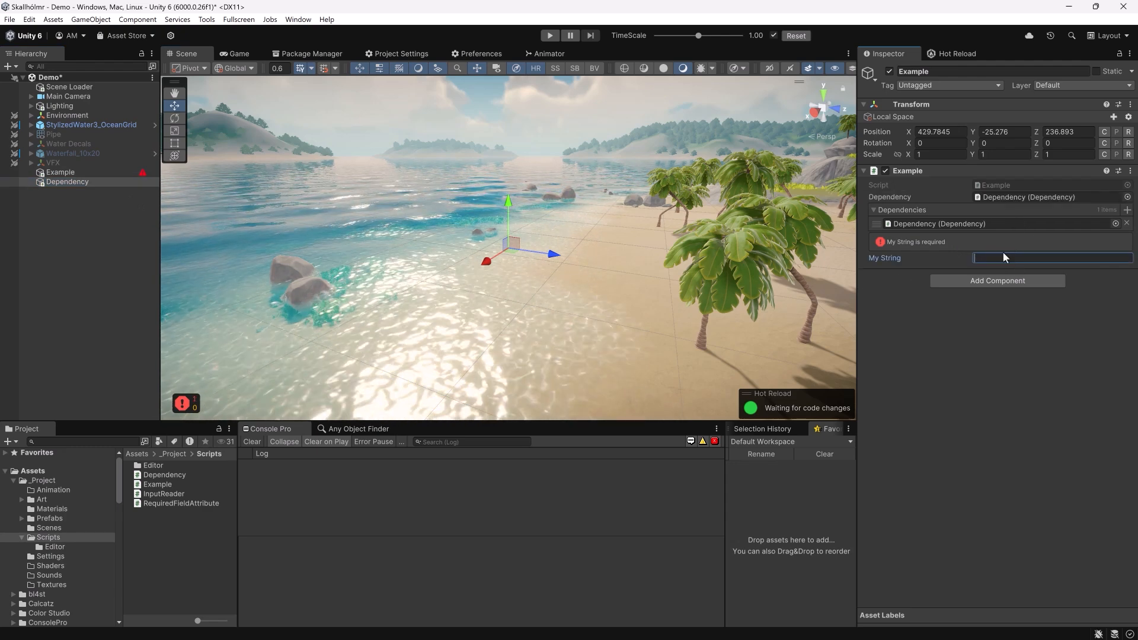
{"action": "type", "text": "t"}
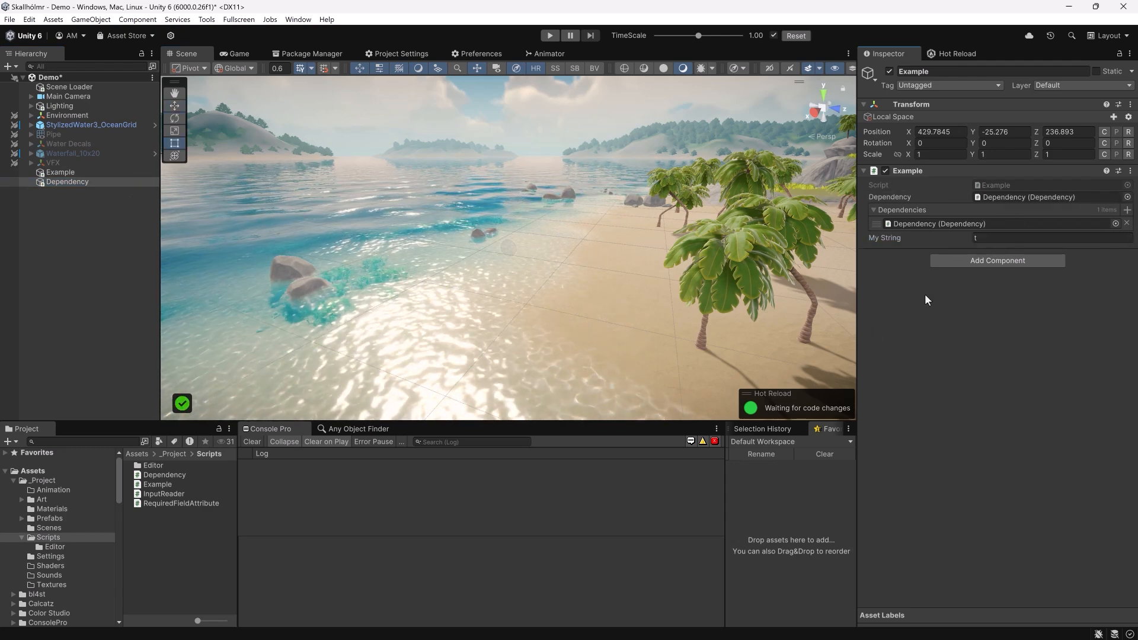
{"action": "left_click", "coordinate": [1050, 237]}
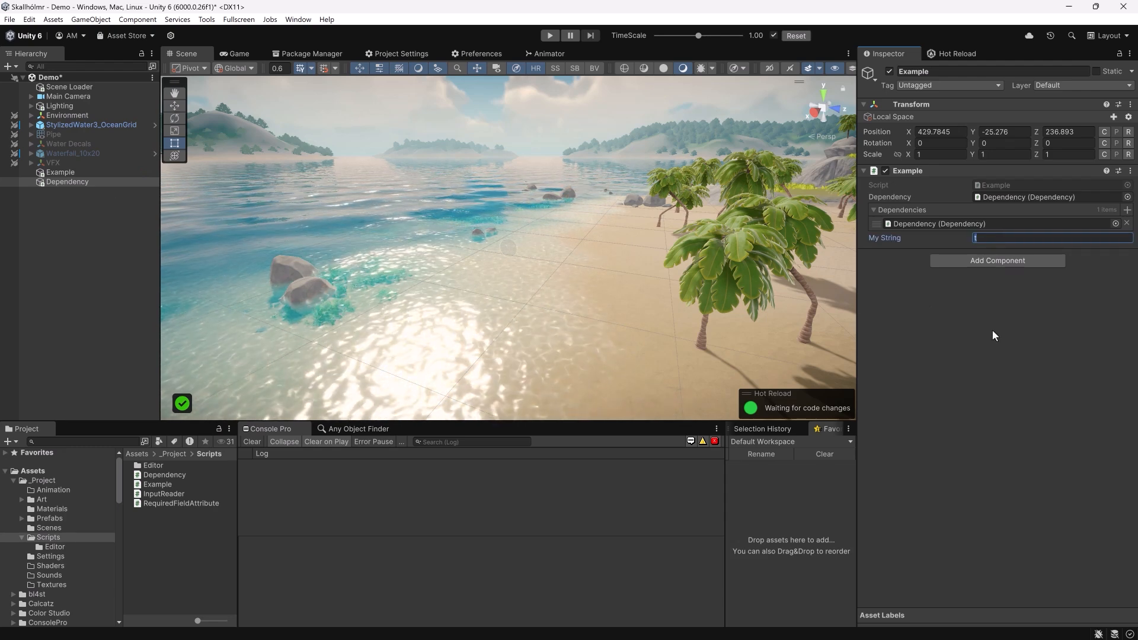
{"action": "type", "text": "test"}
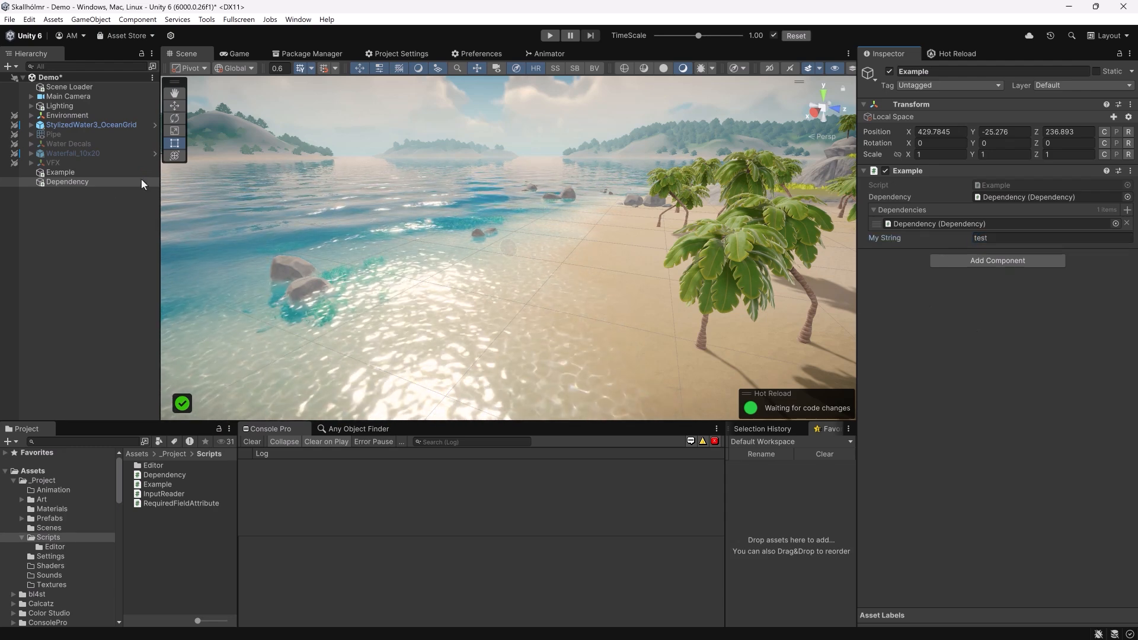
{"action": "mouse_move", "coordinate": [994, 278]}
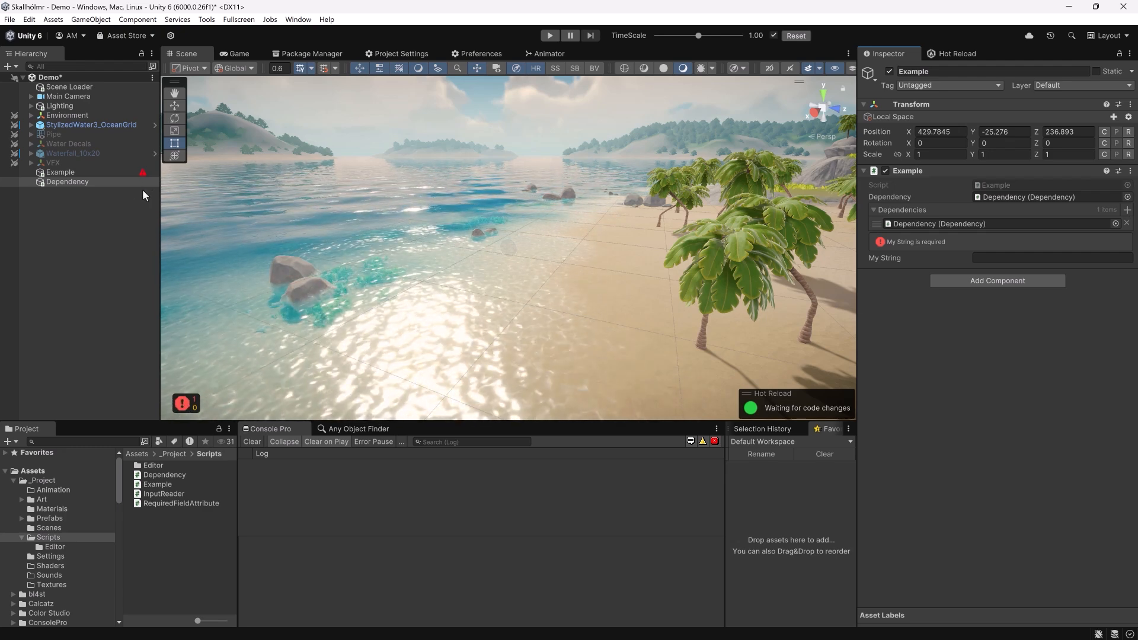
{"action": "mouse_move", "coordinate": [426, 336]}
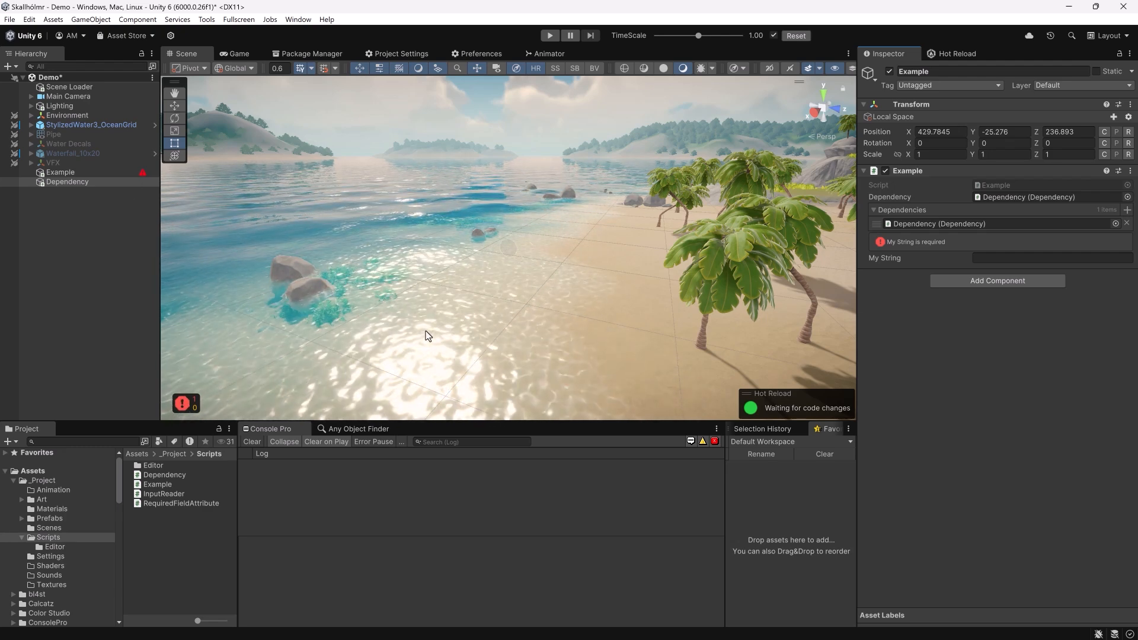